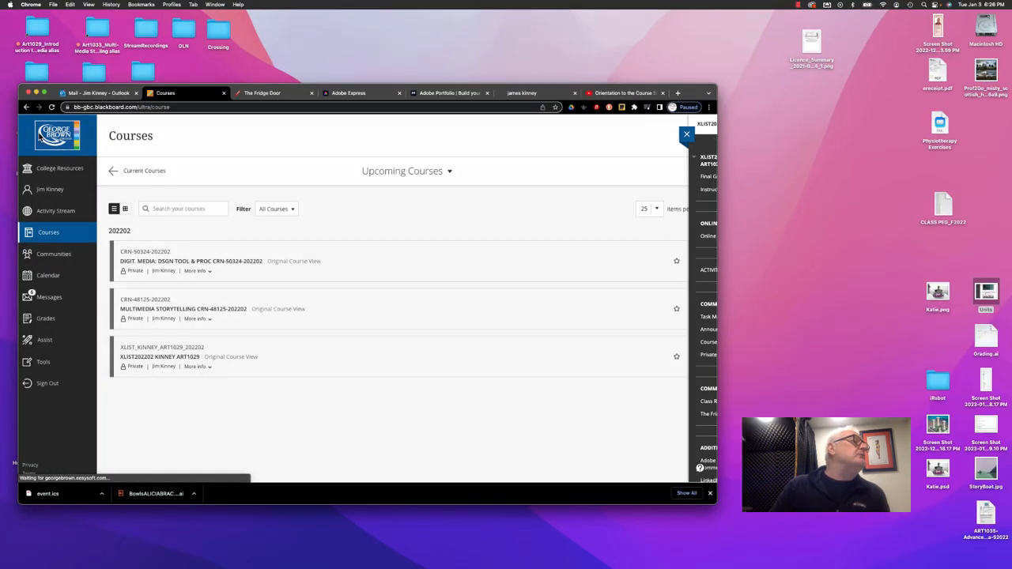
- Dismiss the something-went-wrong error and go through Courses to the XLIST Kinney ART1029 course
left_click(687, 134)
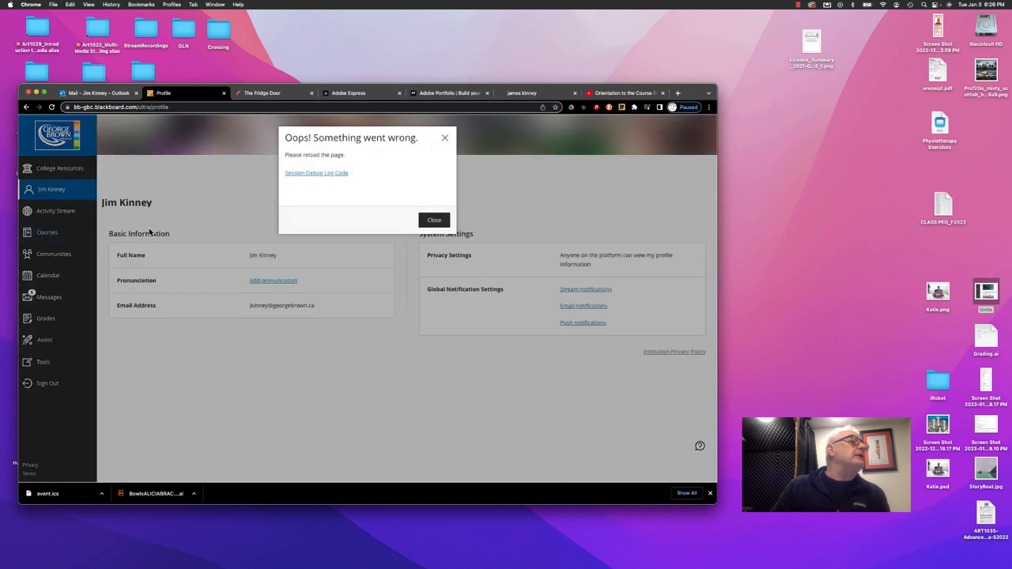
left_click(434, 220)
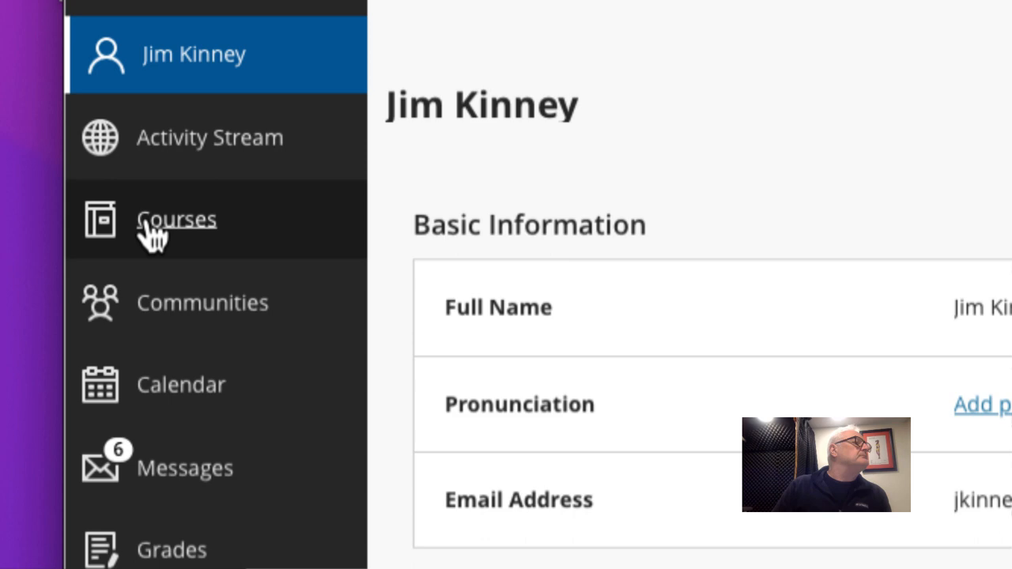
left_click(177, 220)
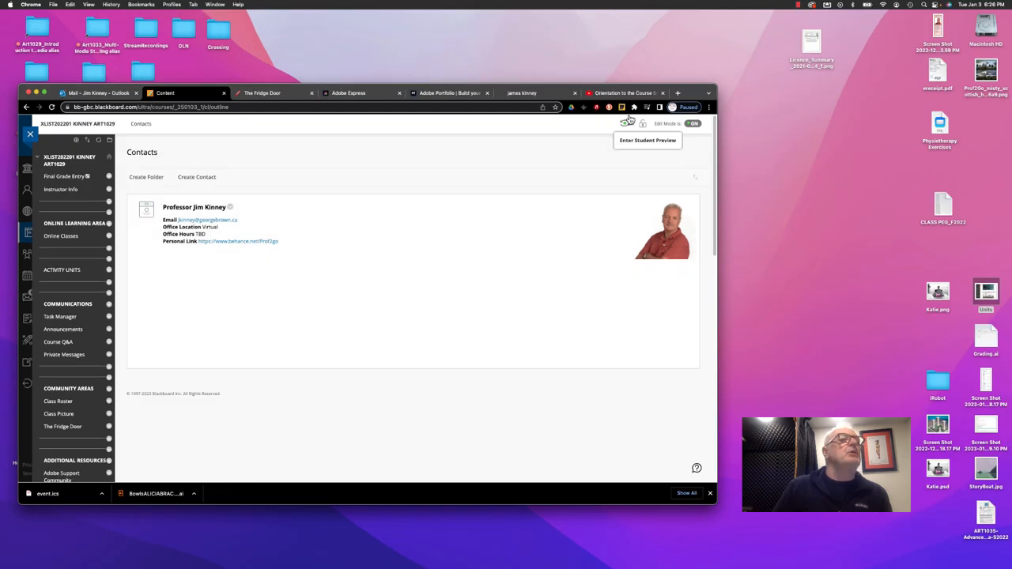
- Turn on Student Preview and expand the ART1029 course menu
left_click(648, 140)
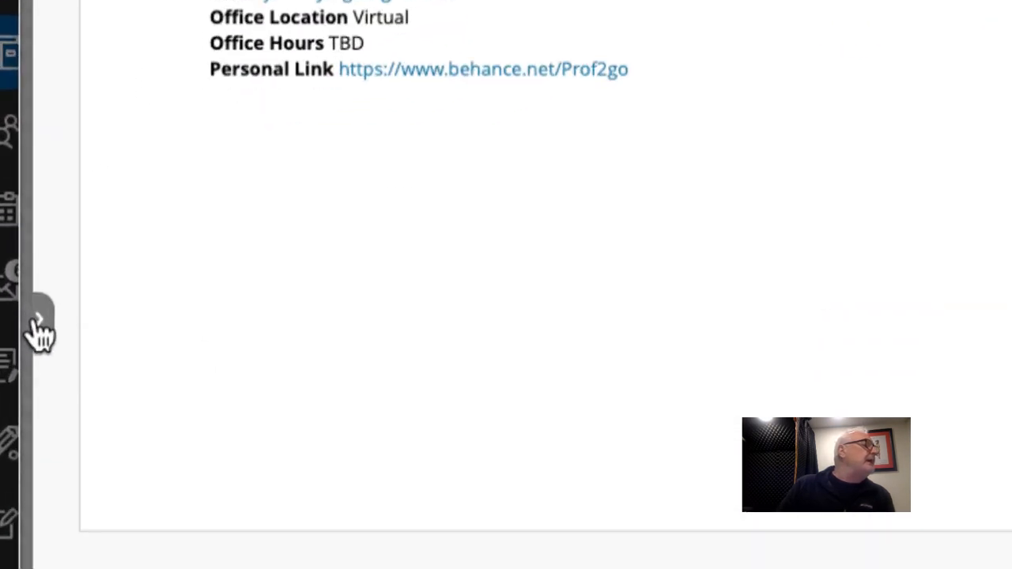
left_click(40, 325)
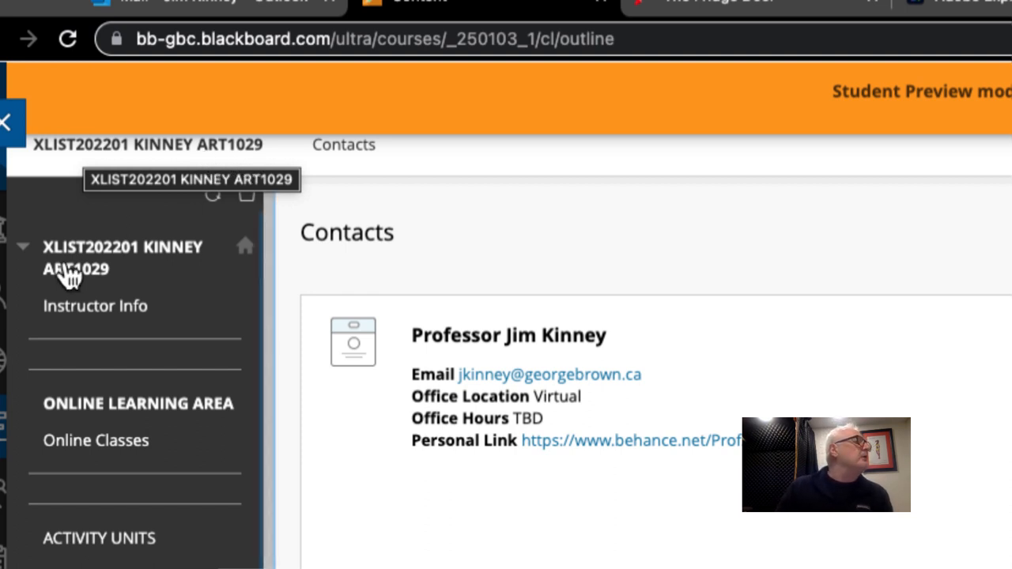
mouse_move(146, 486)
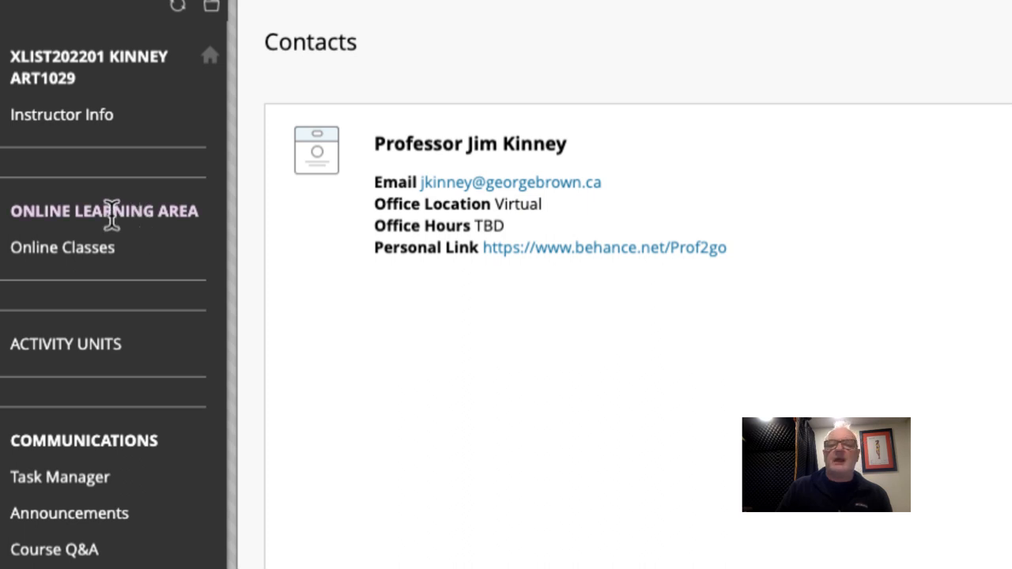
mouse_move(46, 259)
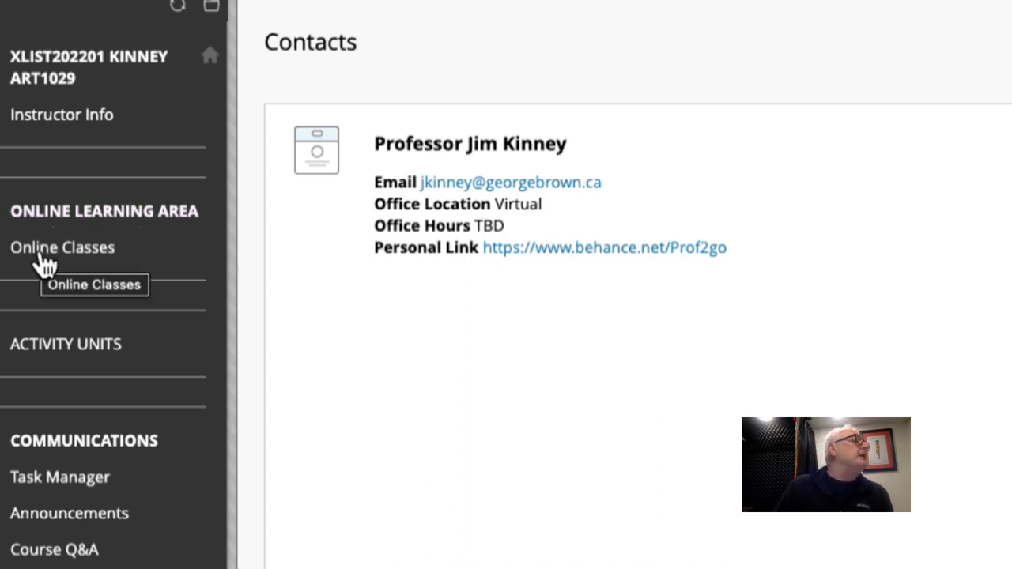
mouse_move(59, 261)
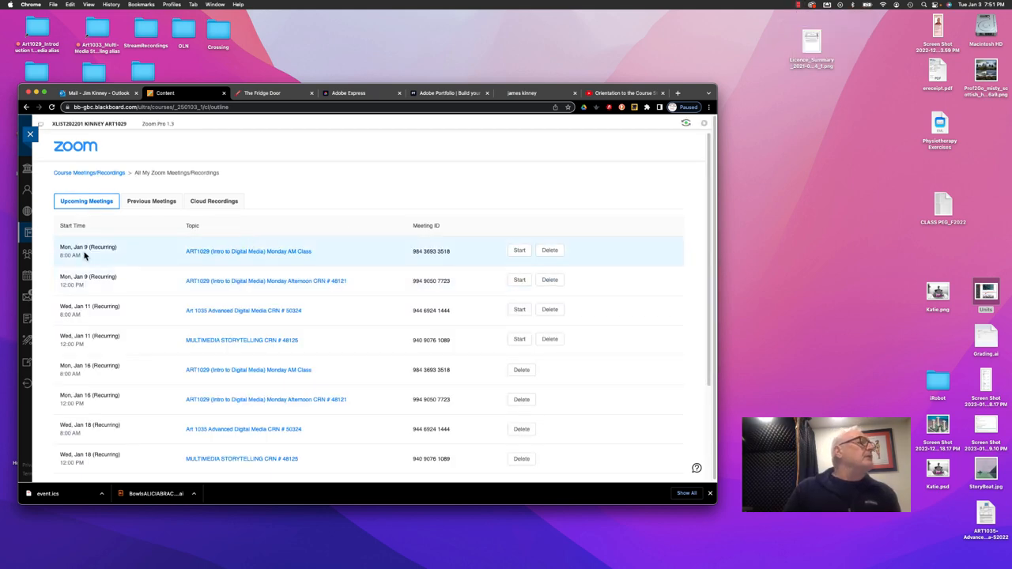
mouse_move(85, 277)
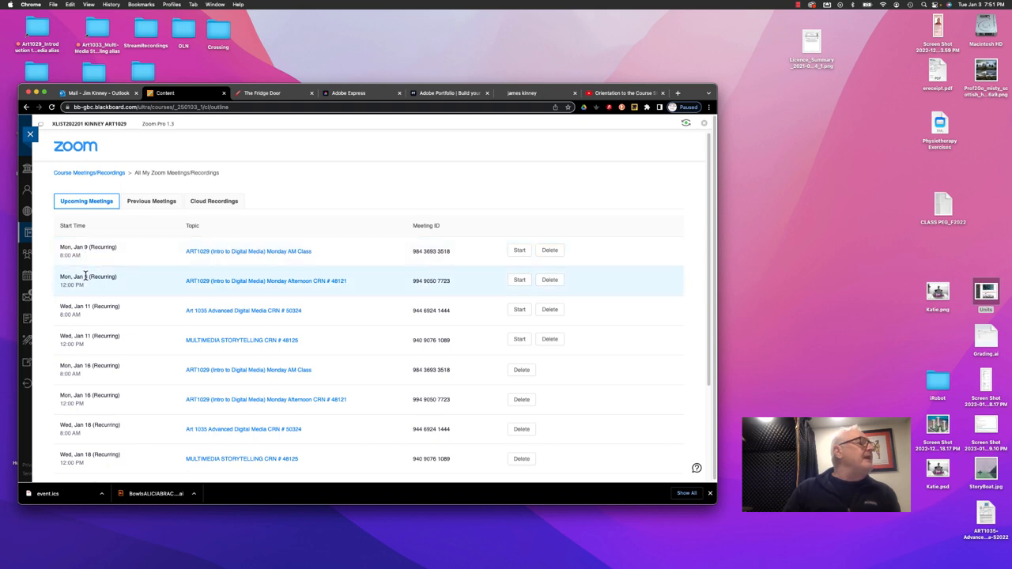
mouse_move(343, 251)
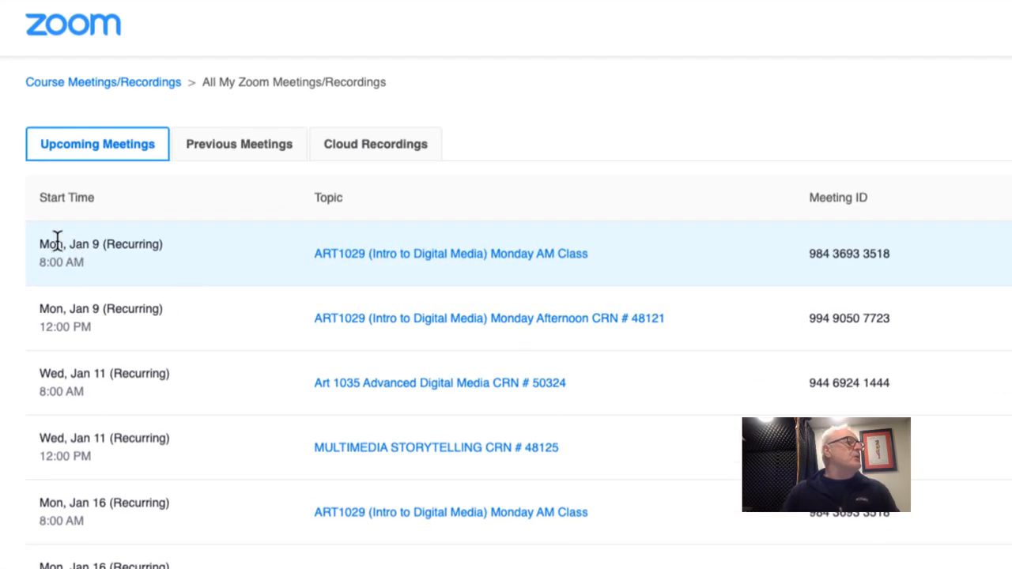
mouse_move(126, 249)
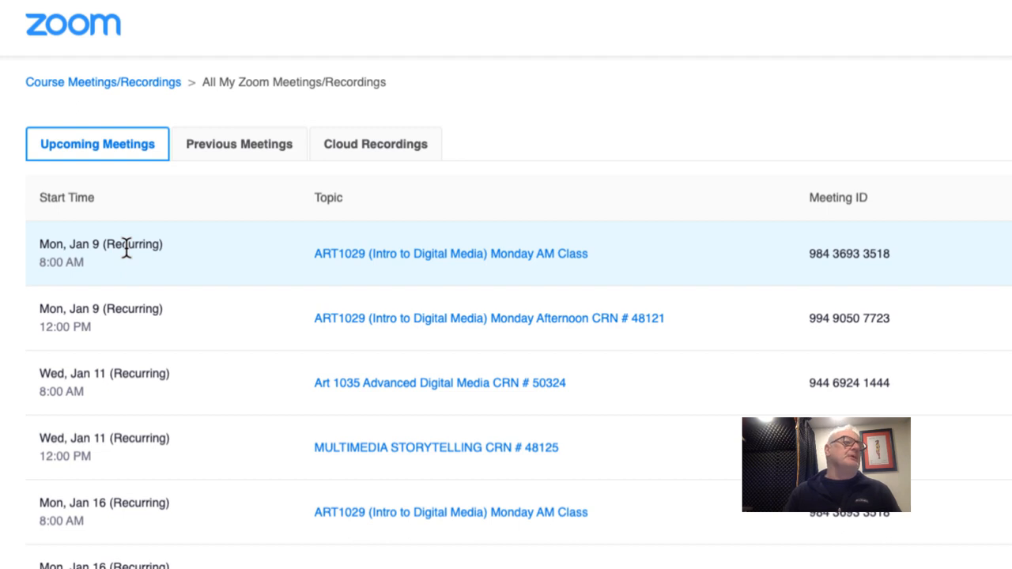
mouse_move(380, 261)
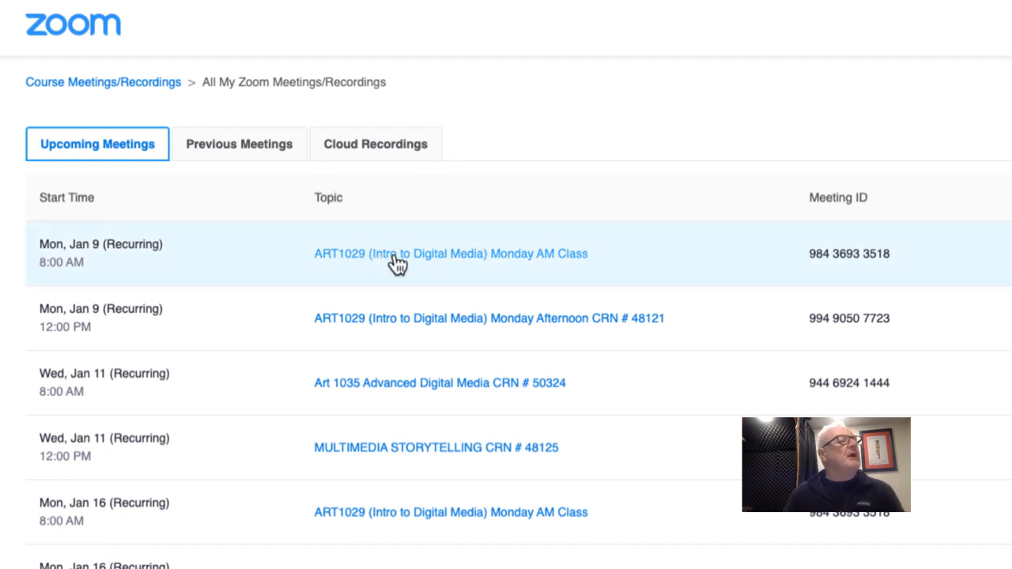
mouse_move(493, 257)
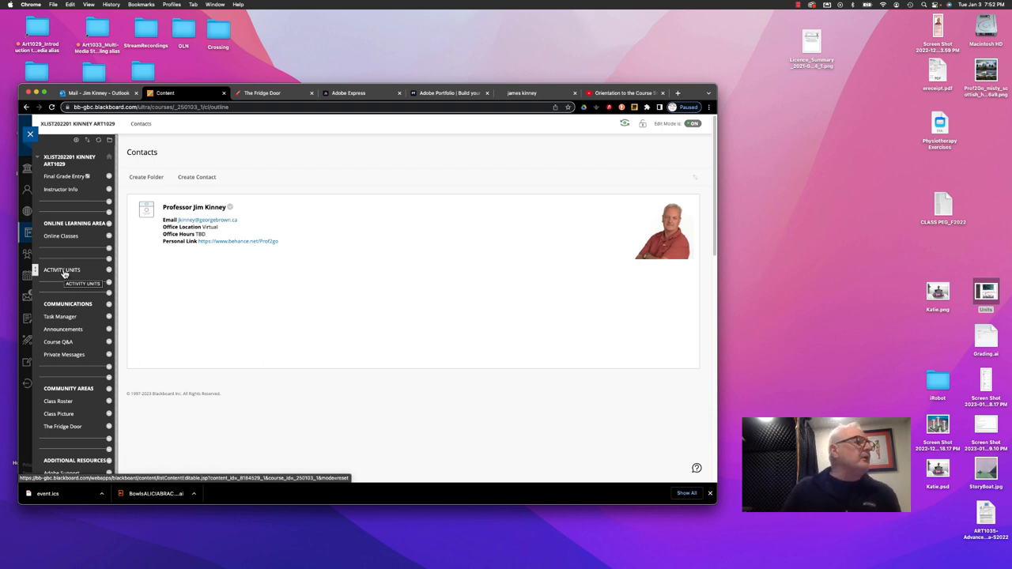
- Open ACTIVITY UNITS and scroll to the Course Web Page, Units at a Glance and Unit 1
left_click(61, 270)
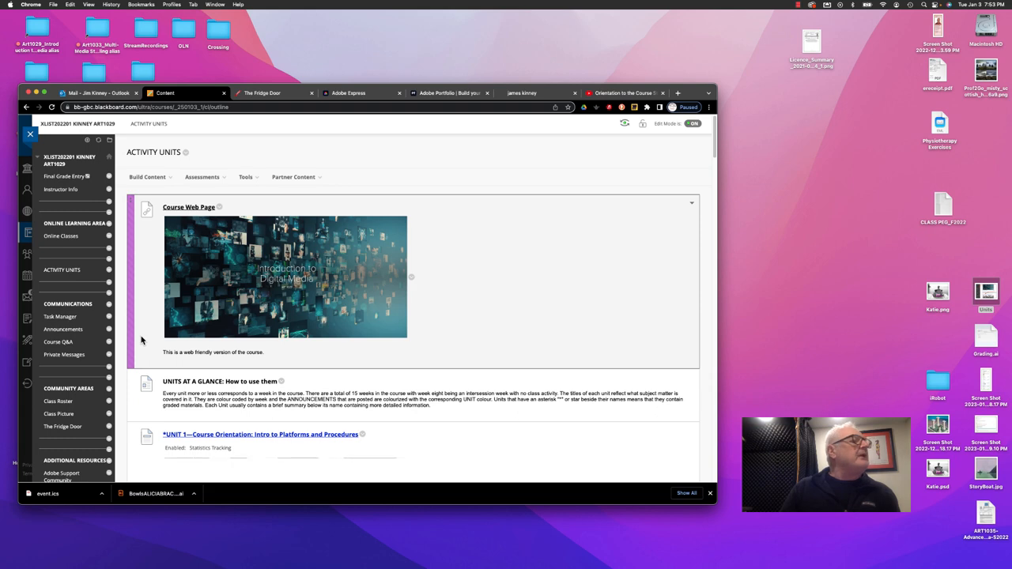
scroll("down", 3)
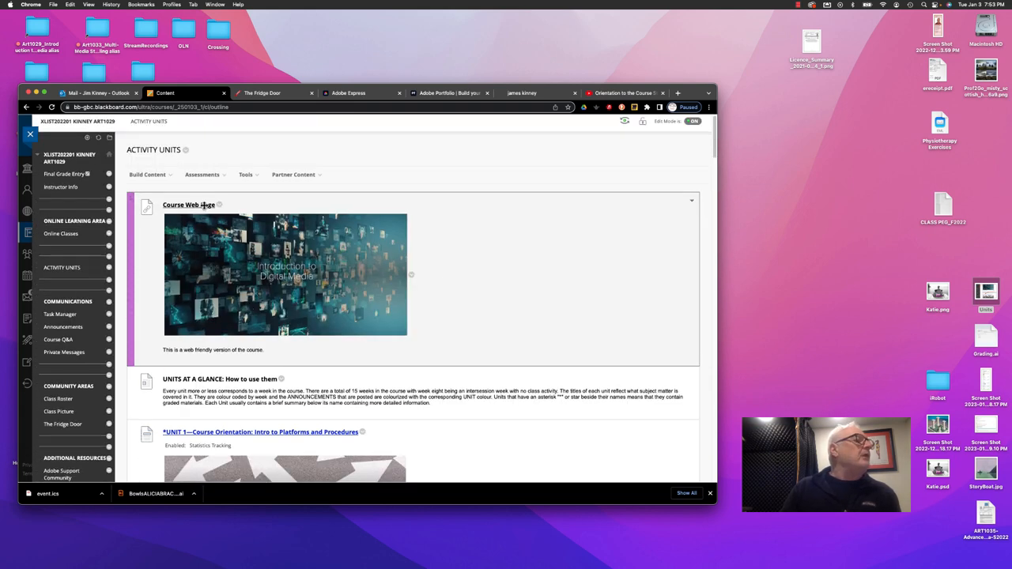
mouse_move(214, 363)
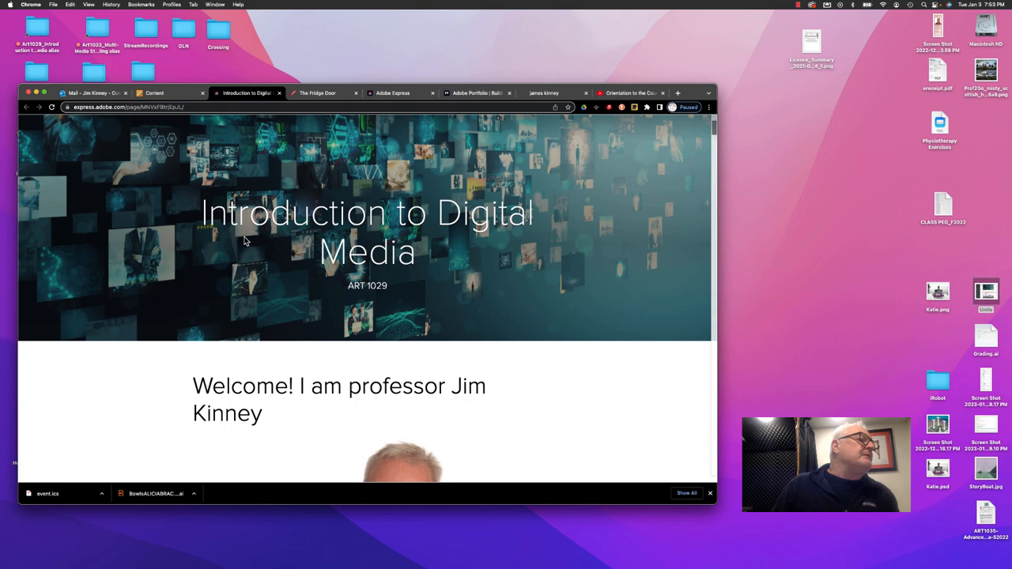
- Scroll the course web page past Course Structure and grading categories to the UNIT 1 section
scroll("down", 3)
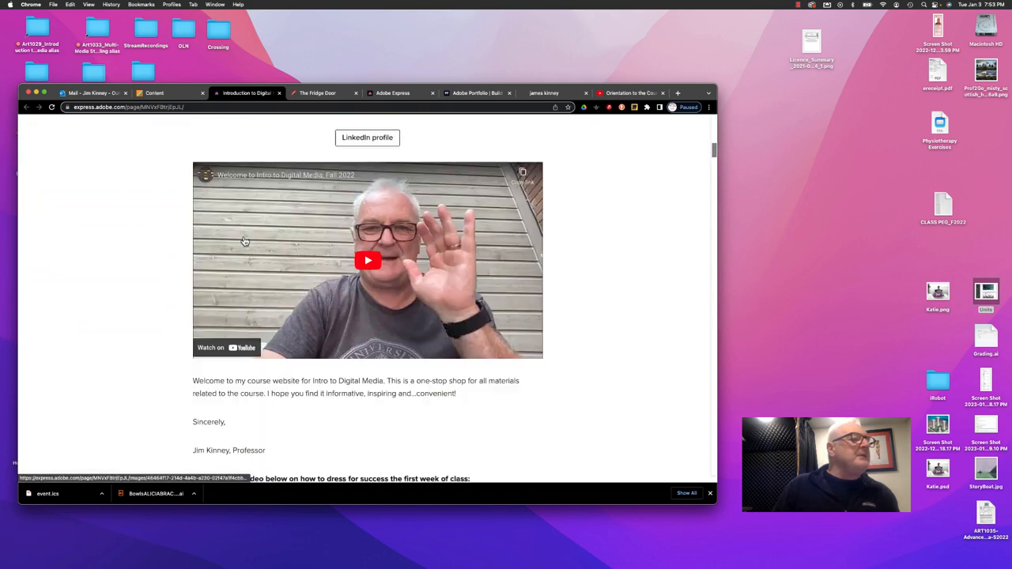
scroll("down", 3)
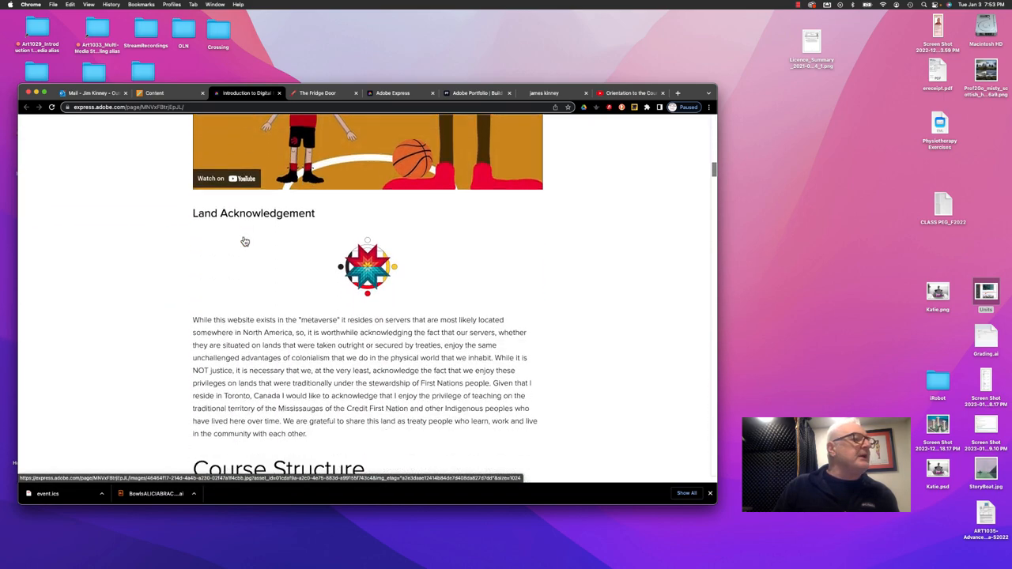
scroll("down", 3)
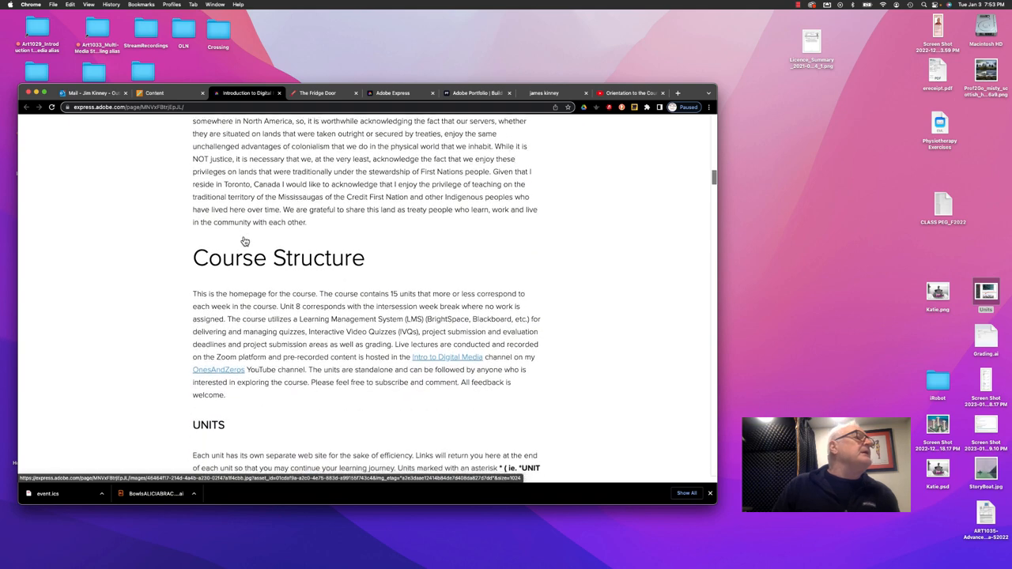
scroll("down", 3)
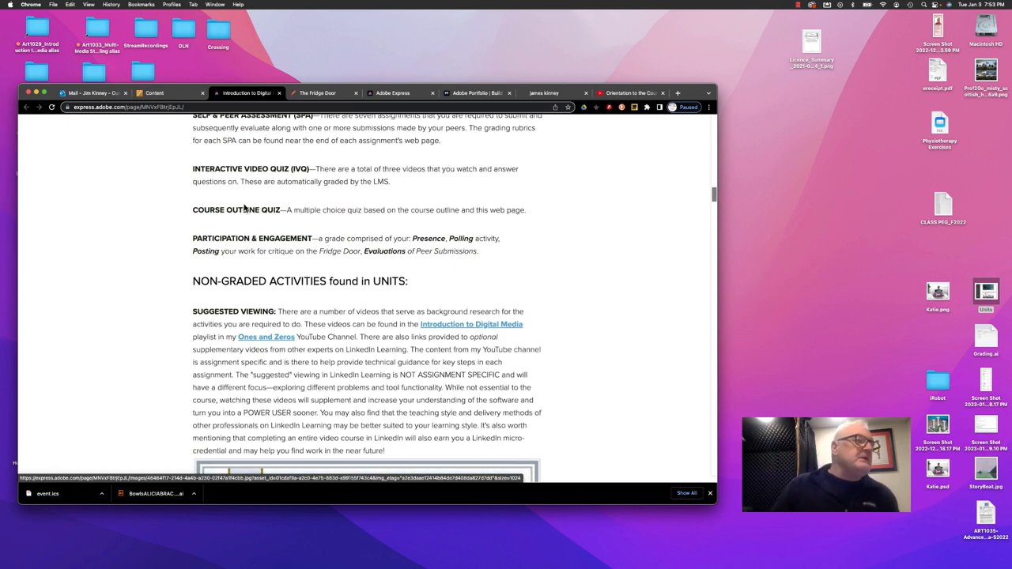
scroll("down", 3)
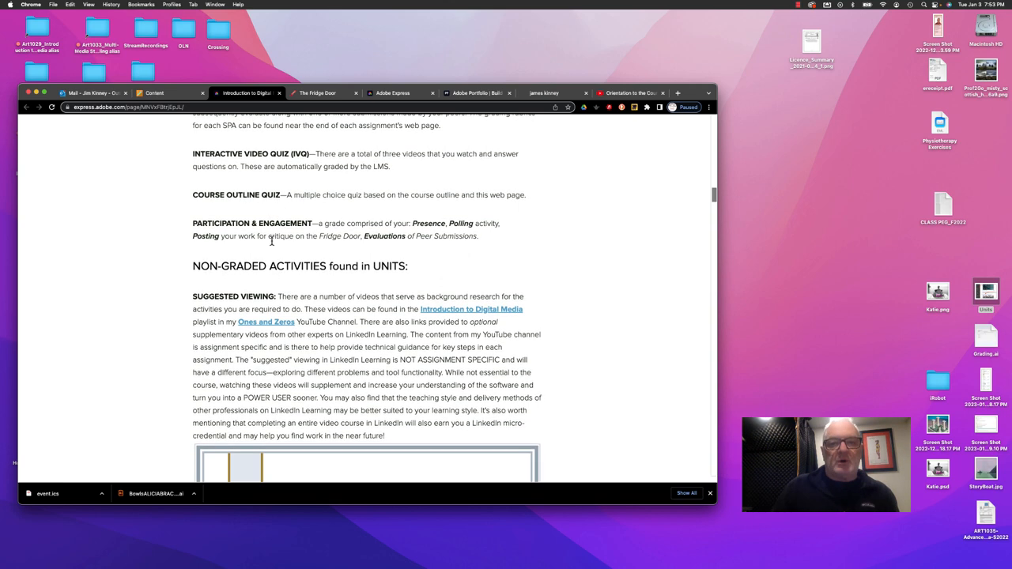
scroll("down", 3)
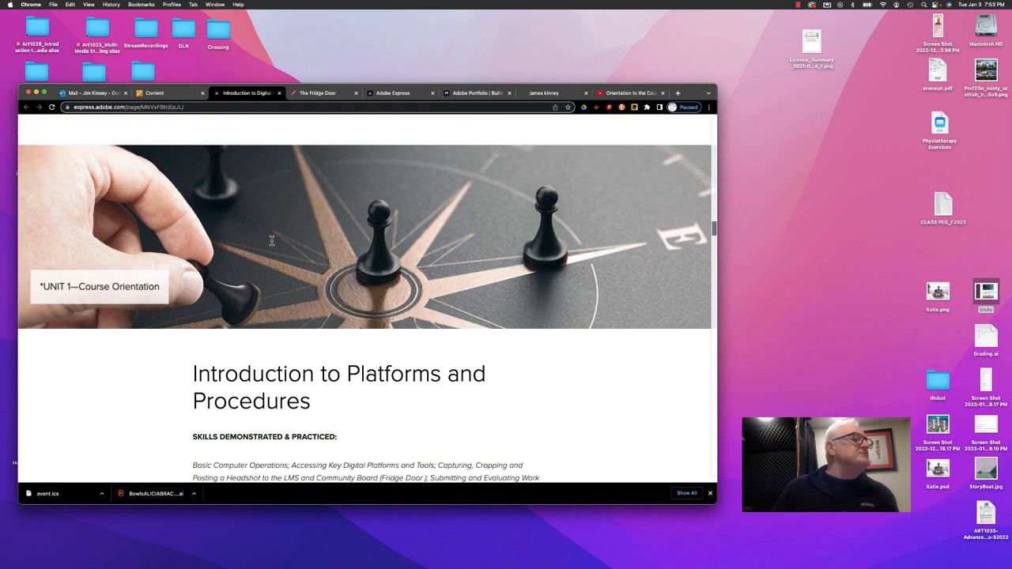
scroll("down", 3)
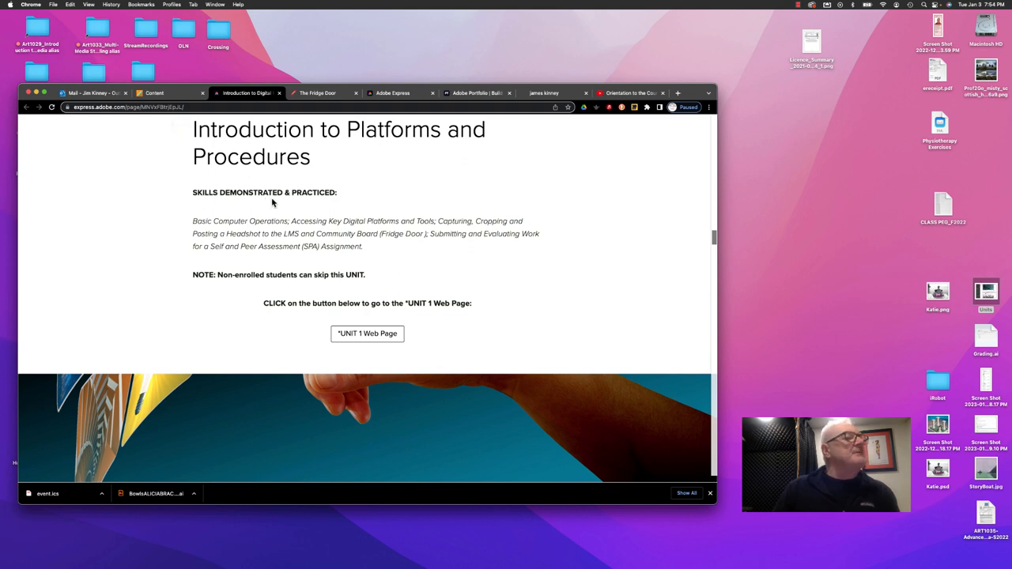
mouse_move(343, 199)
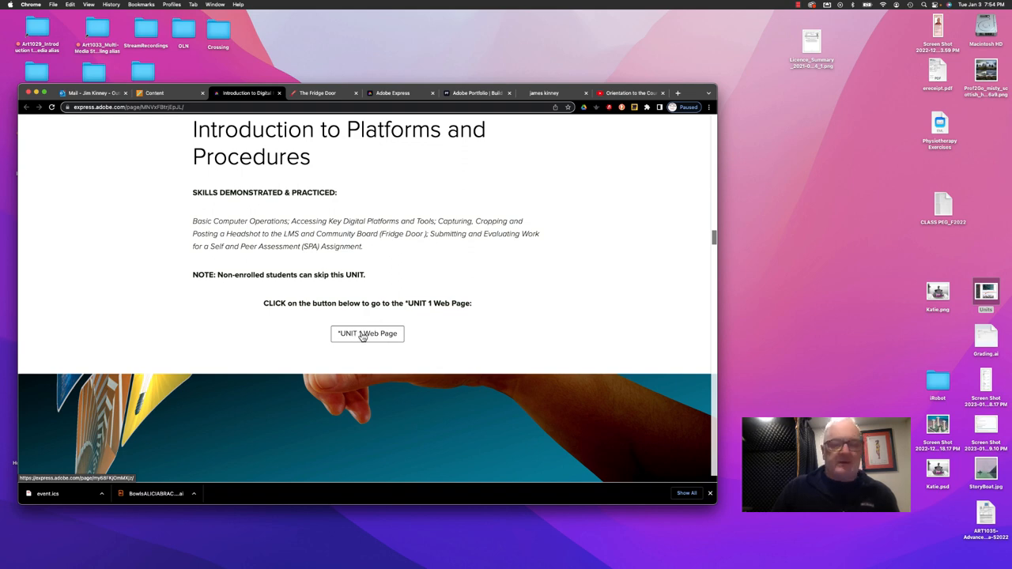
scroll("down", 3)
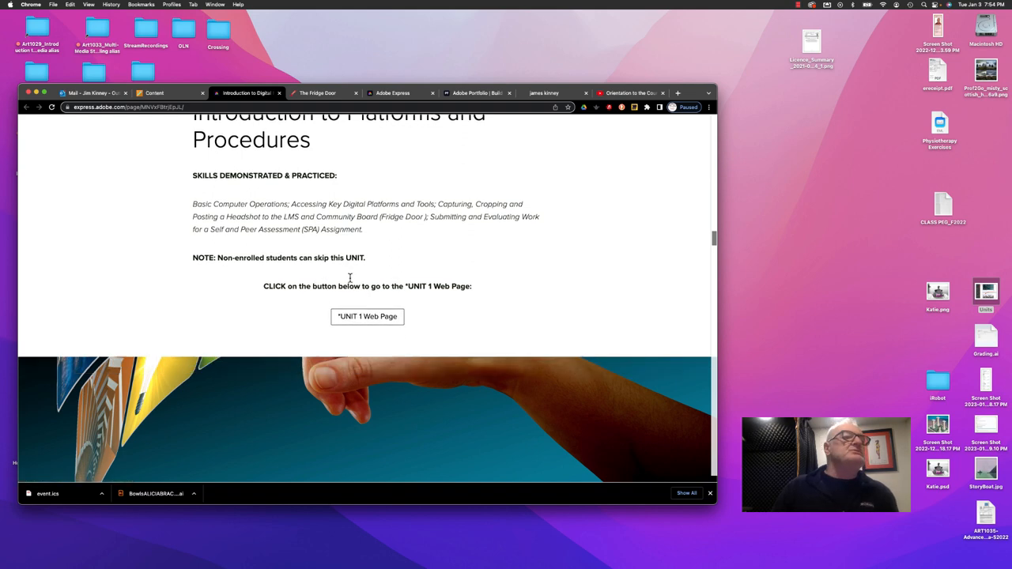
scroll("down", 3)
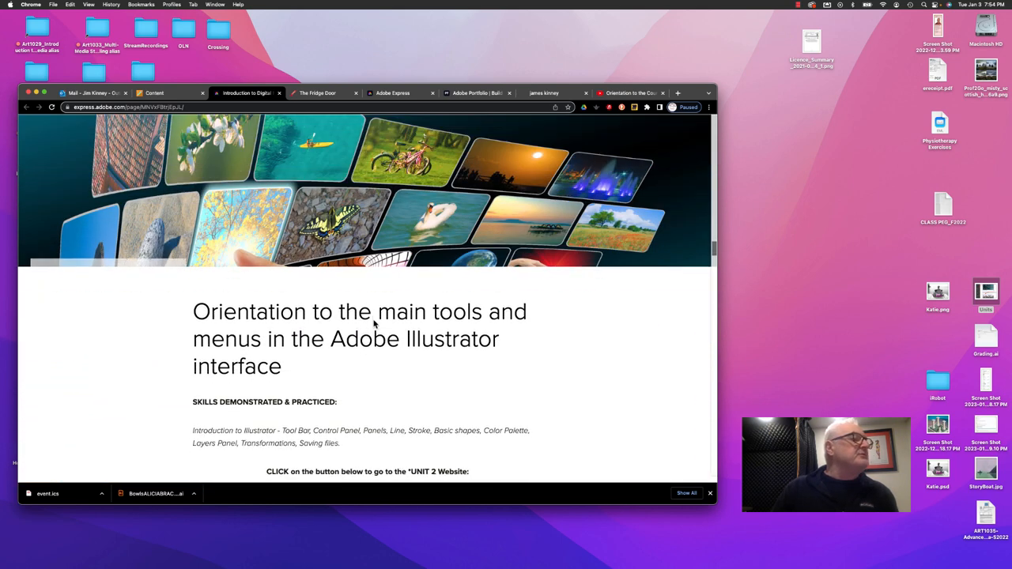
scroll("down", 3)
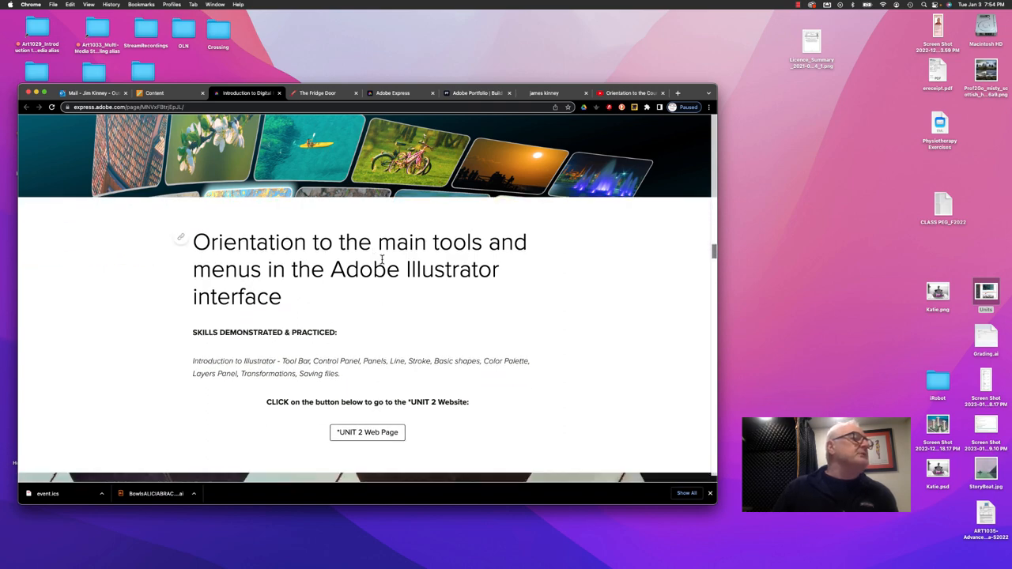
scroll("down", 3)
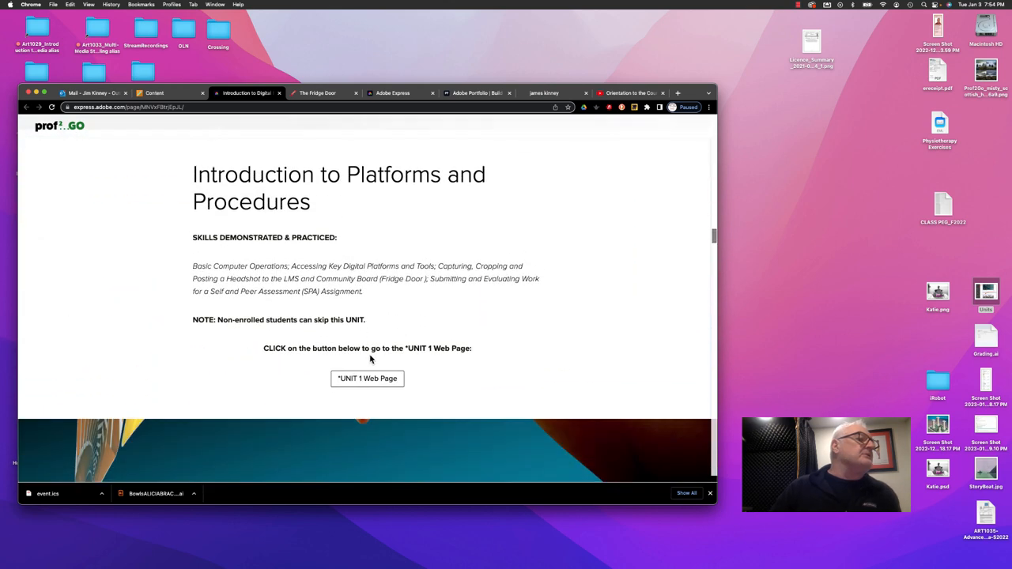
- Open the Unit 1 web page, then scroll the Introduction to Digital Media homepage to Course Structure
left_click(366, 378)
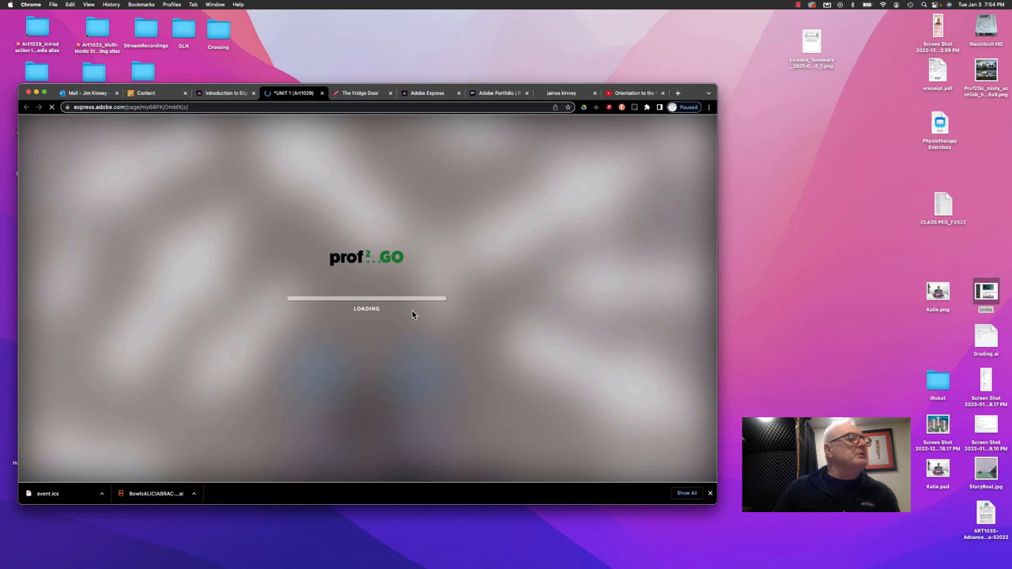
mouse_move(339, 128)
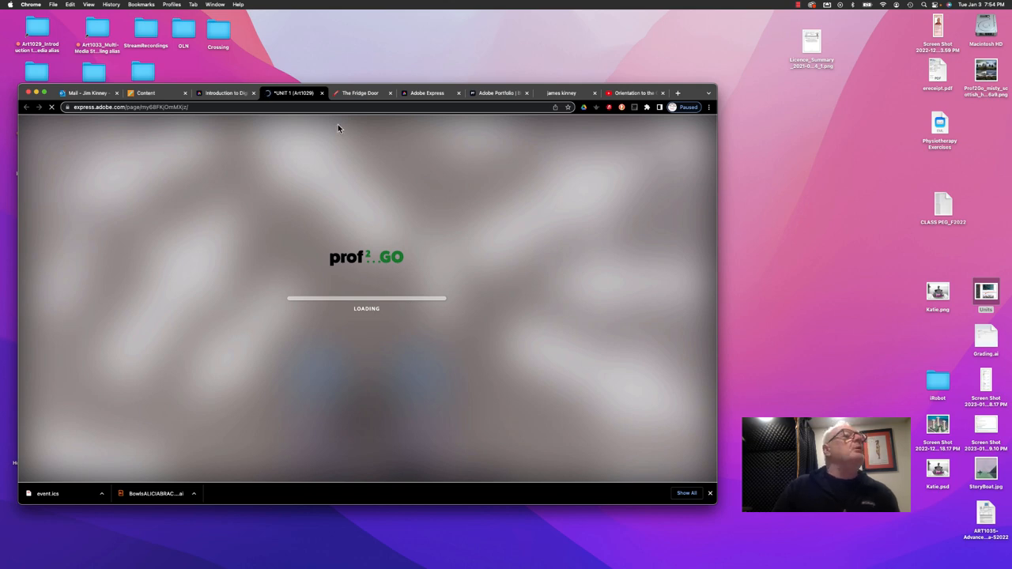
mouse_move(359, 93)
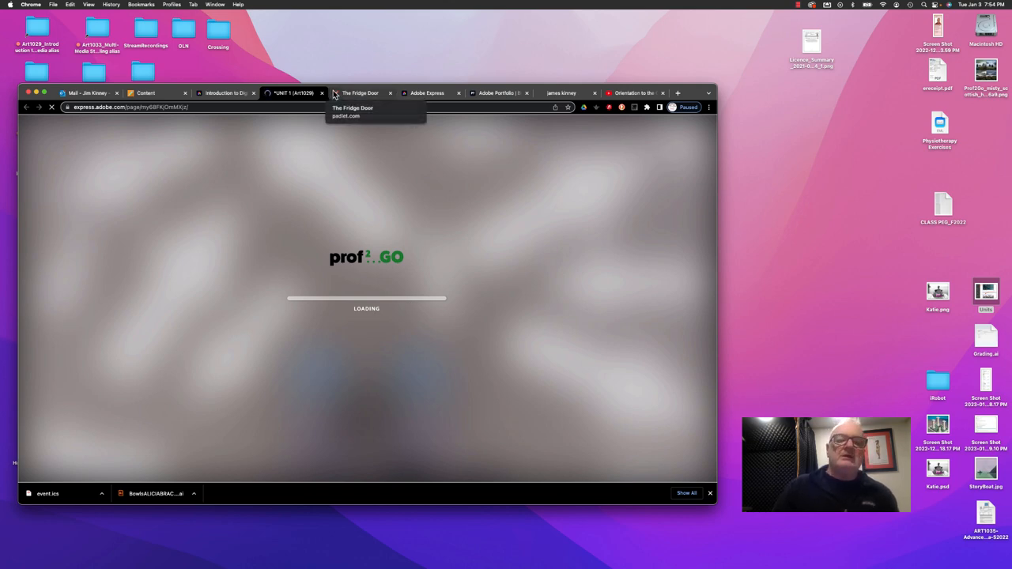
left_click(225, 93)
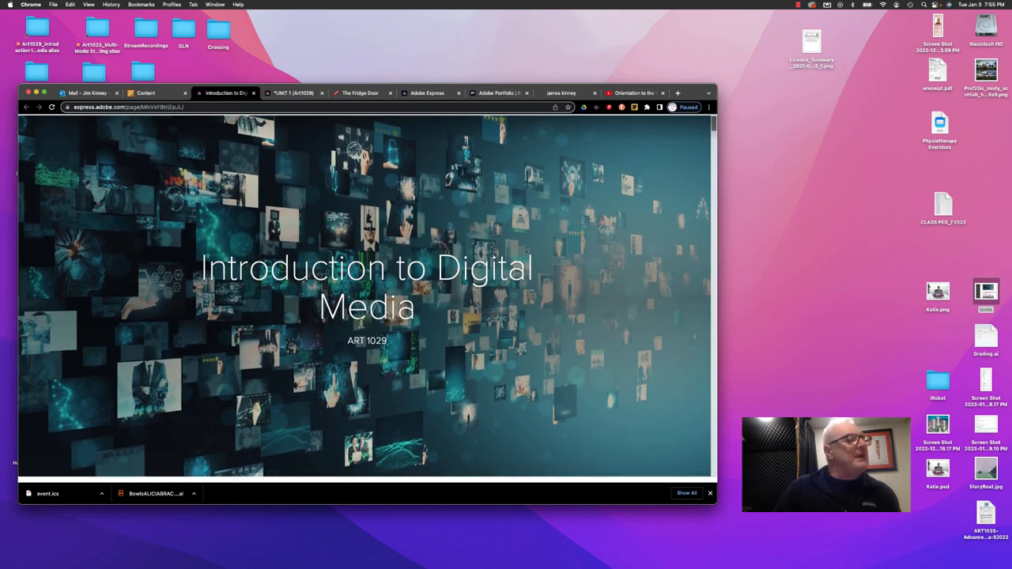
scroll("down", 3)
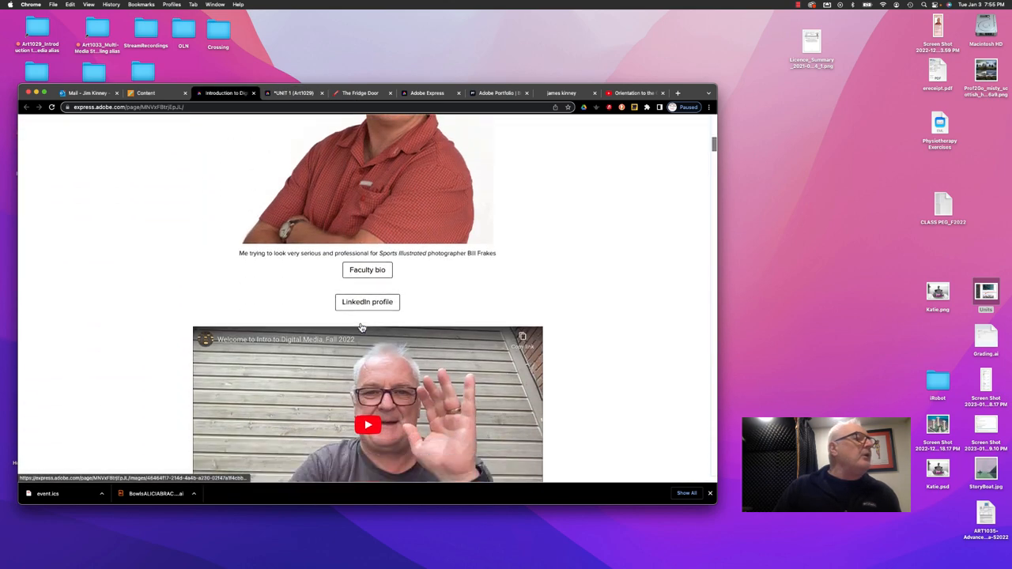
scroll("down", 3)
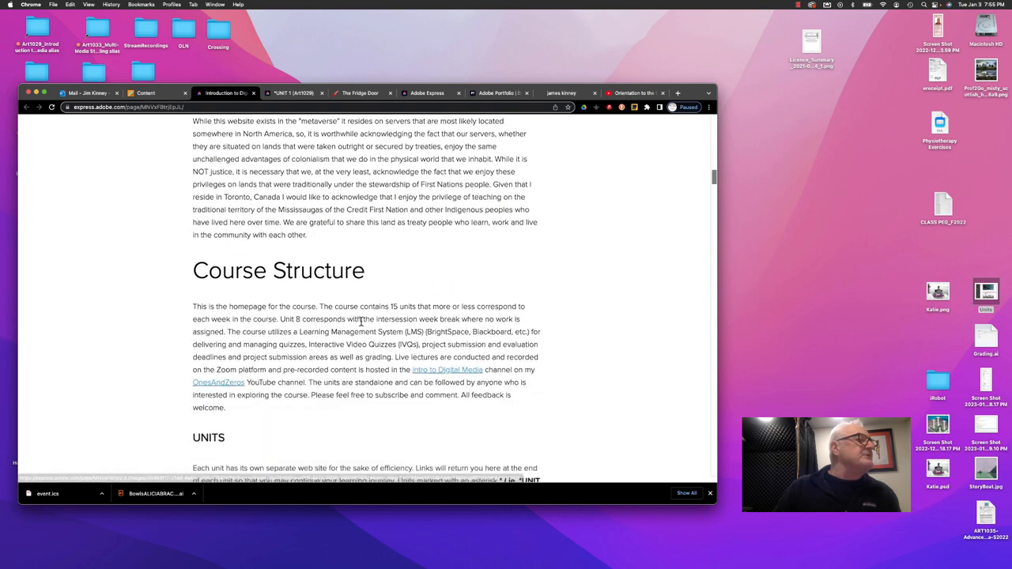
scroll("down", 3)
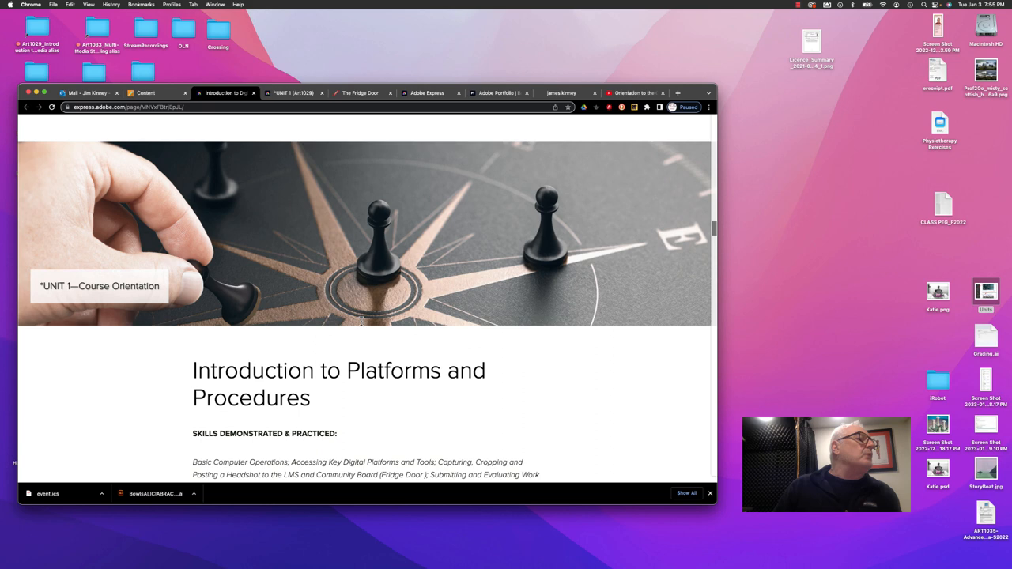
scroll("down", 3)
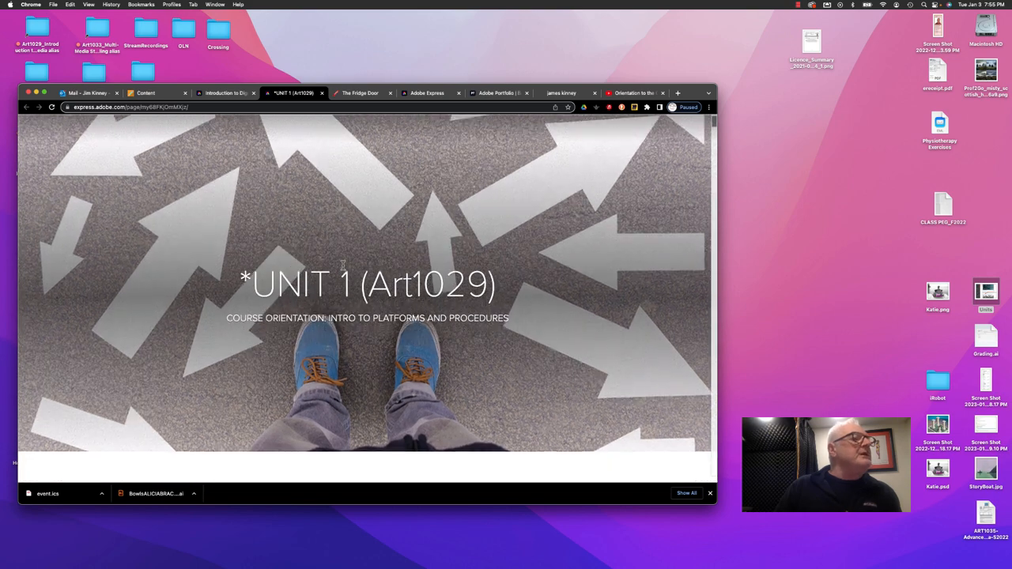
- Read down the *UNIT 1 (Art1029) page to its Course Outline instructions, then return to Activity Units
scroll("down", 3)
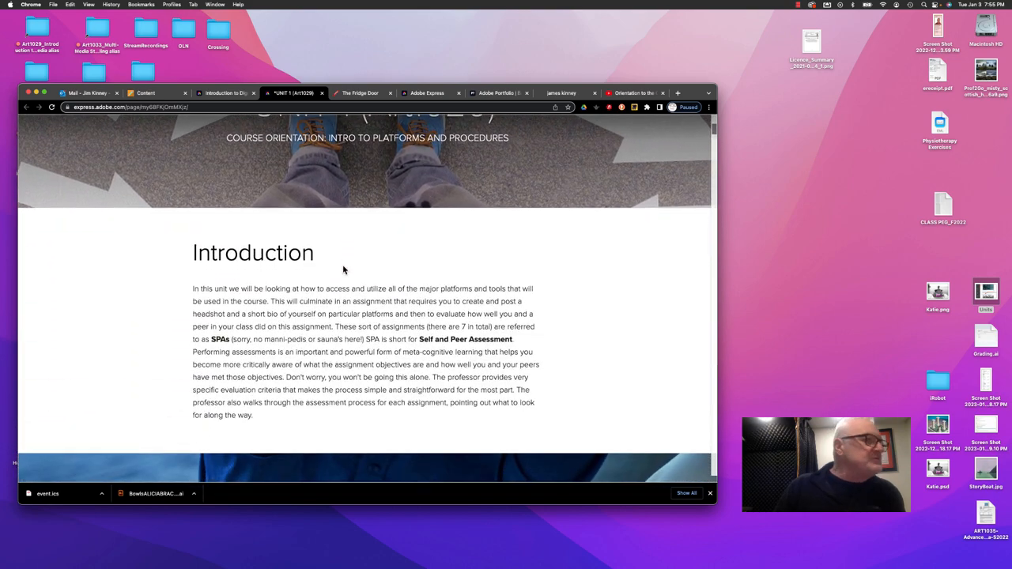
scroll("down", 3)
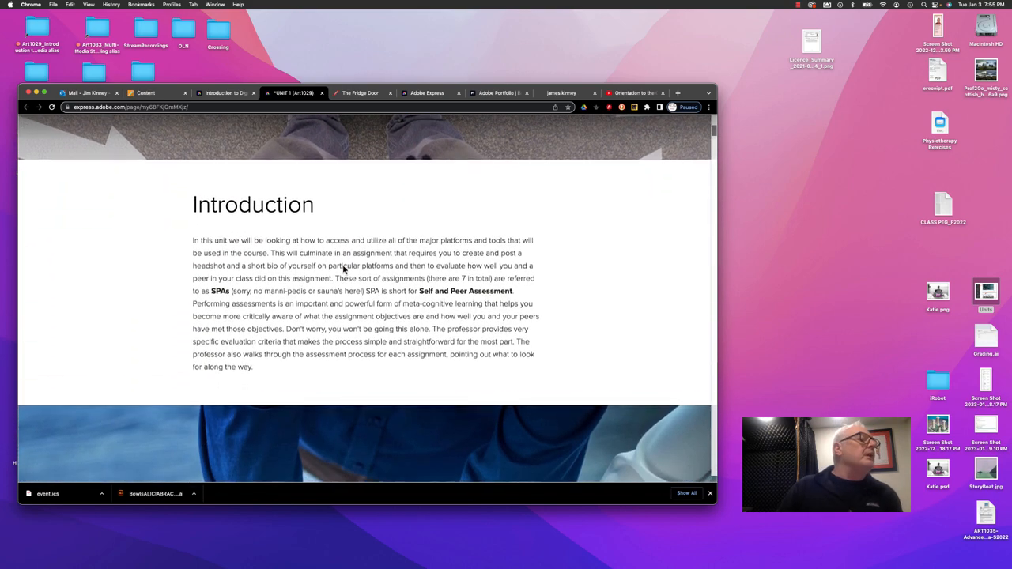
scroll("down", 3)
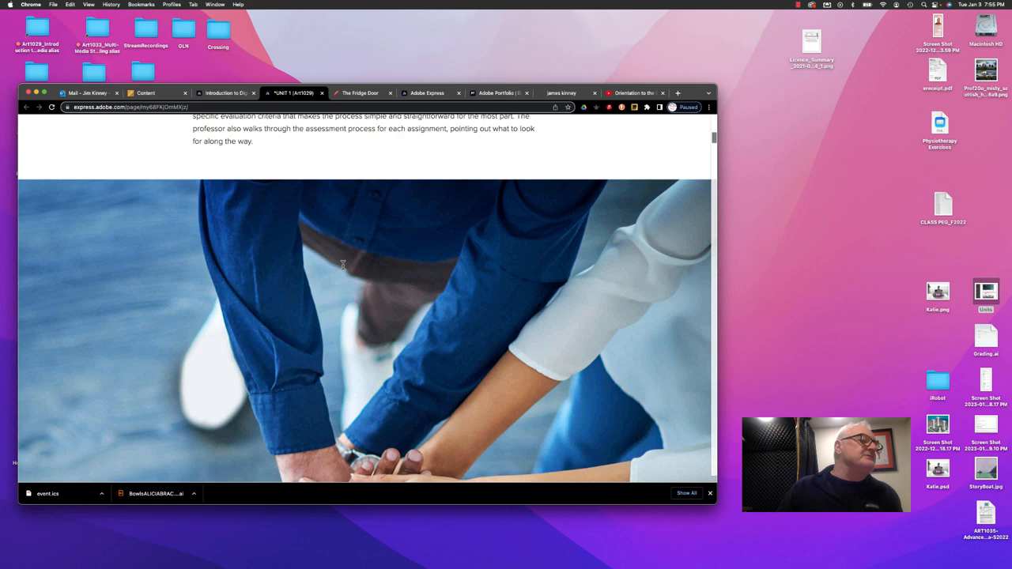
scroll("down", 3)
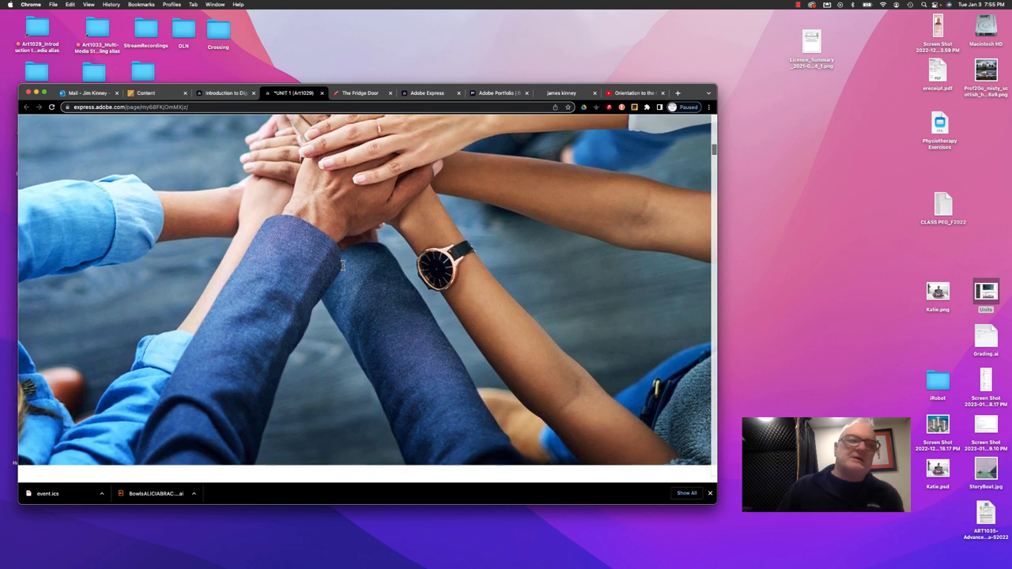
scroll("down", 3)
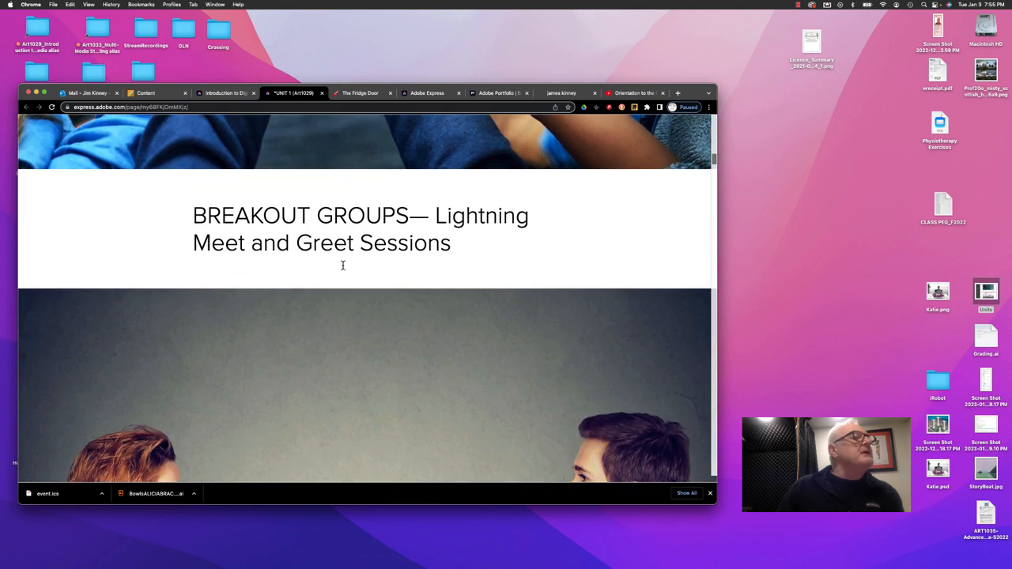
scroll("down", 3)
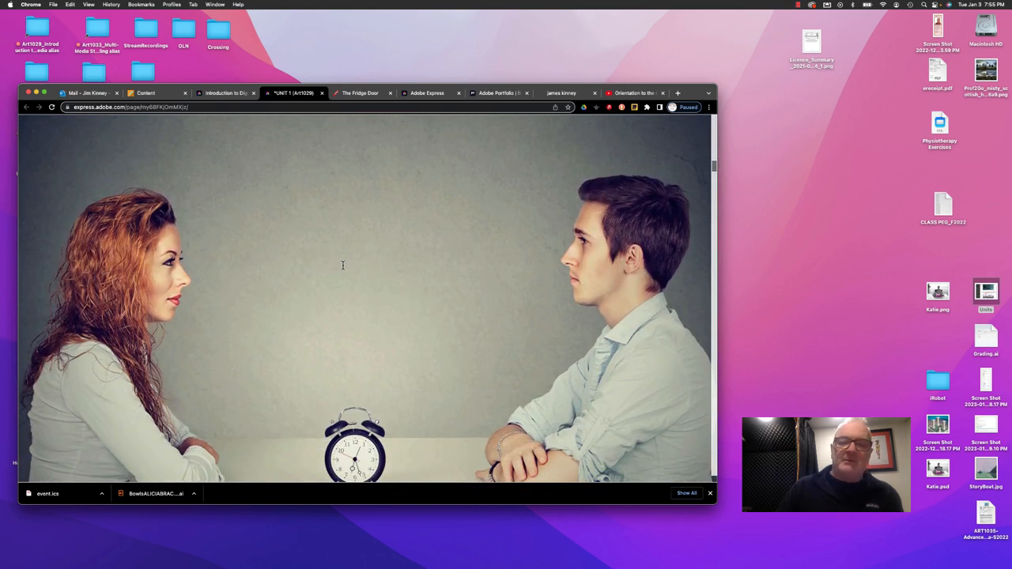
scroll("down", 3)
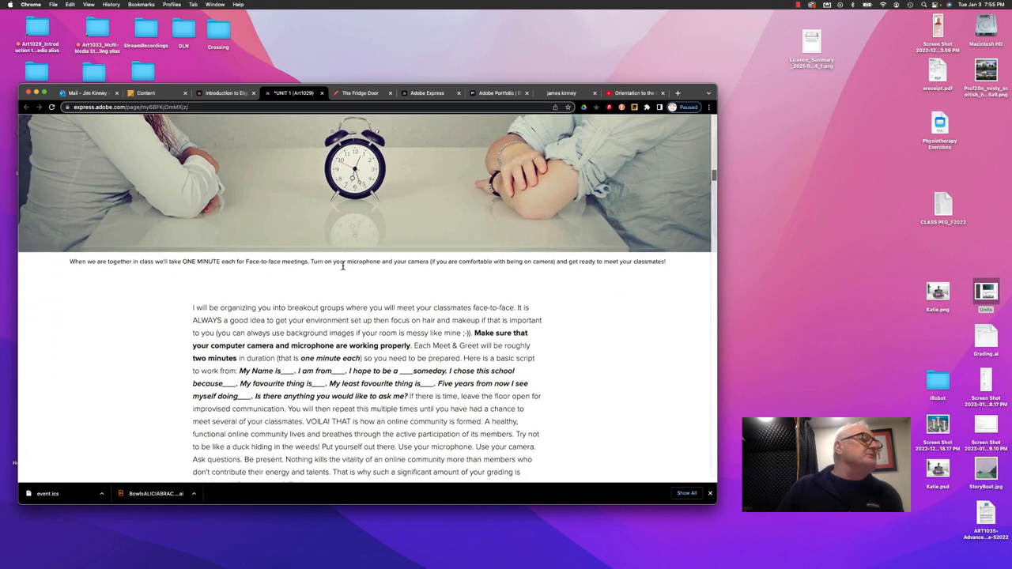
scroll("down", 3)
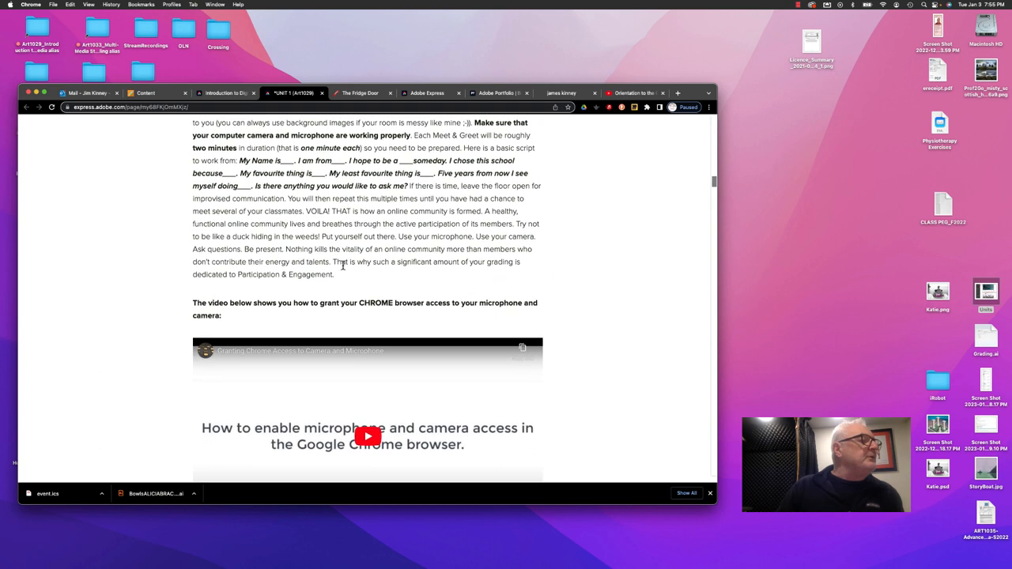
scroll("down", 3)
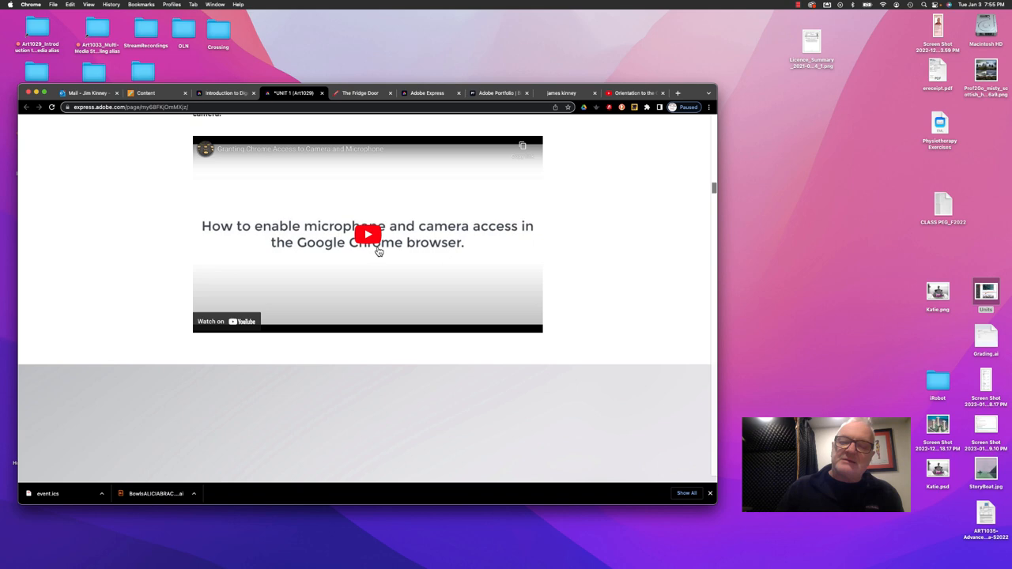
scroll("down", 3)
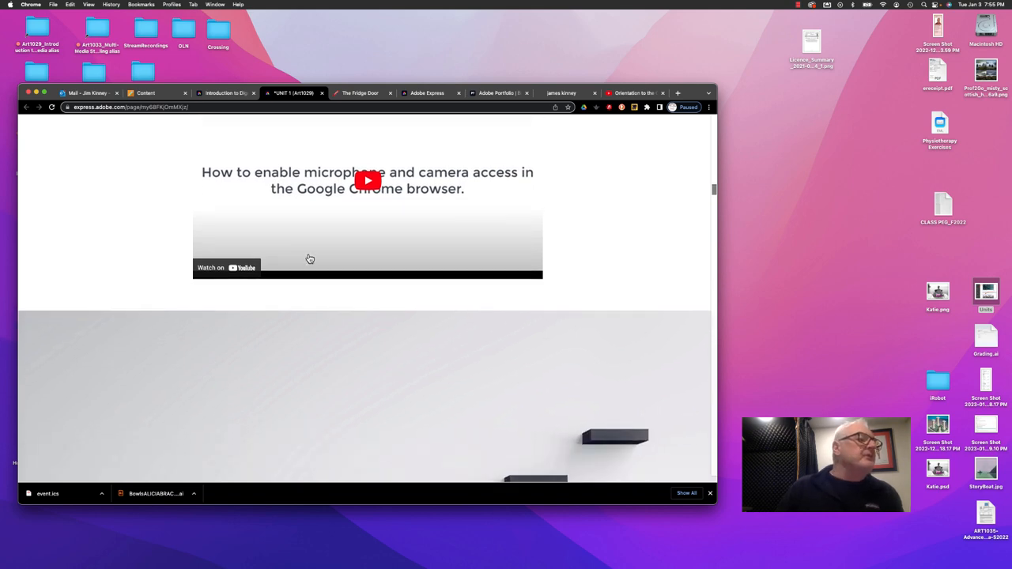
scroll("down", 3)
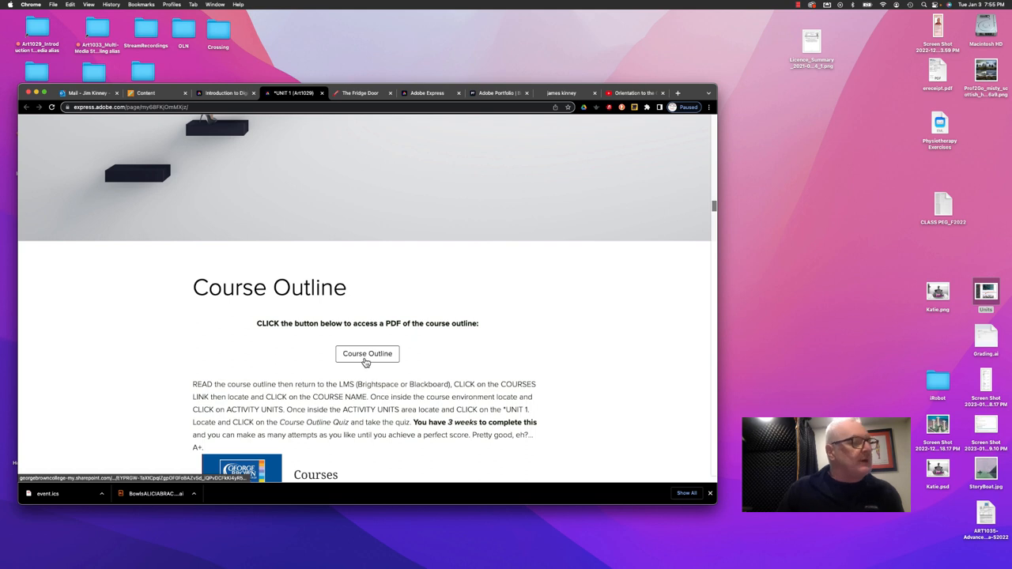
scroll("down", 3)
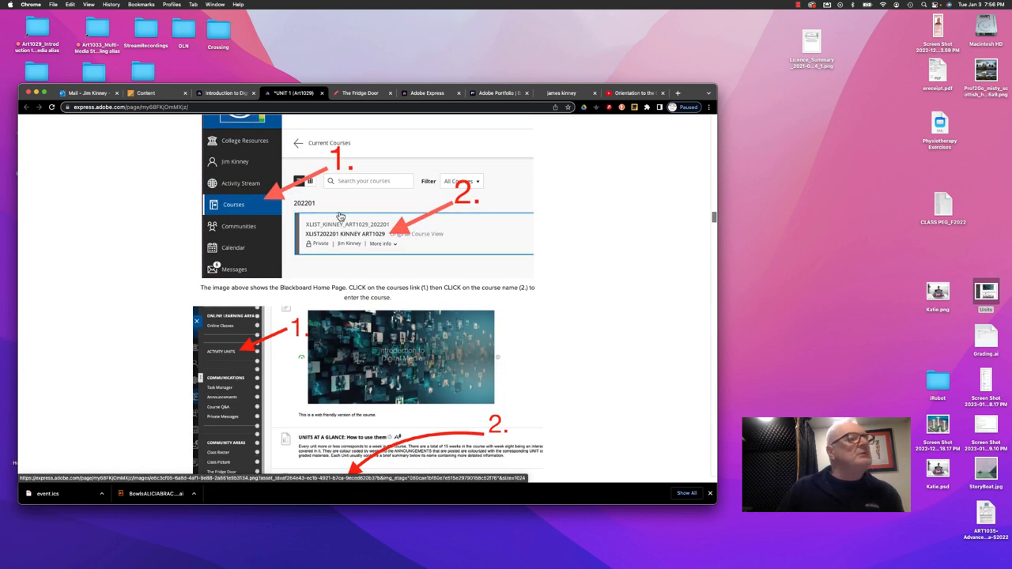
mouse_move(363, 270)
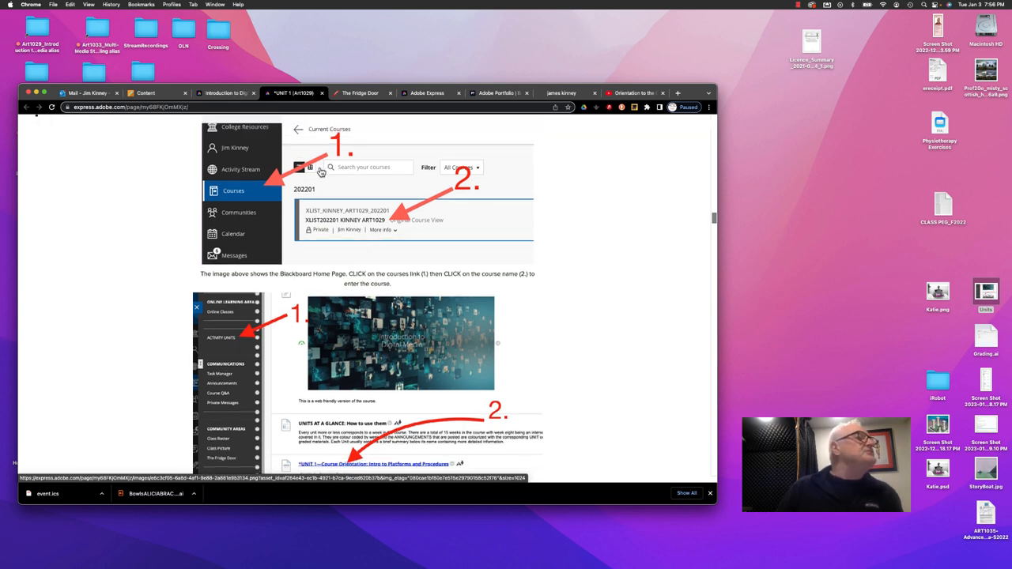
mouse_move(355, 224)
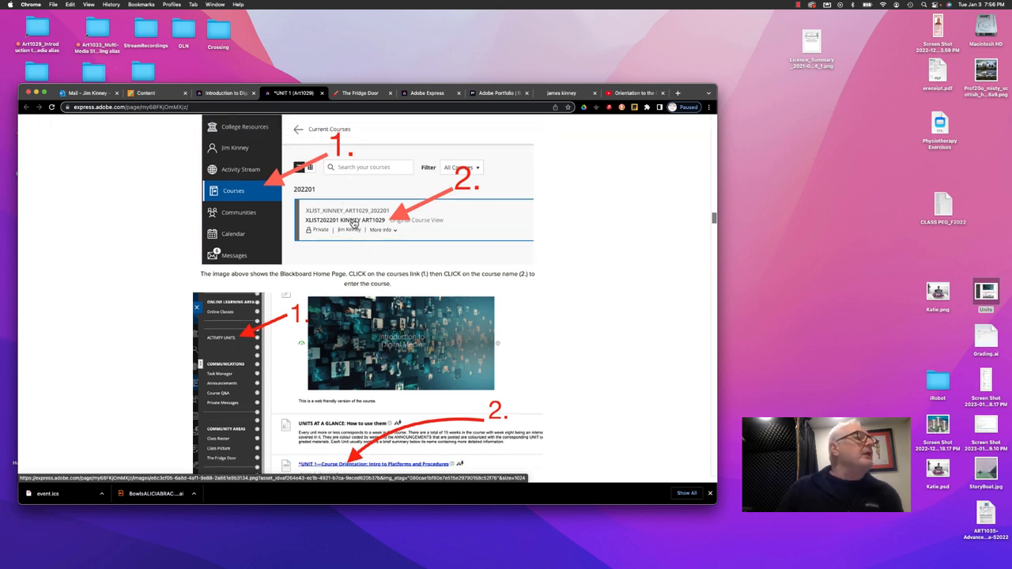
scroll("down", 3)
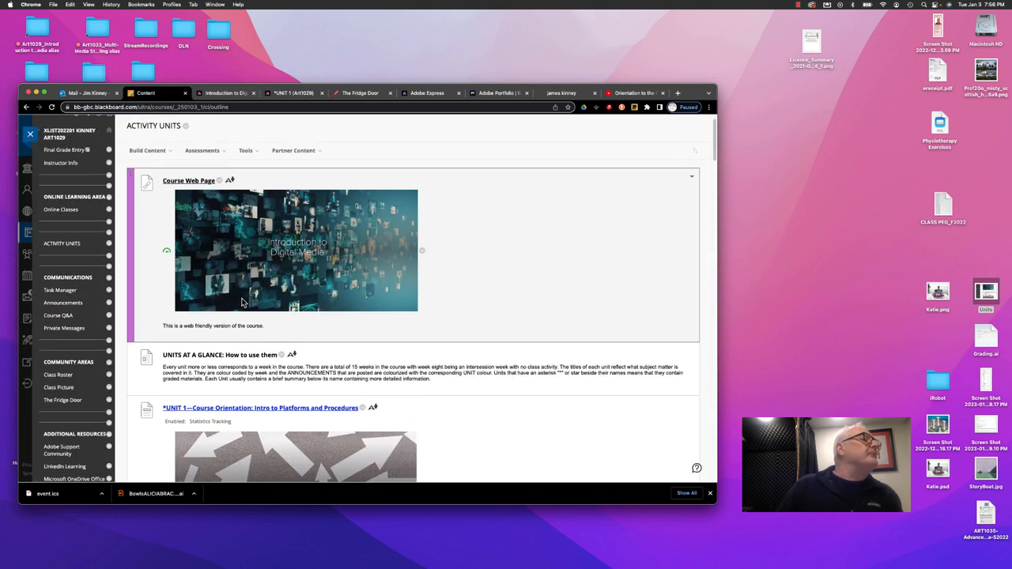
- Scroll the Contacts page to view the professor's office and contact details
scroll("down", 3)
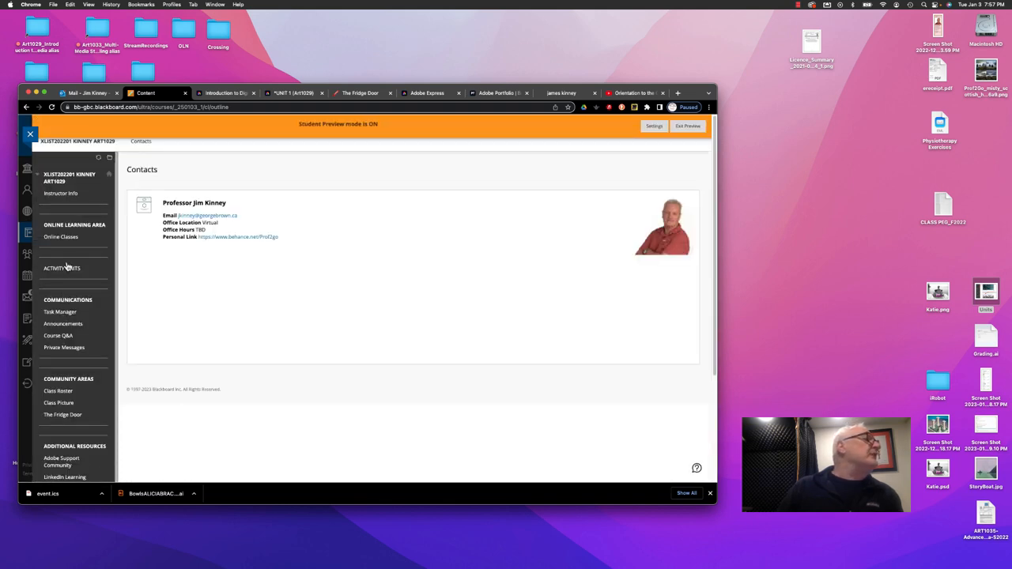
- From ACTIVITY UNITS, open the *UNIT 1 Course Orientation folder and scroll through its items
left_click(61, 268)
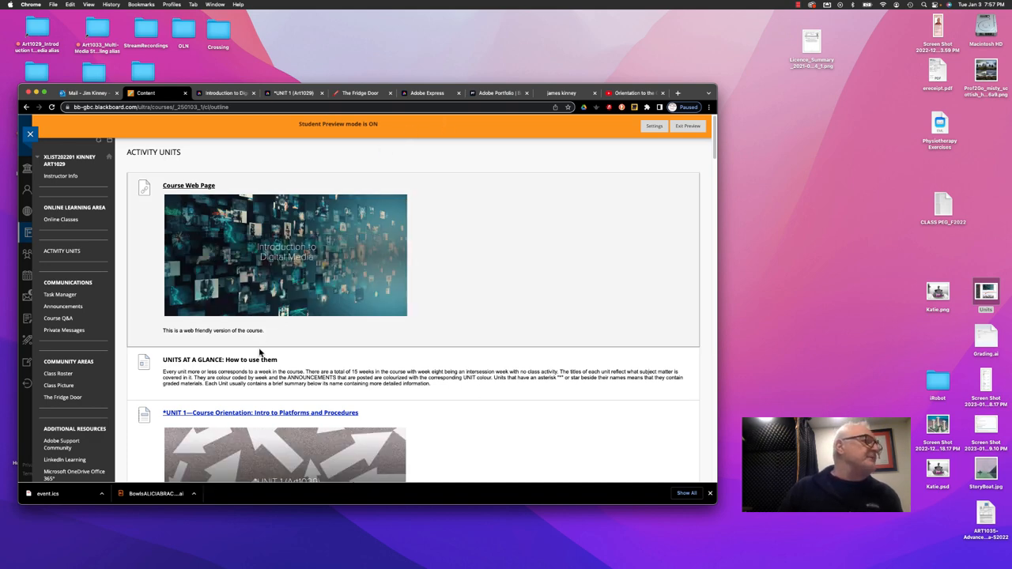
scroll("down", 3)
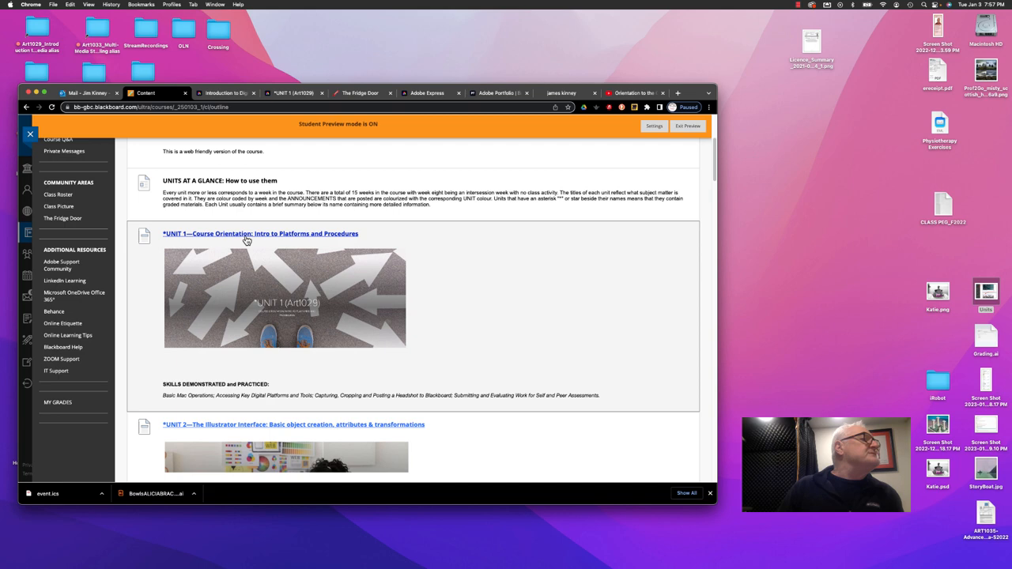
left_click(260, 234)
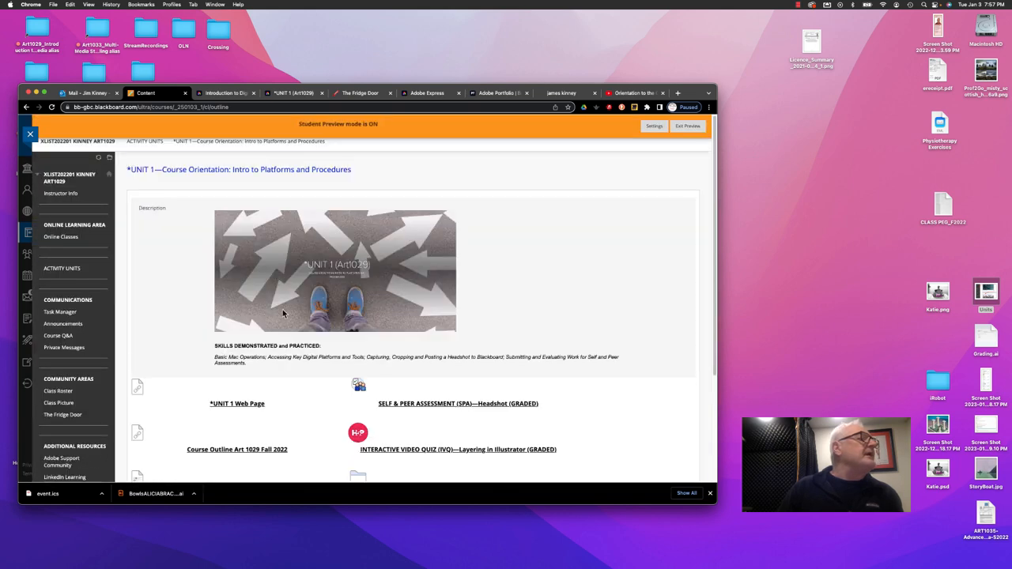
scroll("down", 3)
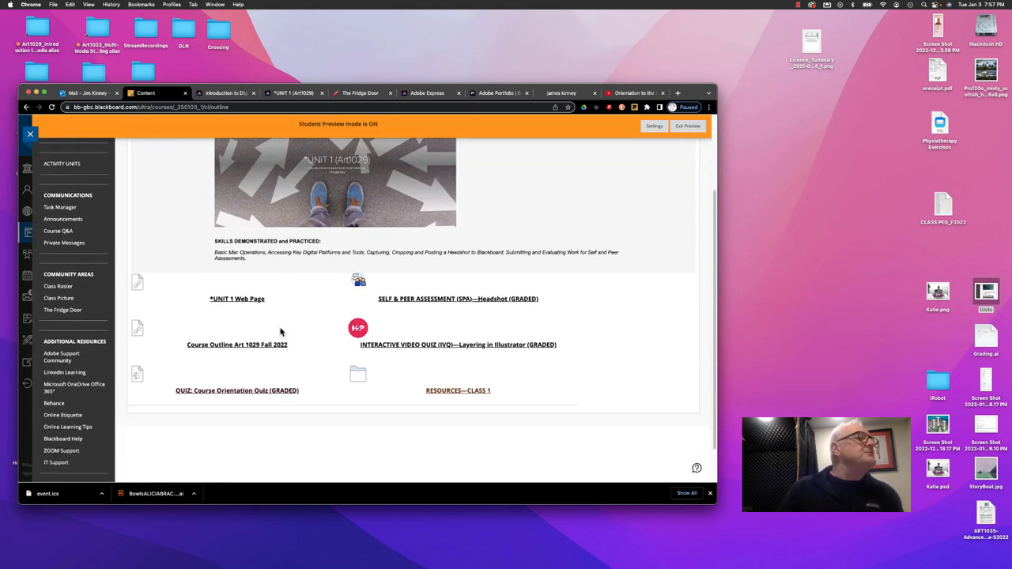
scroll("down", 3)
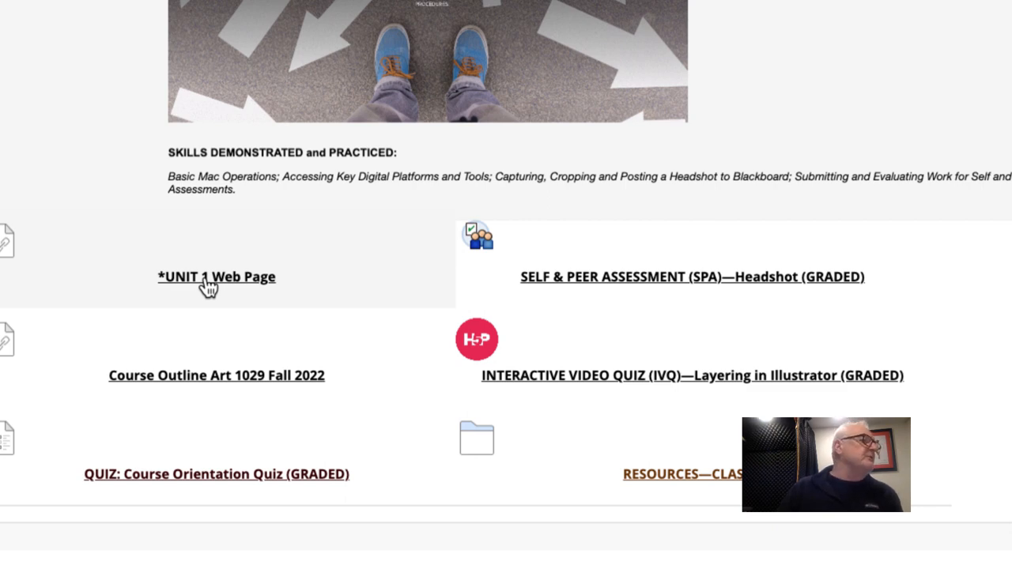
mouse_move(206, 433)
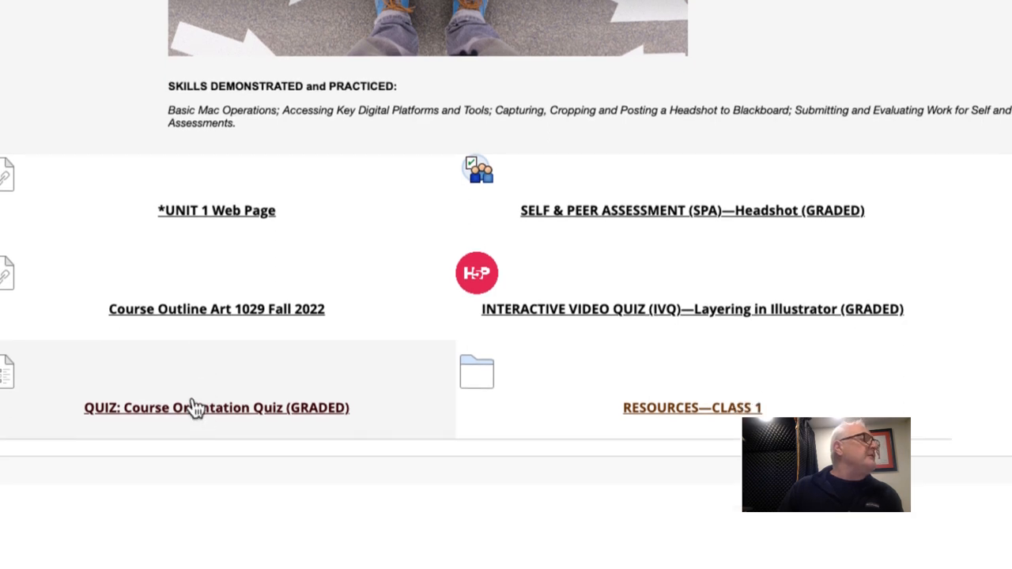
mouse_move(166, 418)
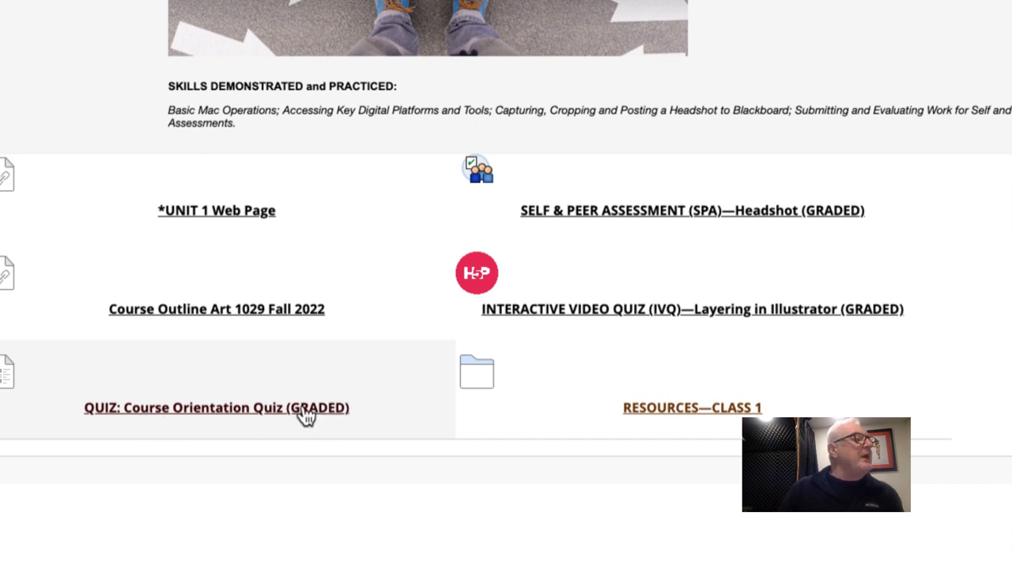
mouse_move(346, 425)
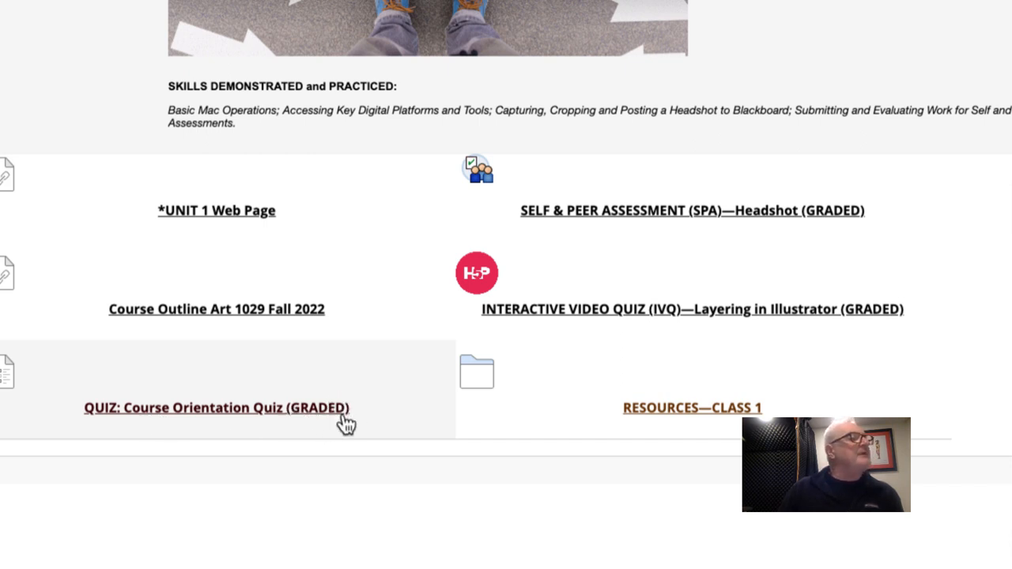
mouse_move(828, 200)
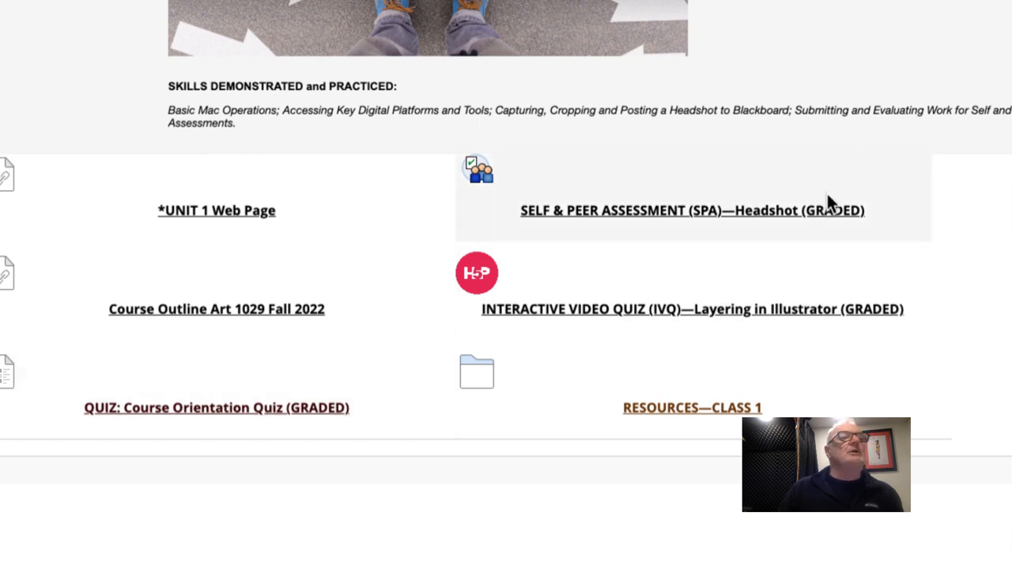
mouse_move(801, 319)
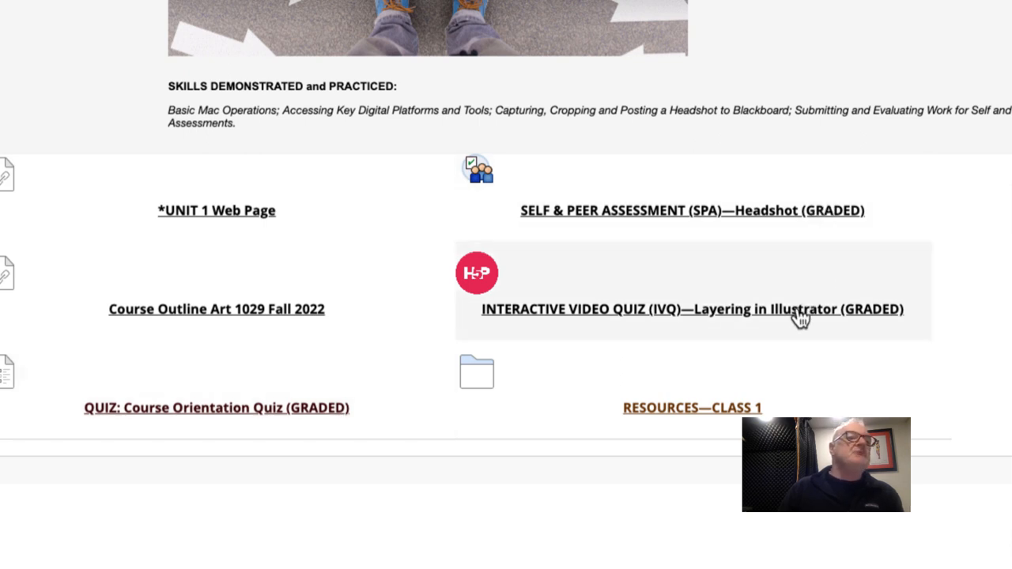
mouse_move(273, 415)
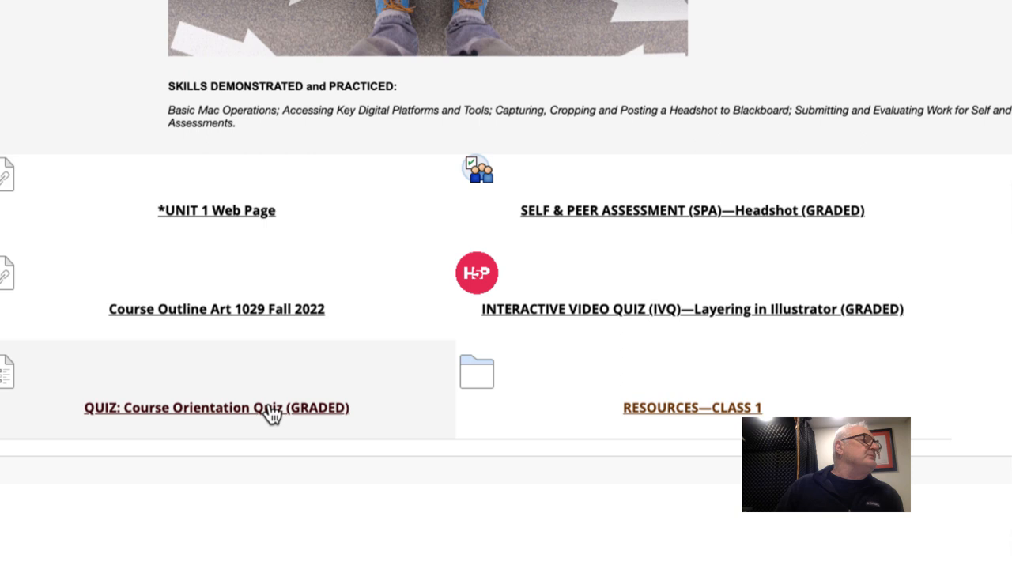
mouse_move(177, 417)
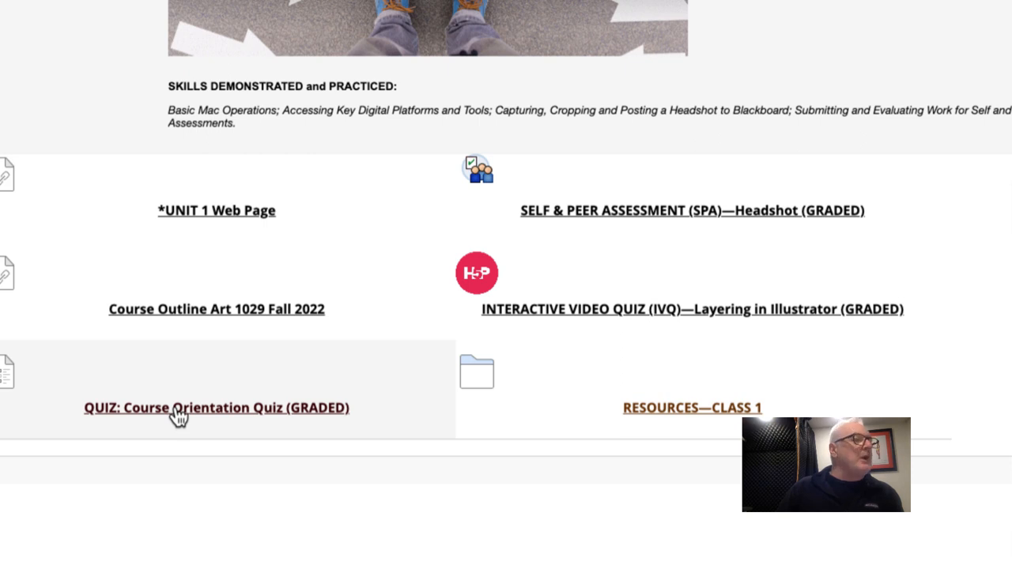
mouse_move(370, 301)
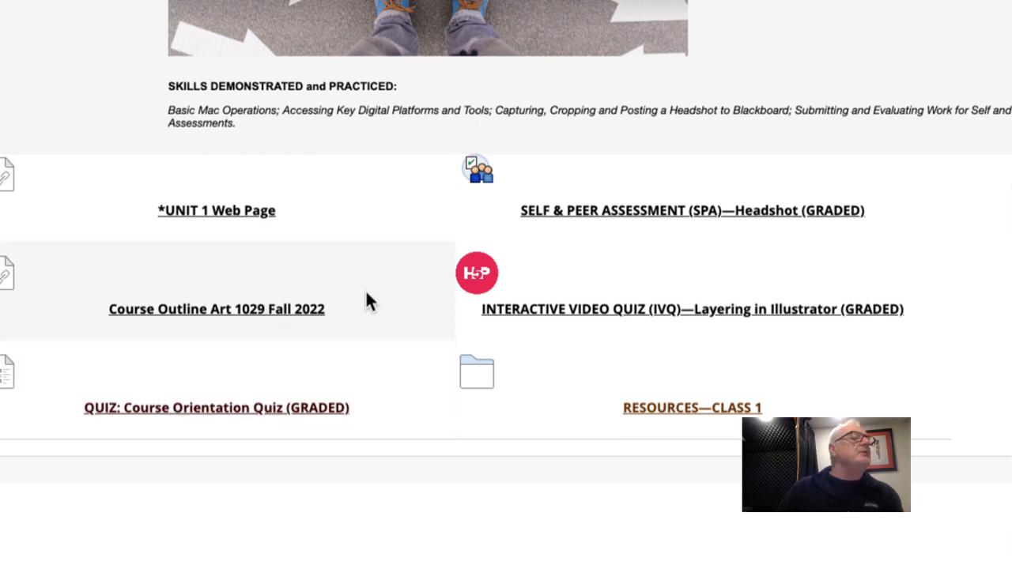
mouse_move(601, 168)
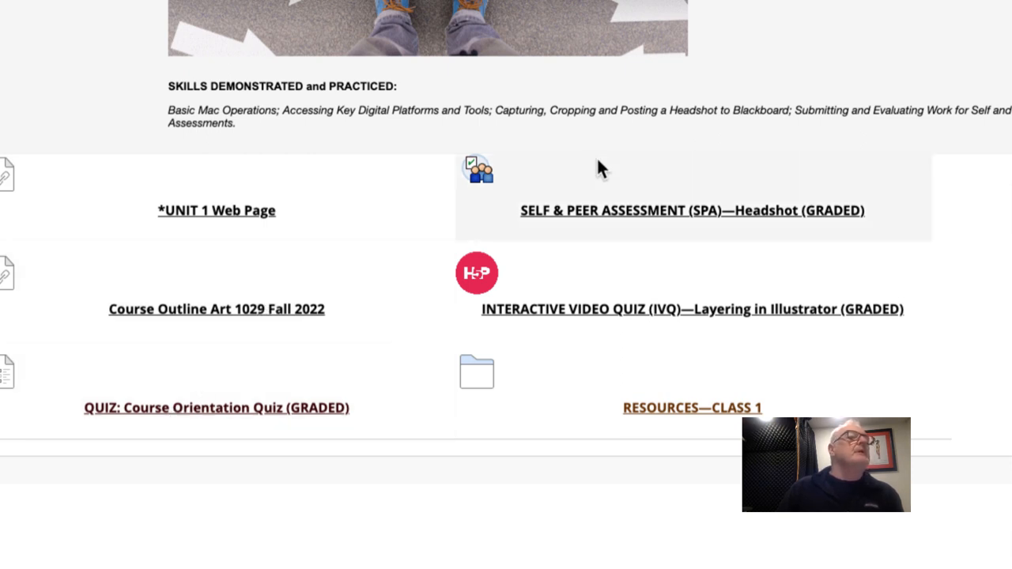
mouse_move(541, 220)
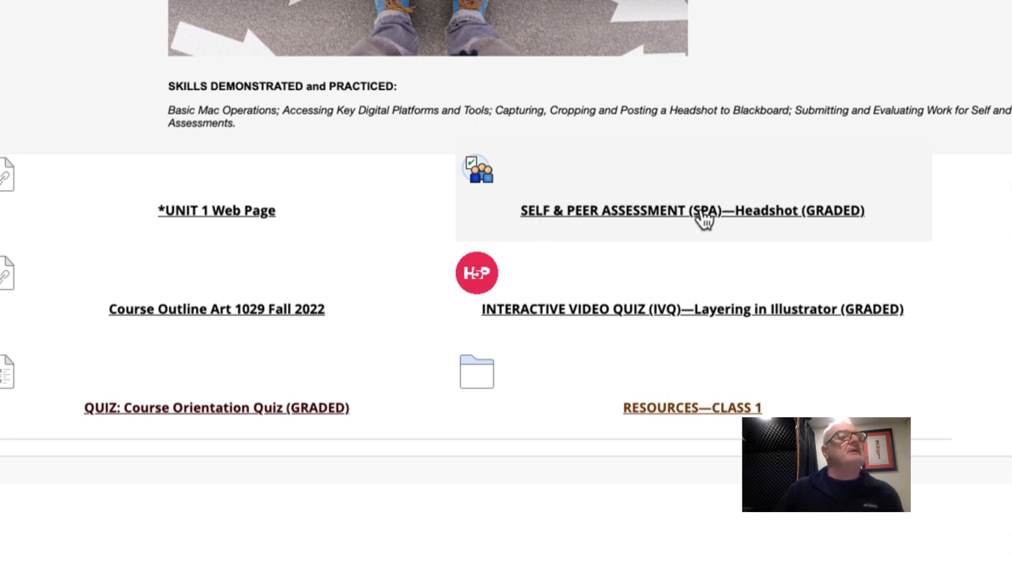
mouse_move(485, 126)
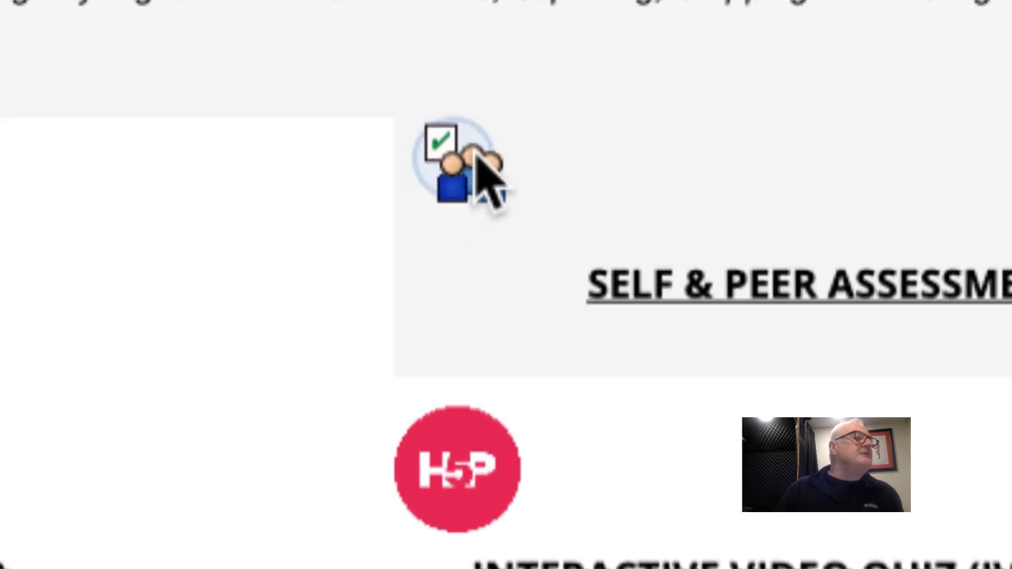
mouse_move(495, 154)
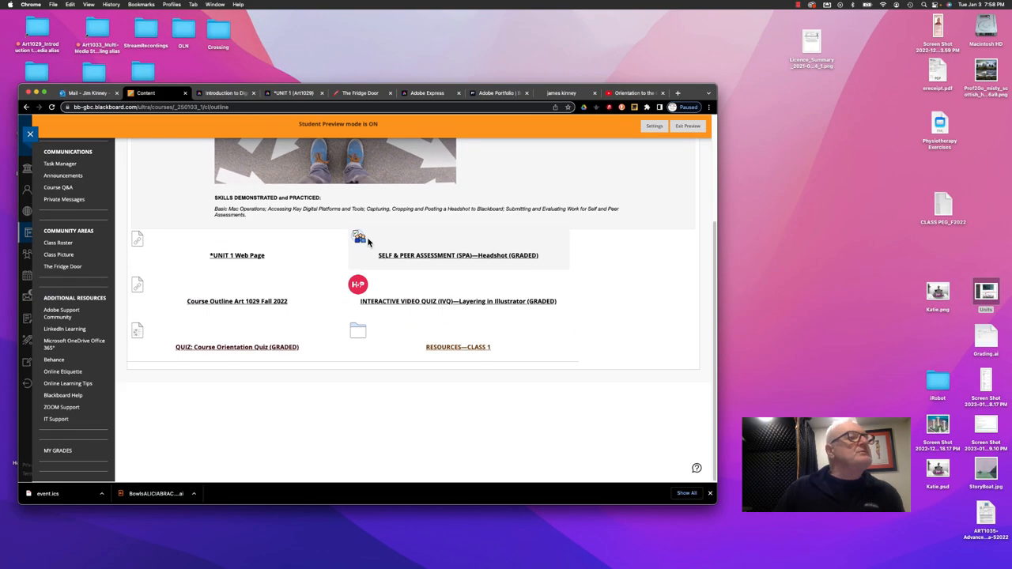
mouse_move(522, 249)
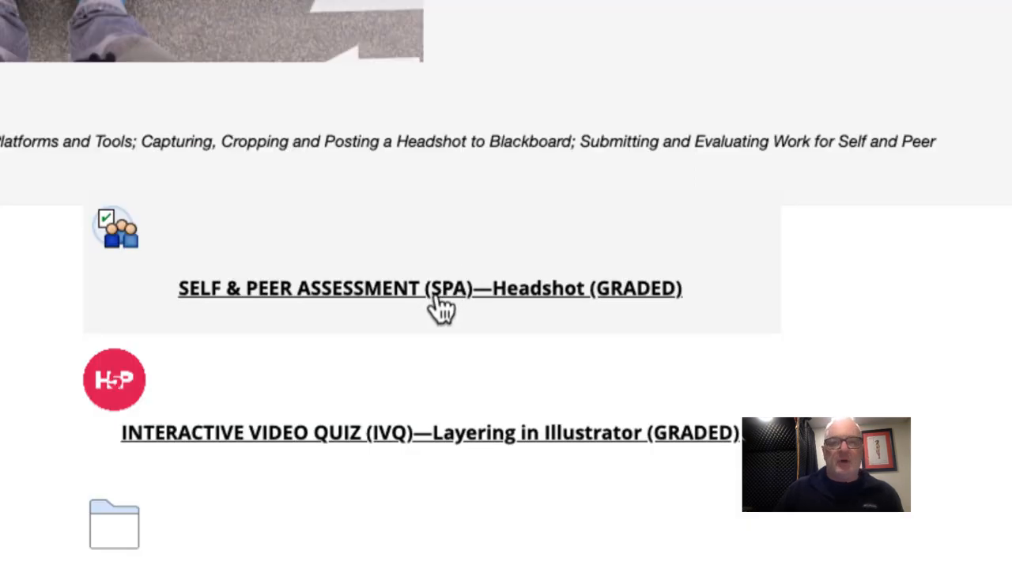
mouse_move(403, 265)
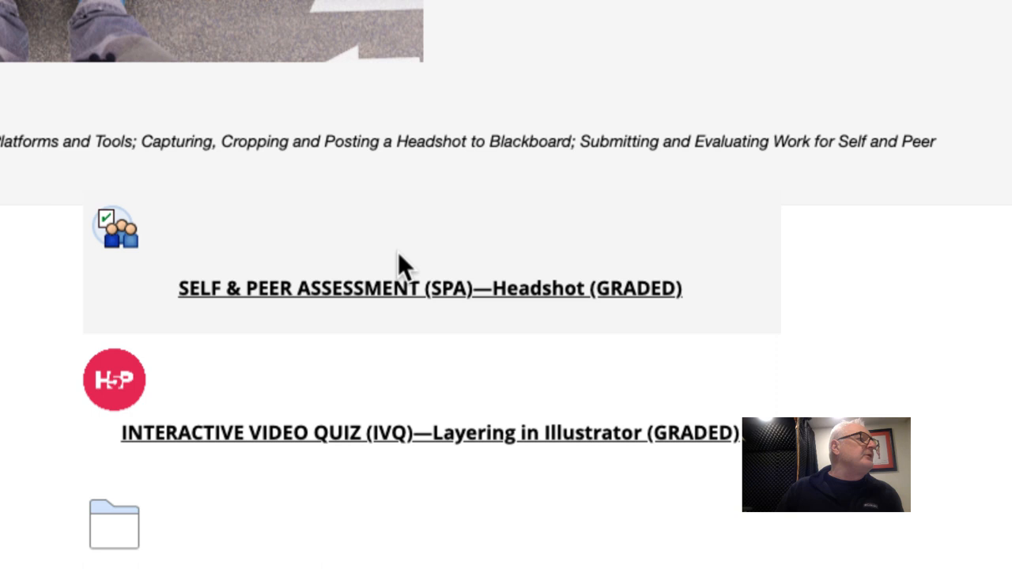
mouse_move(407, 233)
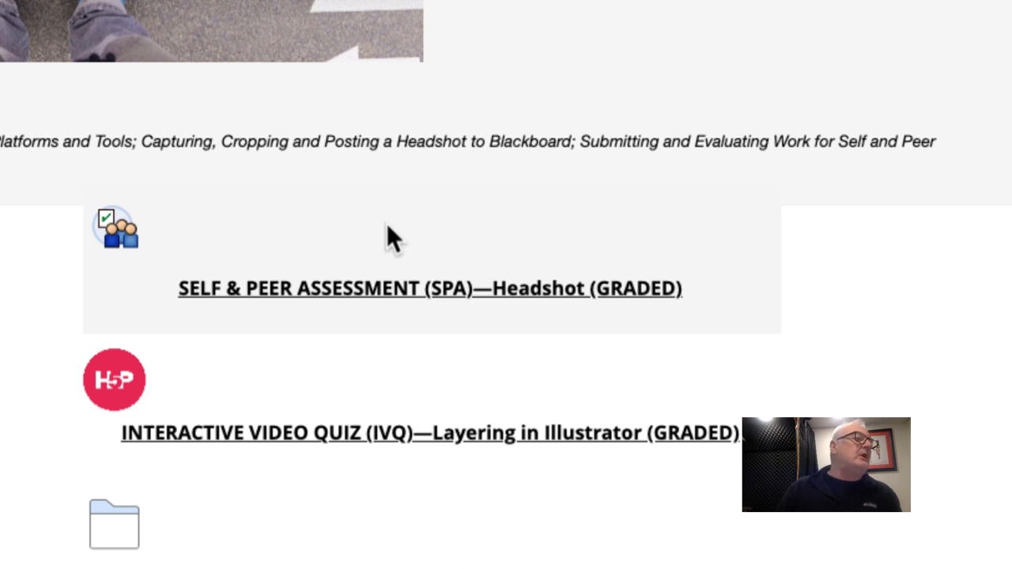
mouse_move(388, 344)
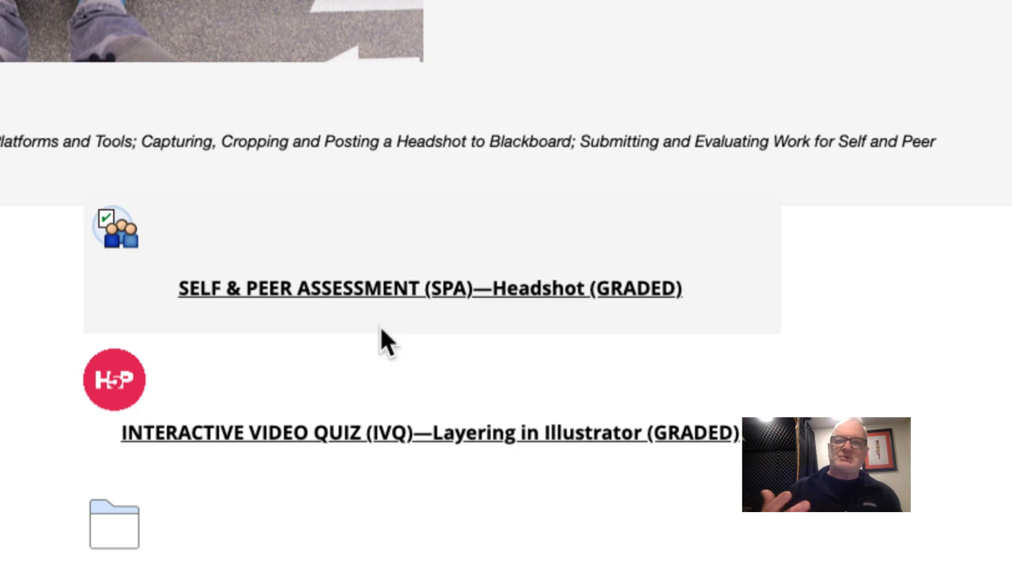
mouse_move(404, 329)
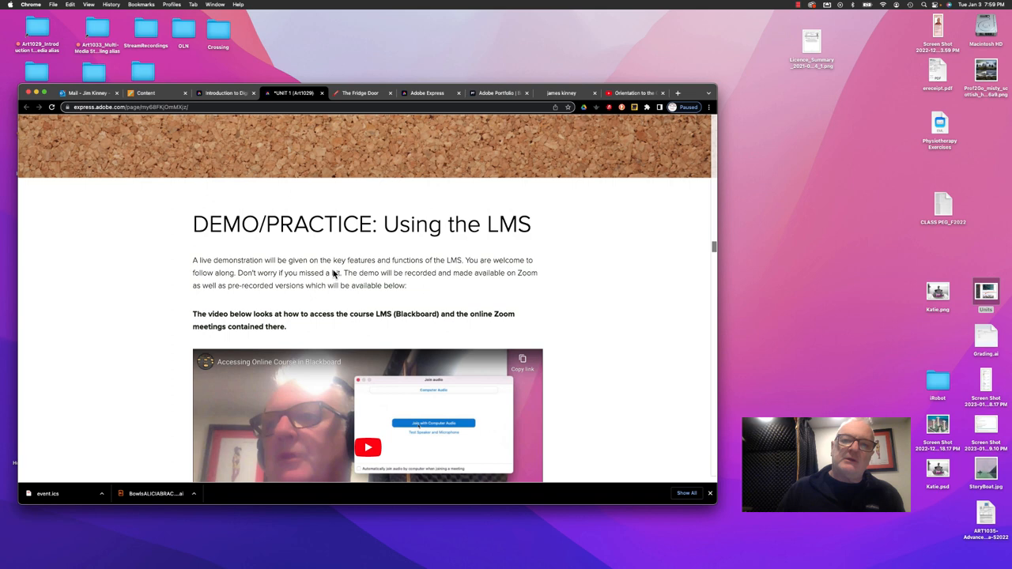
scroll("down", 3)
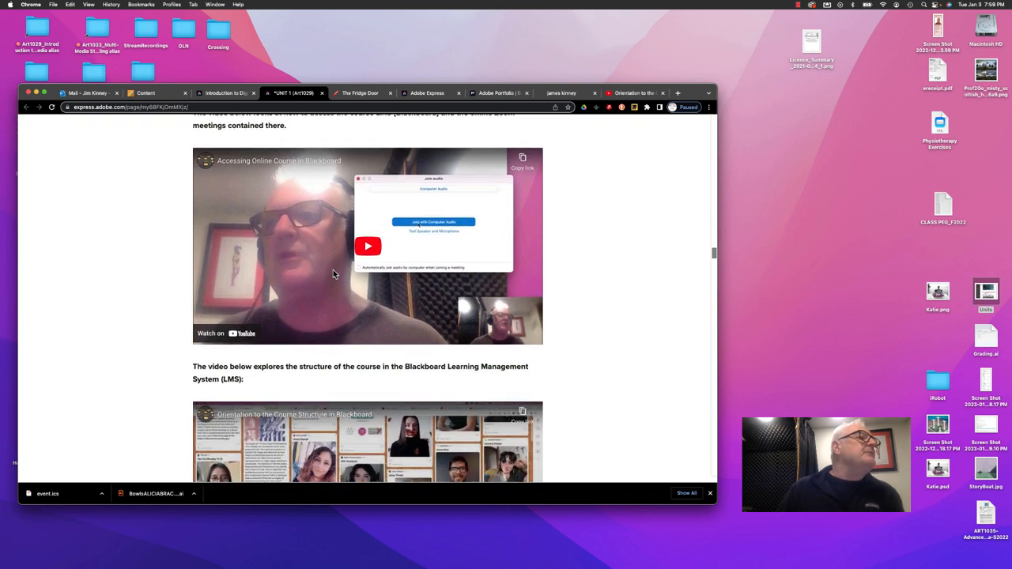
scroll("down", 3)
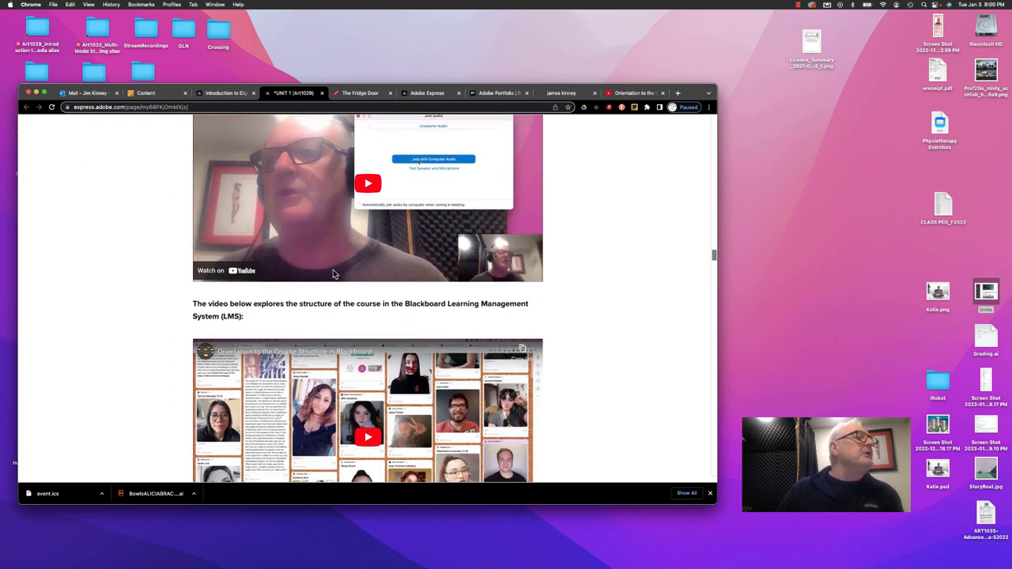
scroll("down", 3)
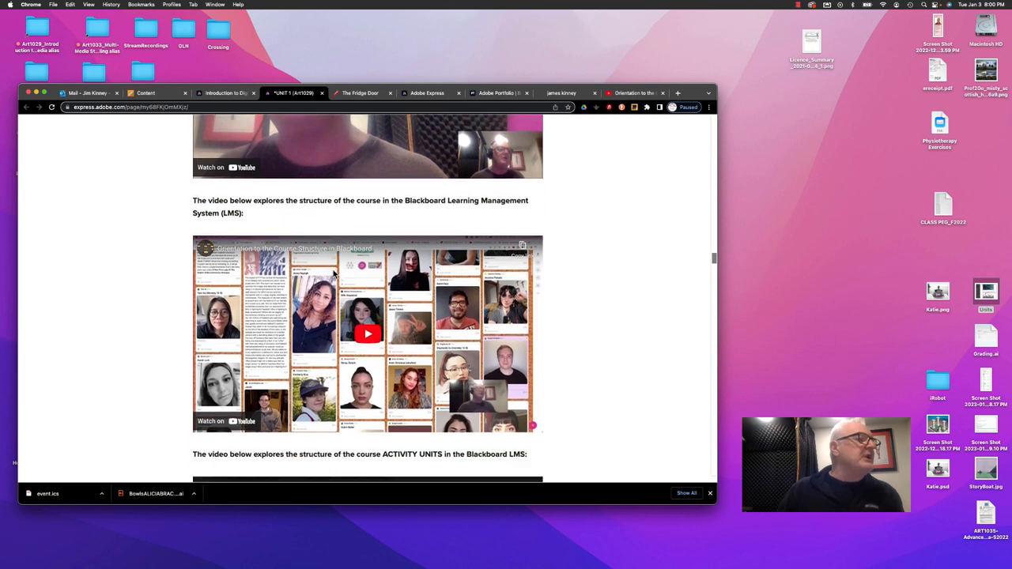
scroll("down", 3)
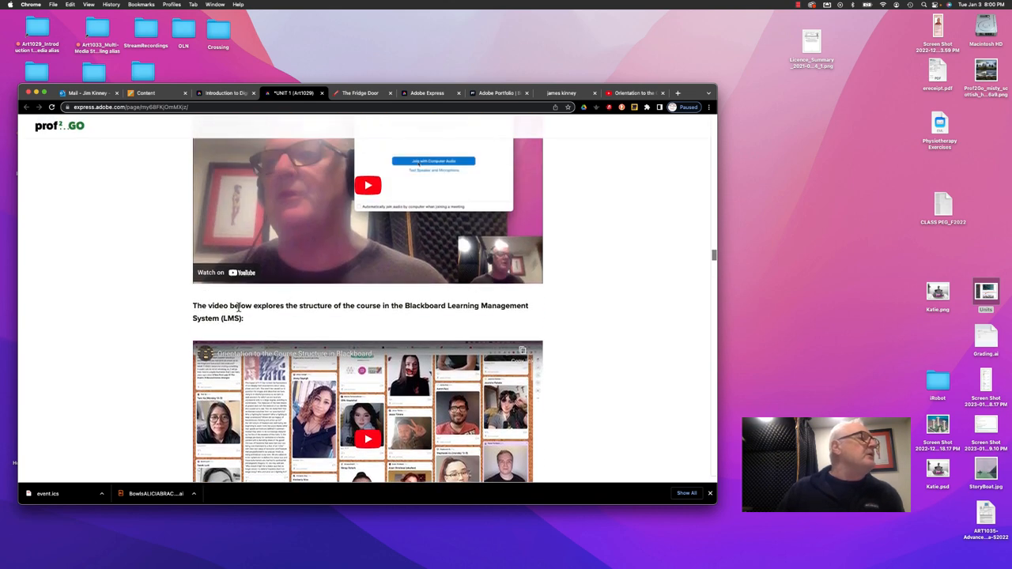
scroll("down", 3)
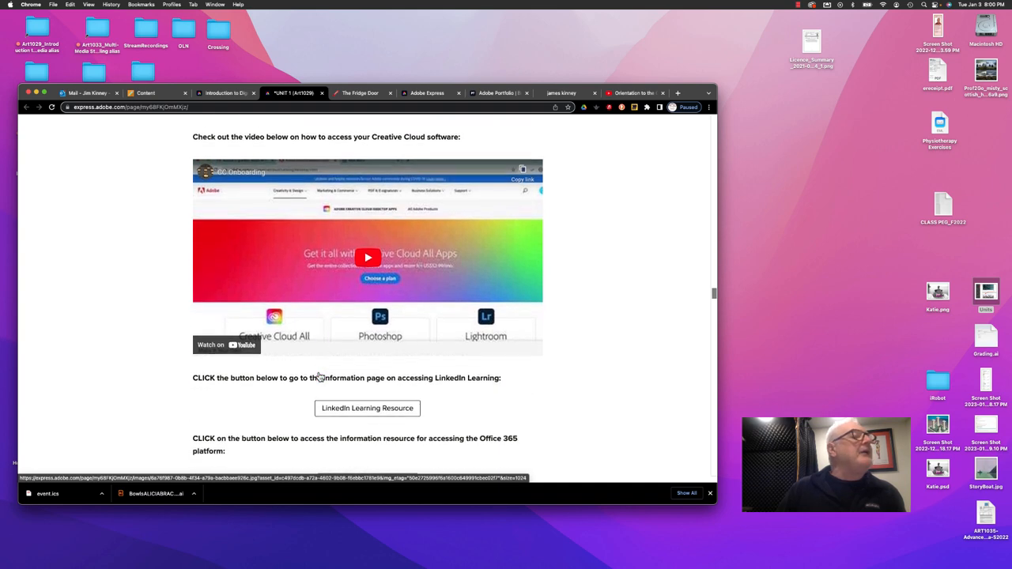
scroll("down", 3)
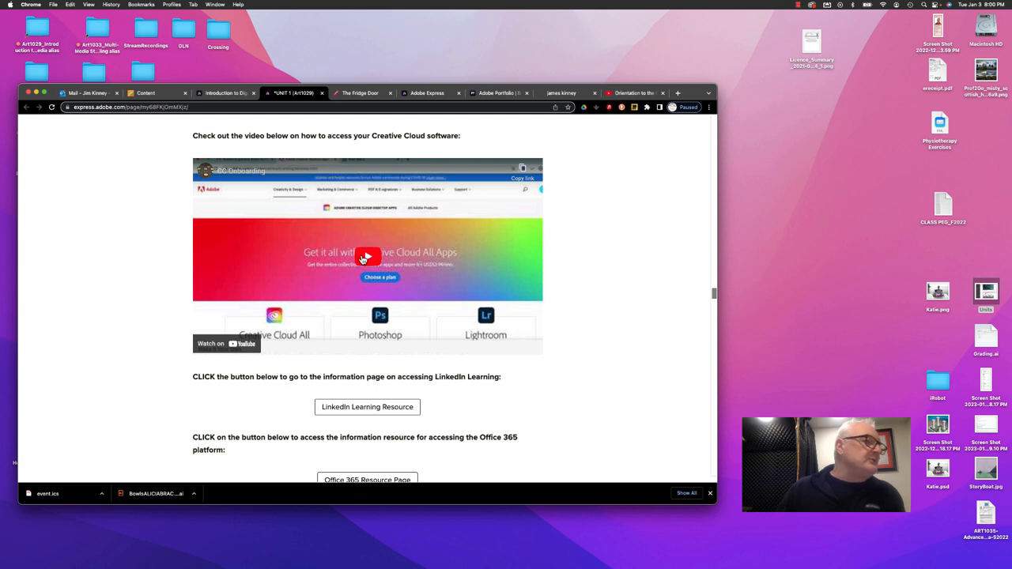
scroll("down", 3)
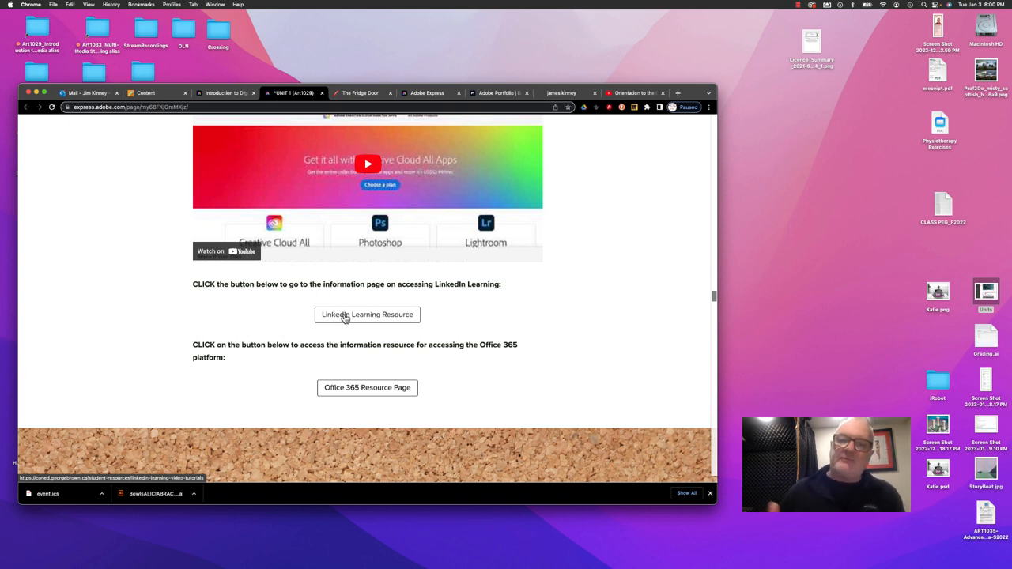
mouse_move(366, 296)
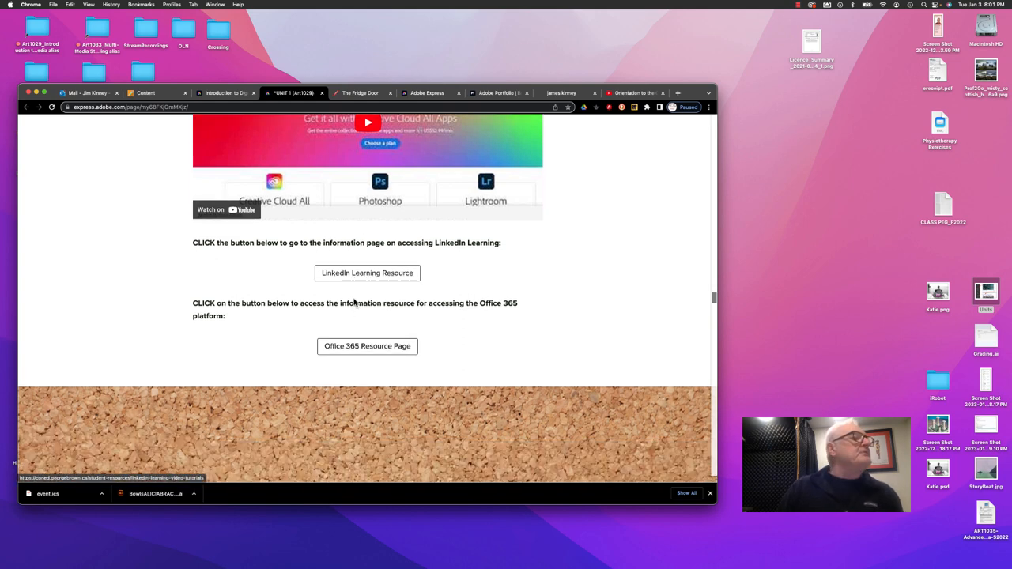
scroll("down", 3)
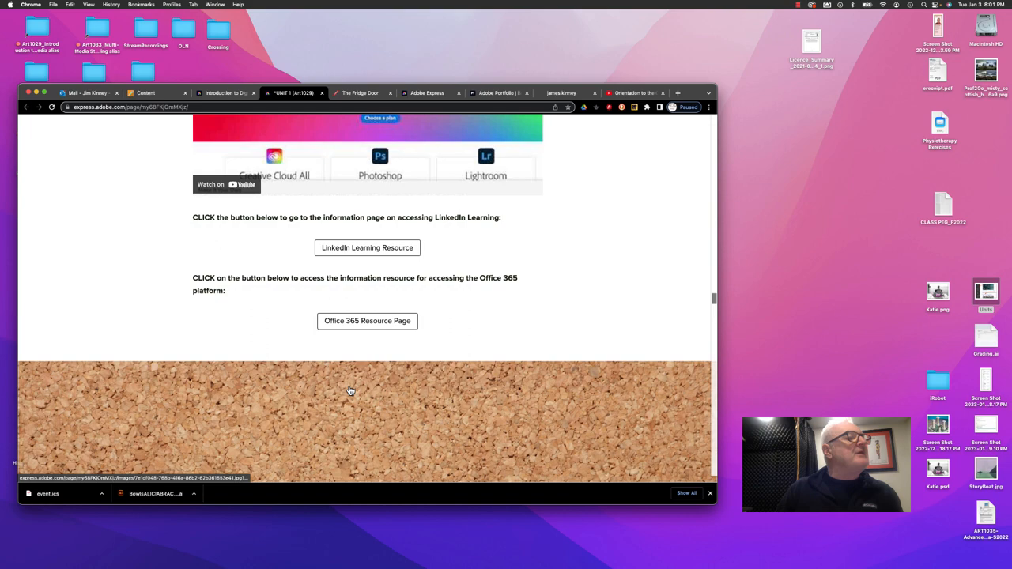
scroll("down", 3)
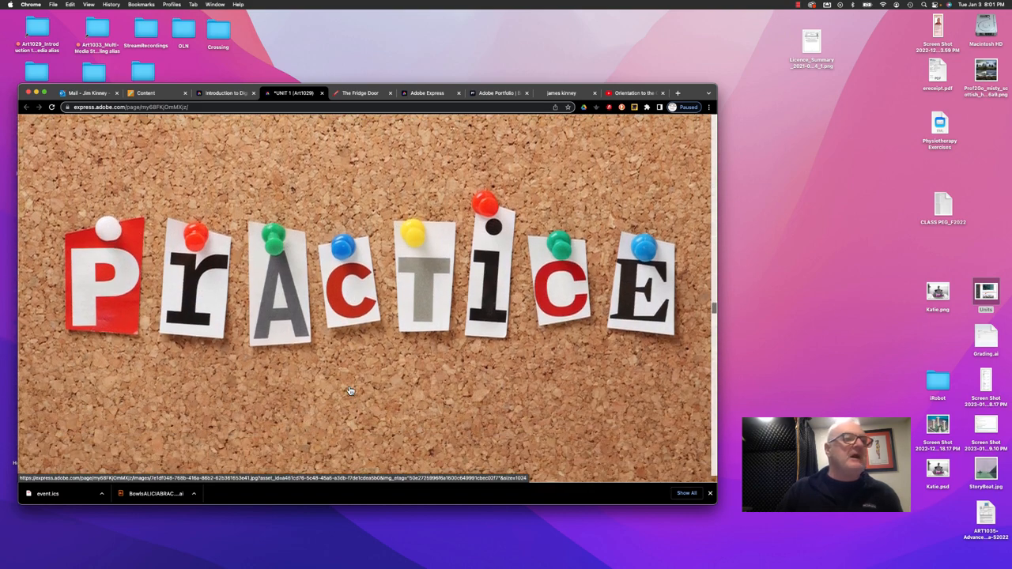
scroll("down", 3)
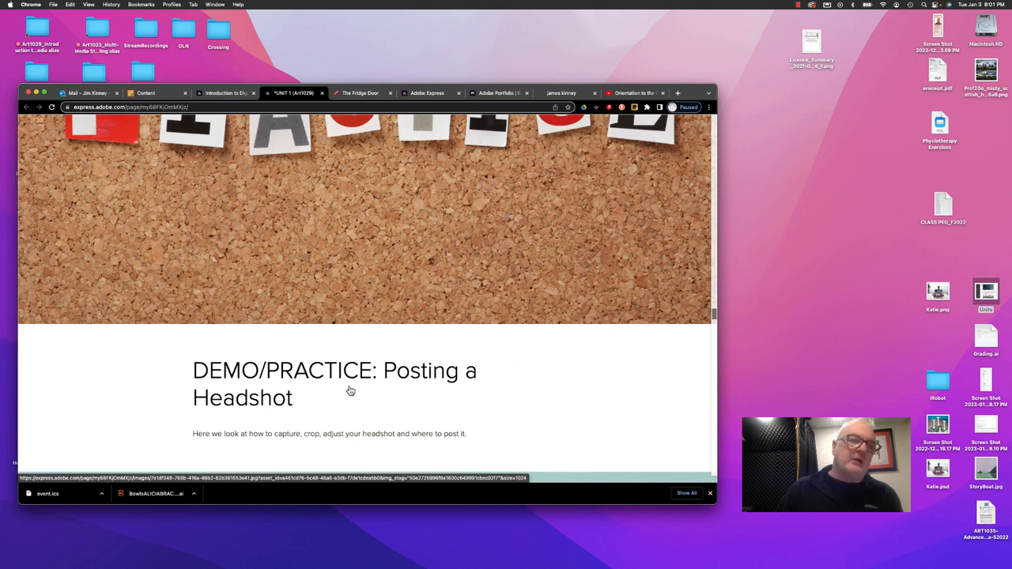
scroll("down", 3)
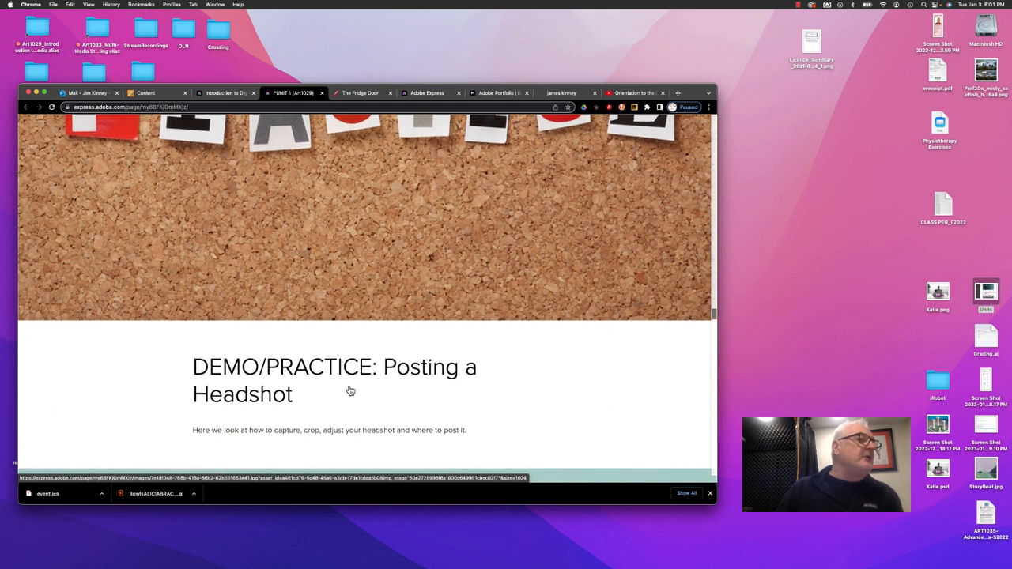
scroll("down", 3)
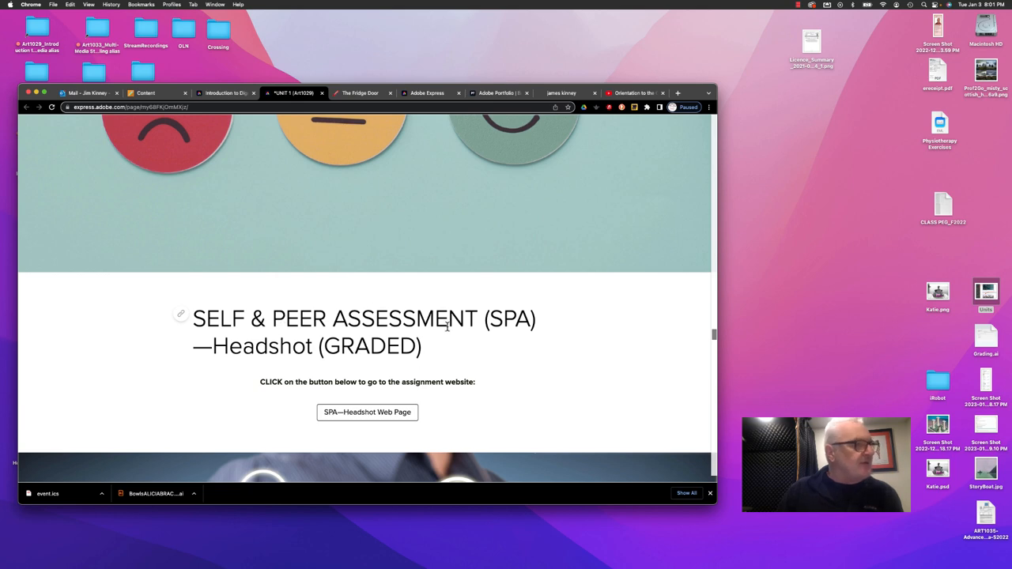
mouse_move(494, 339)
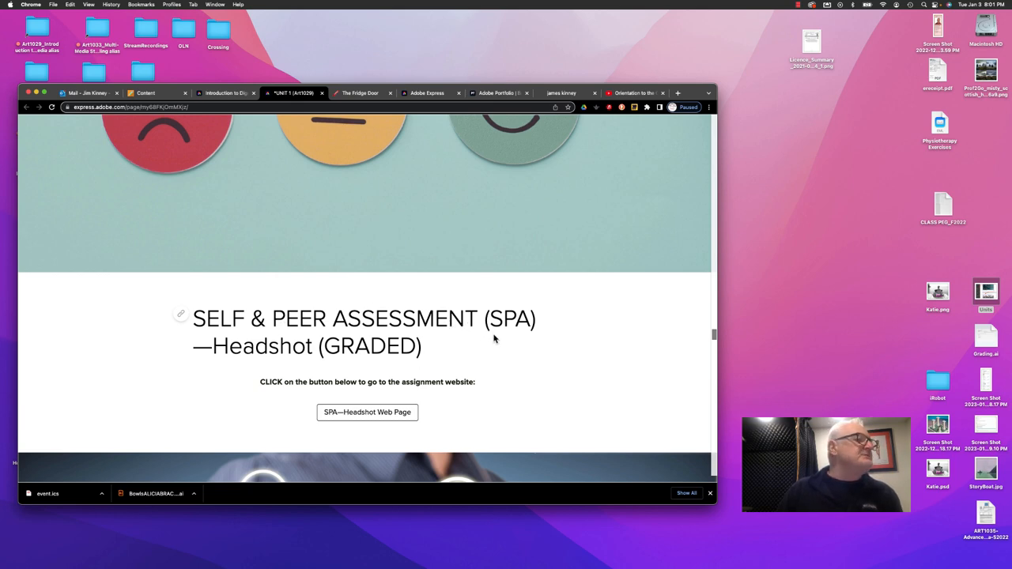
mouse_move(410, 334)
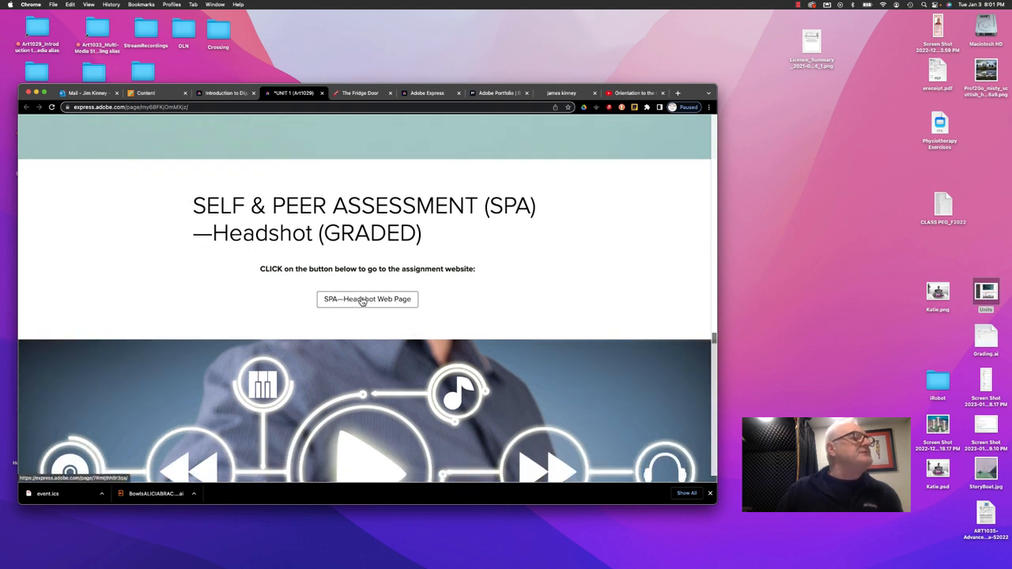
left_click(367, 299)
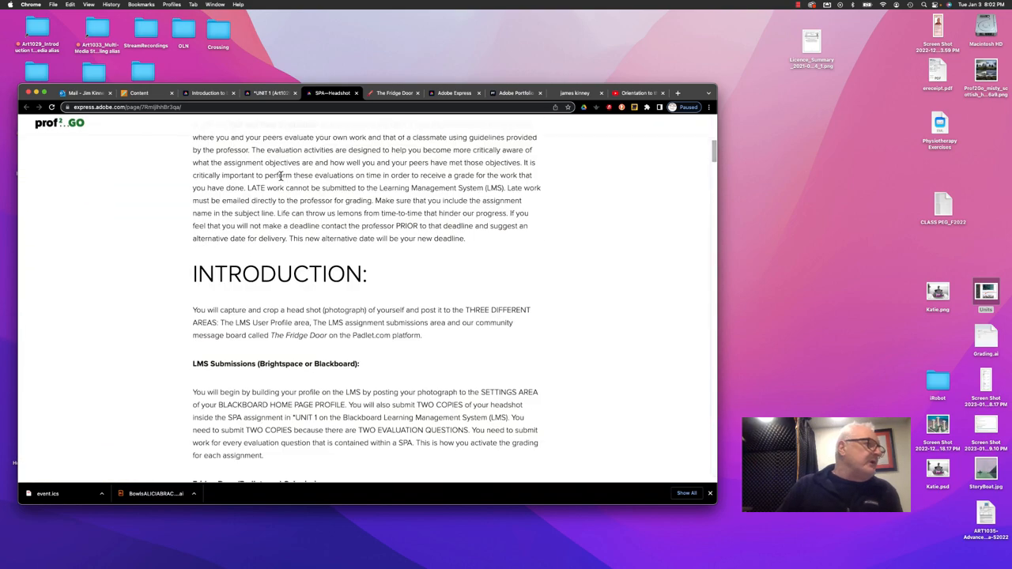
scroll("down", 3)
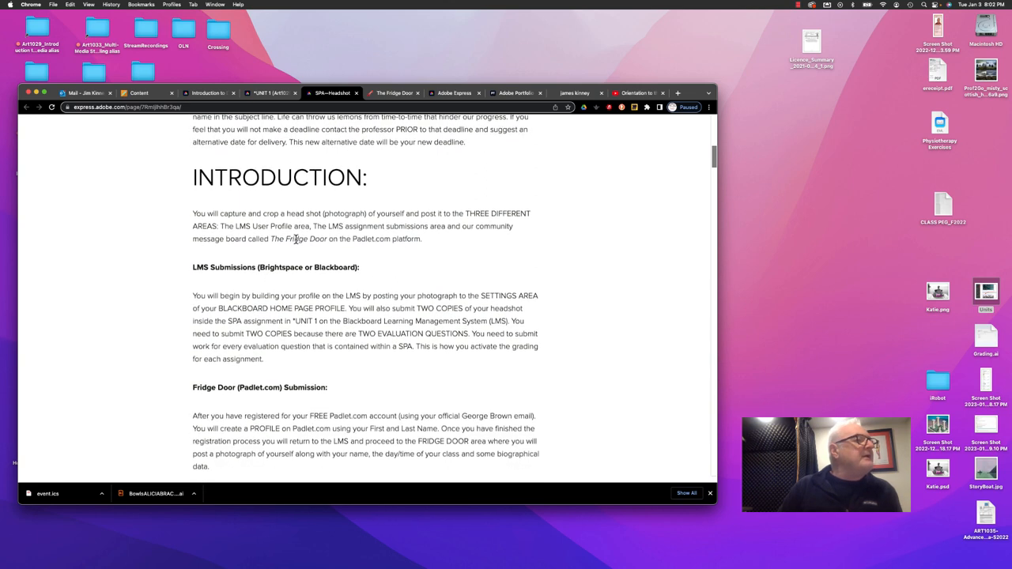
scroll("down", 3)
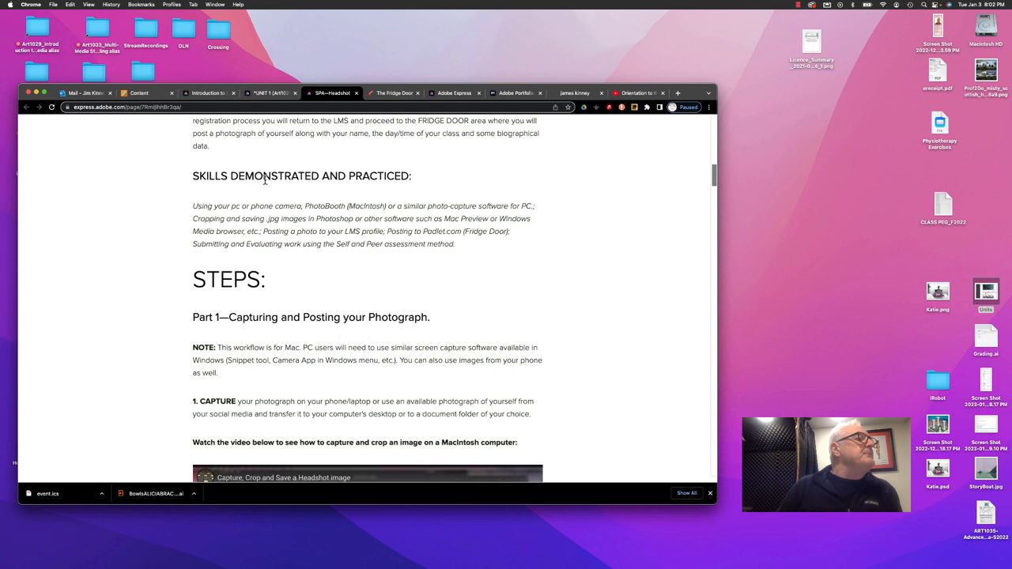
scroll("down", 3)
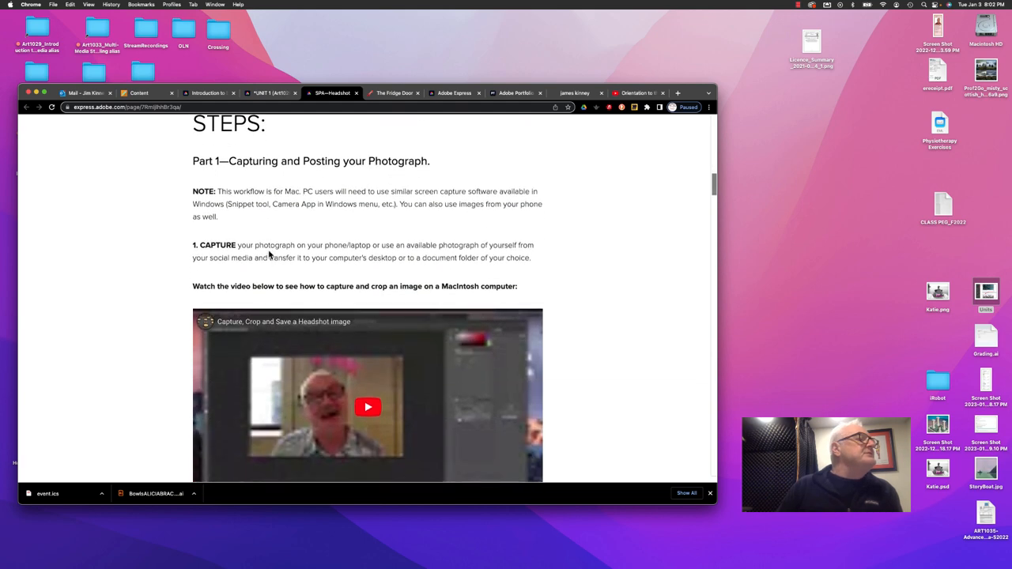
scroll("down", 3)
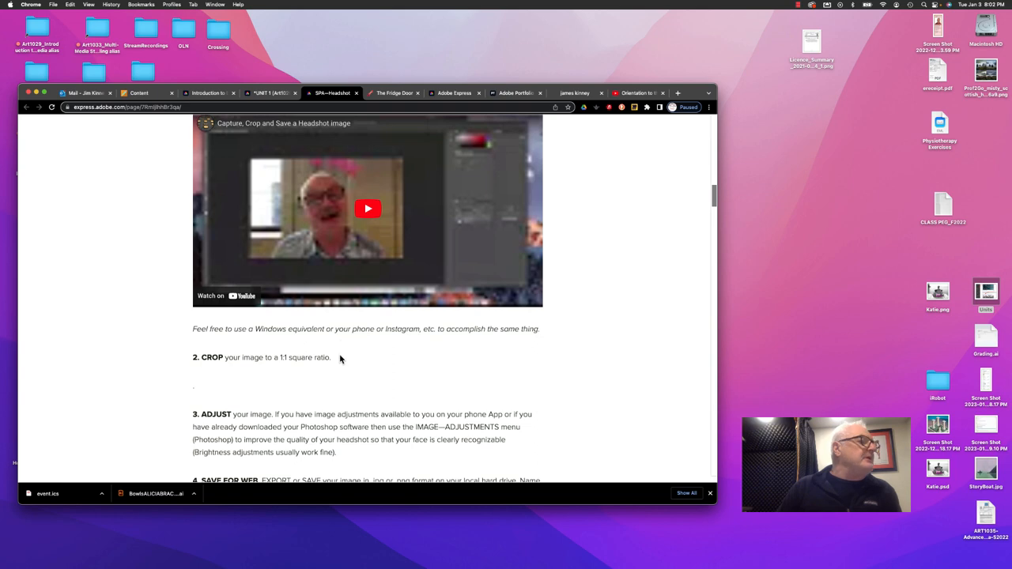
scroll("down", 3)
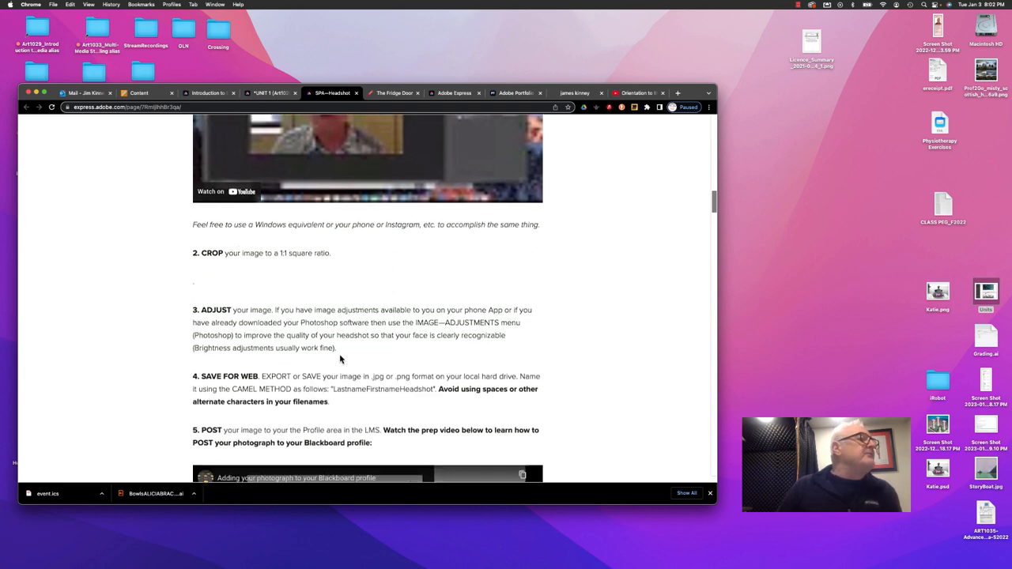
scroll("down", 3)
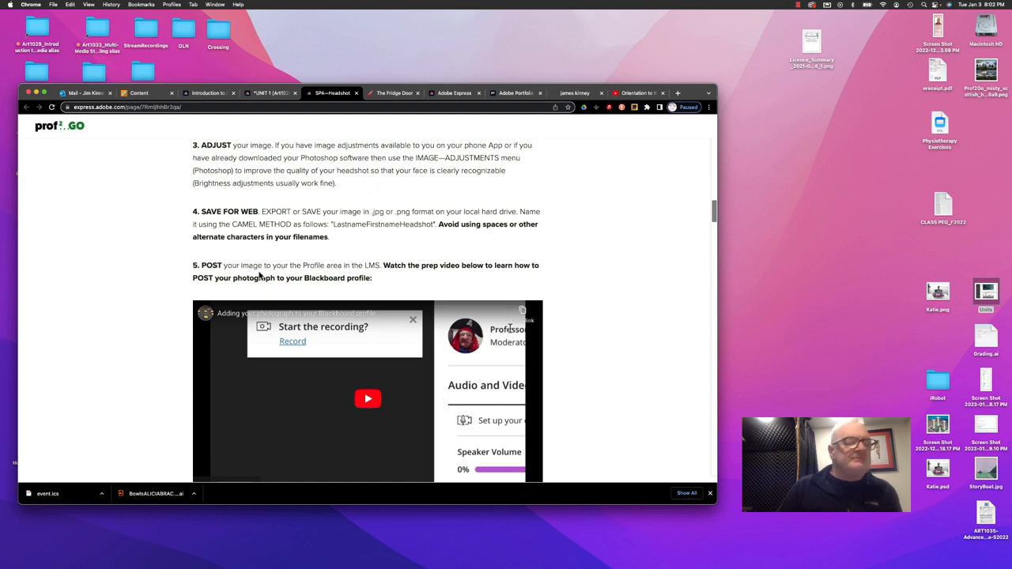
scroll("down", 3)
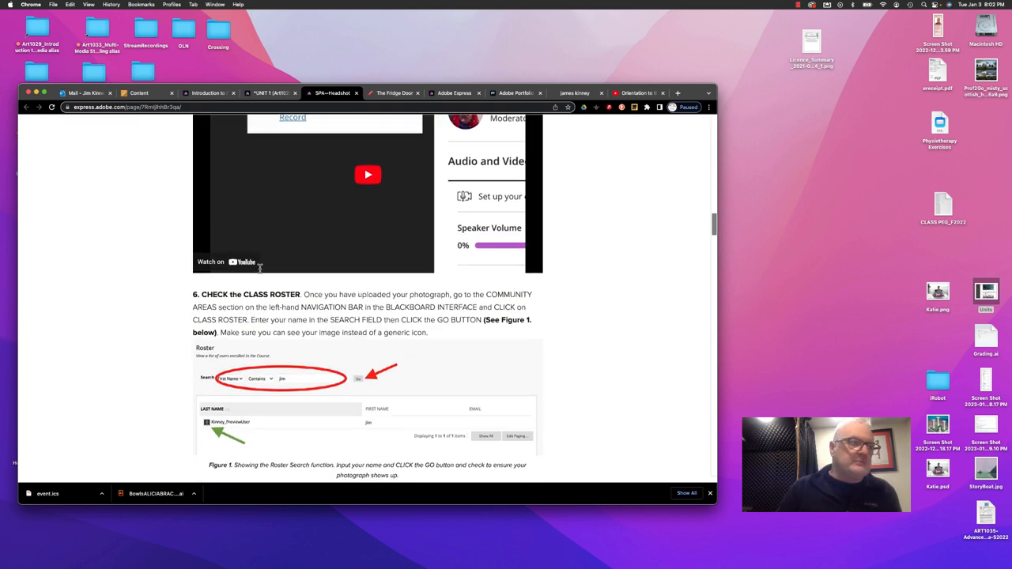
scroll("down", 3)
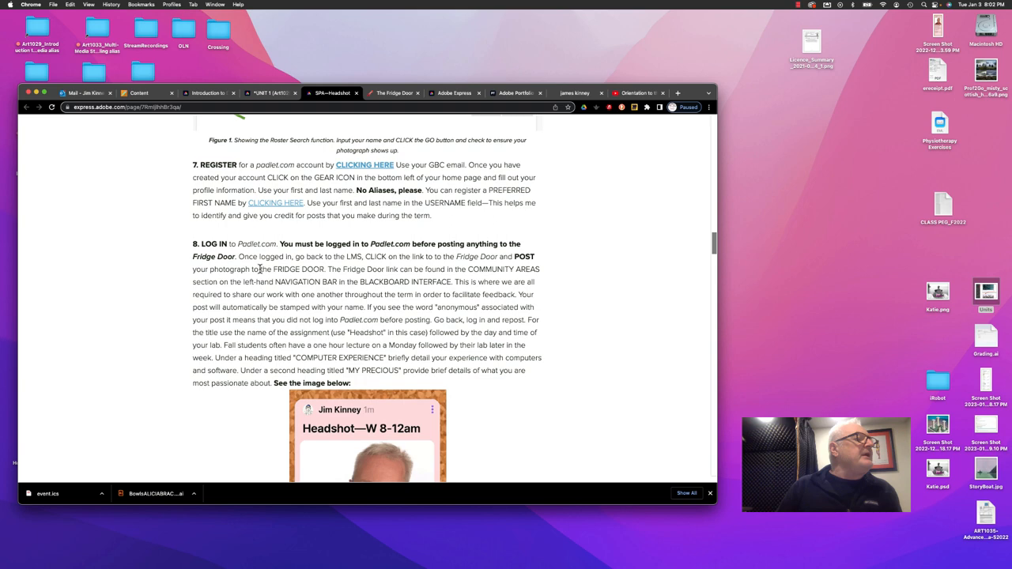
scroll("down", 3)
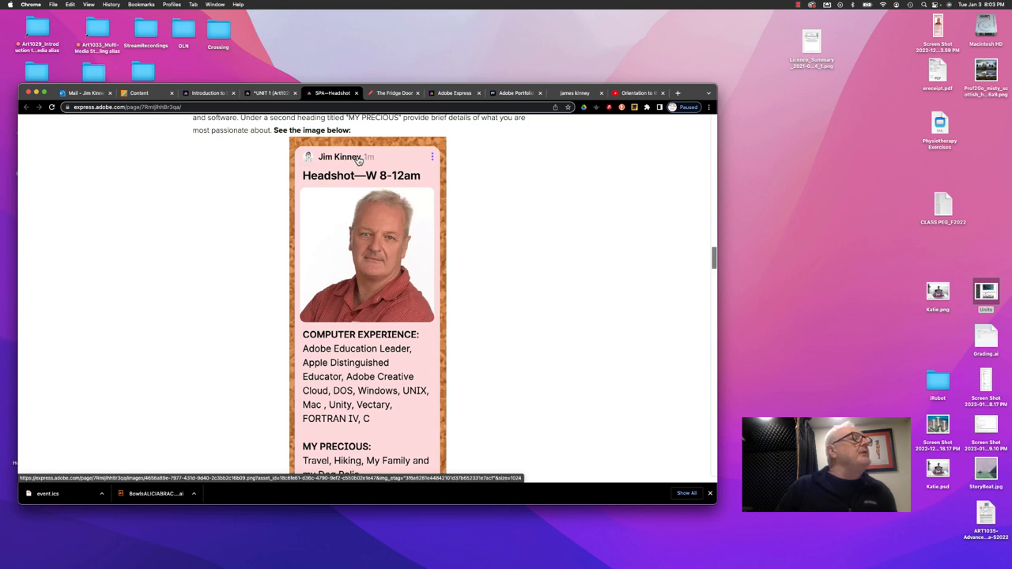
left_click(138, 92)
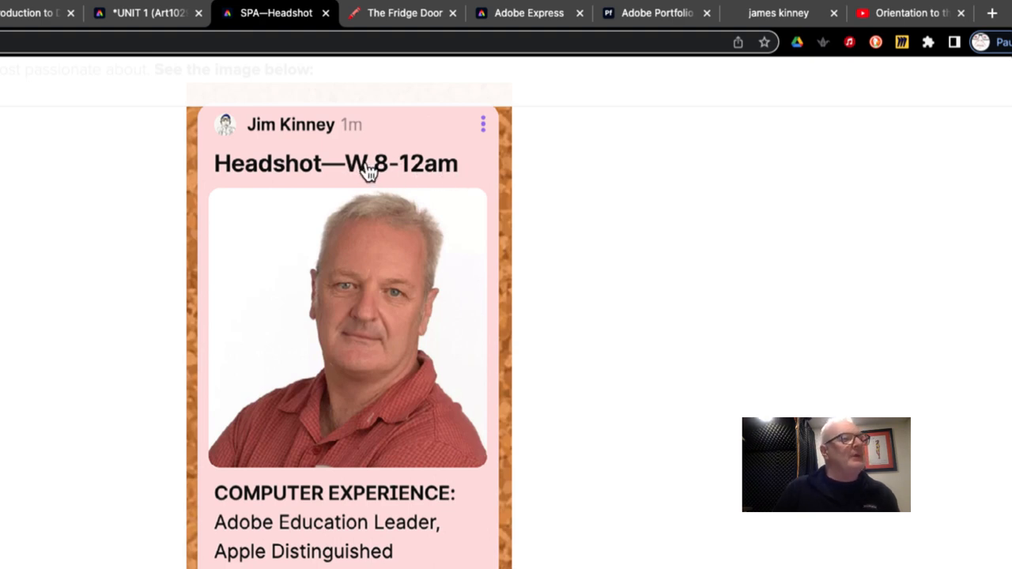
mouse_move(374, 168)
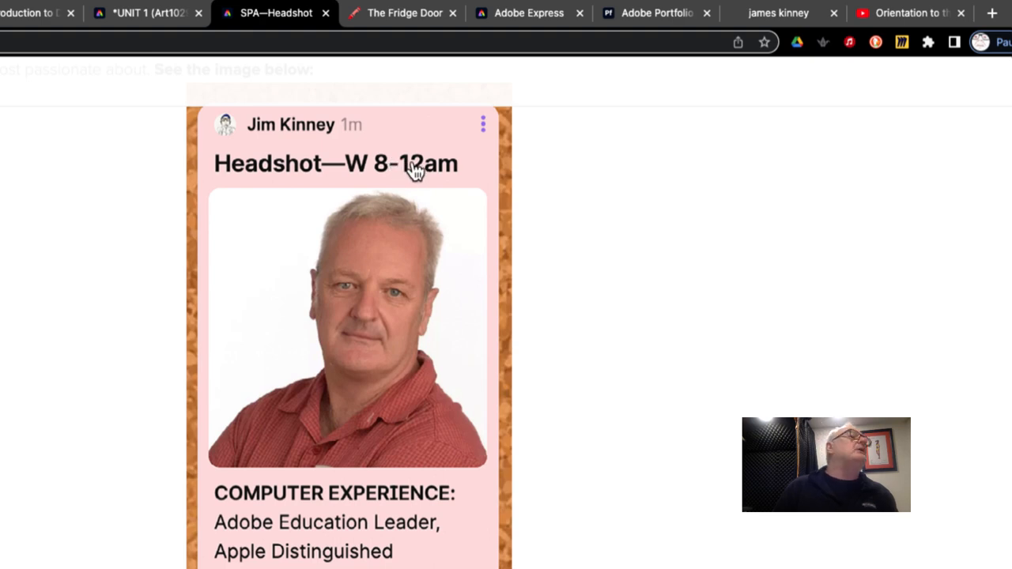
mouse_move(445, 192)
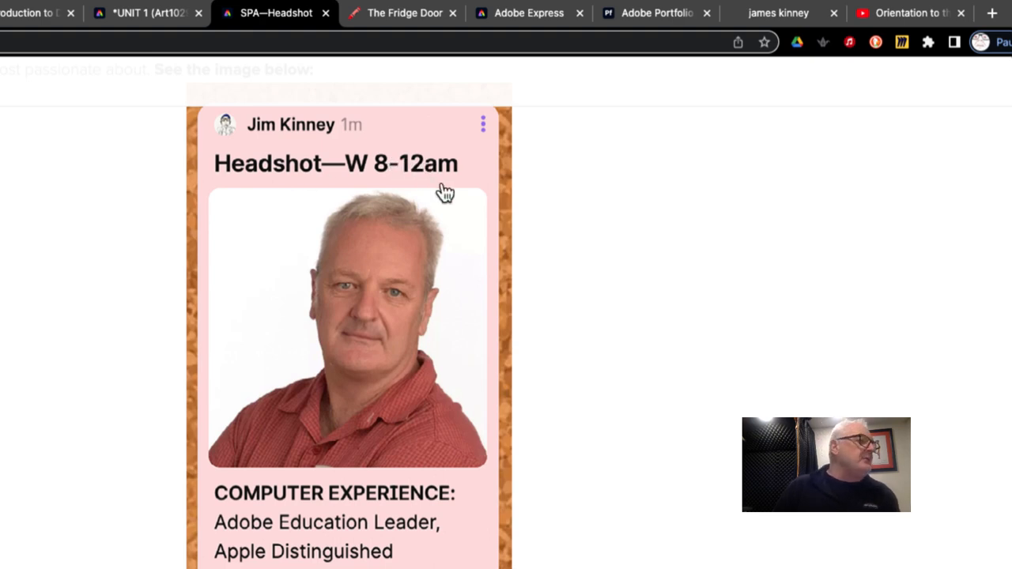
scroll("down", 3)
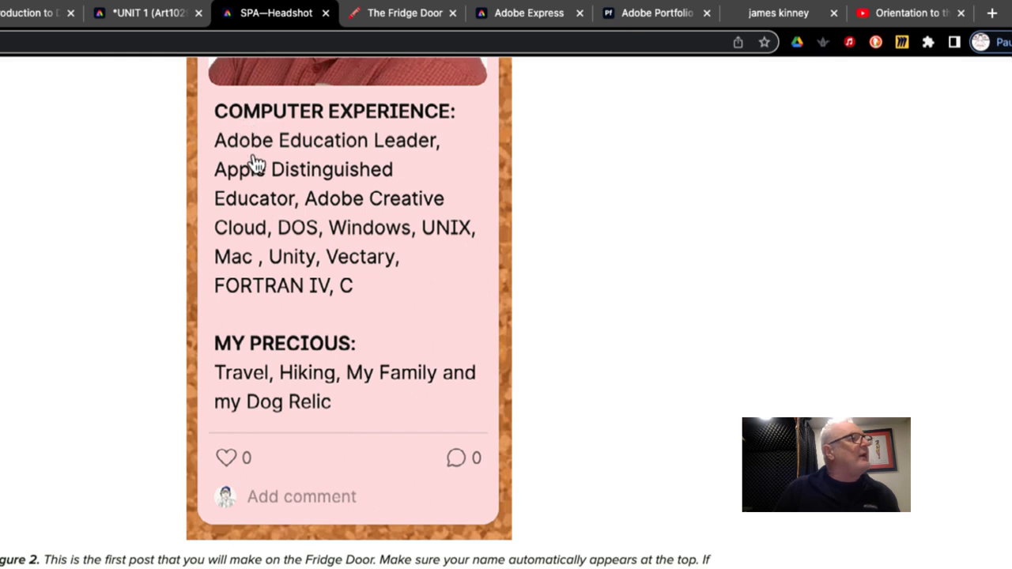
mouse_move(281, 155)
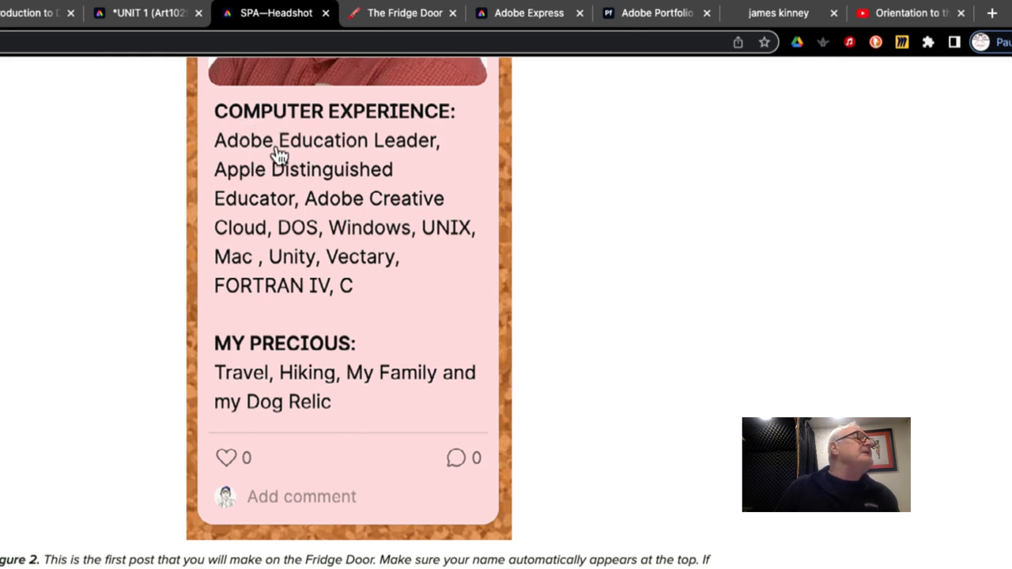
mouse_move(261, 273)
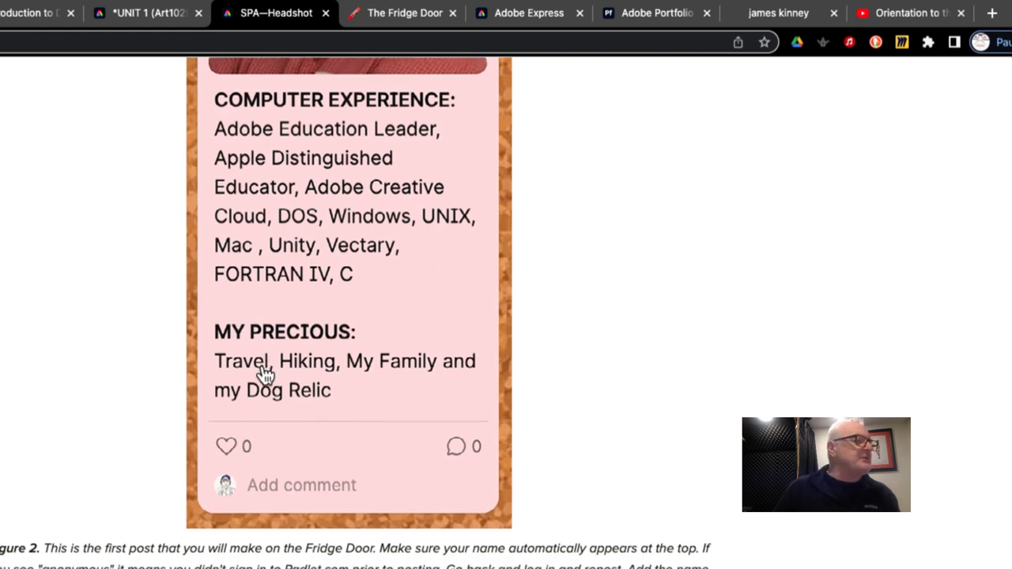
scroll("down", 3)
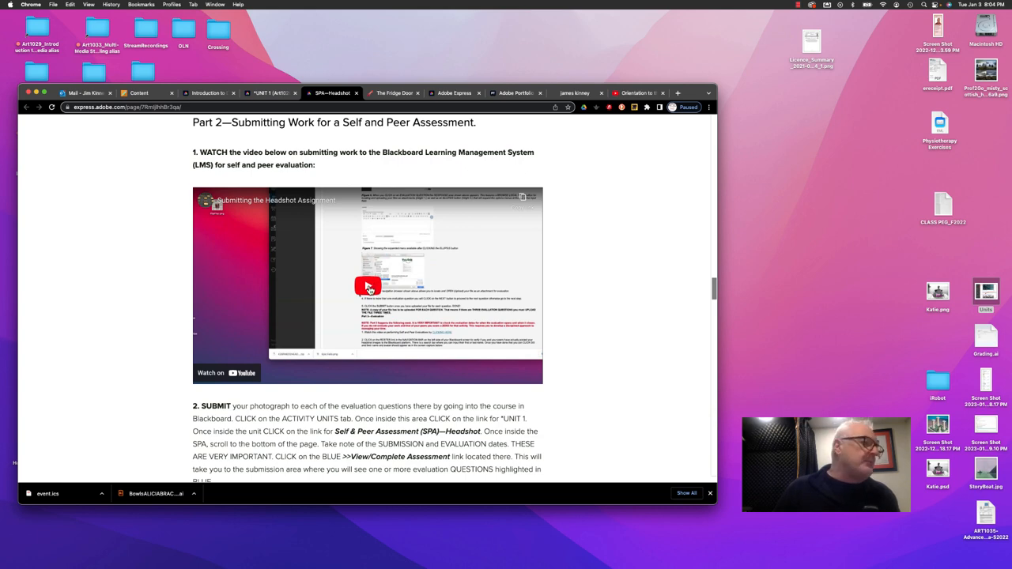
left_click(368, 285)
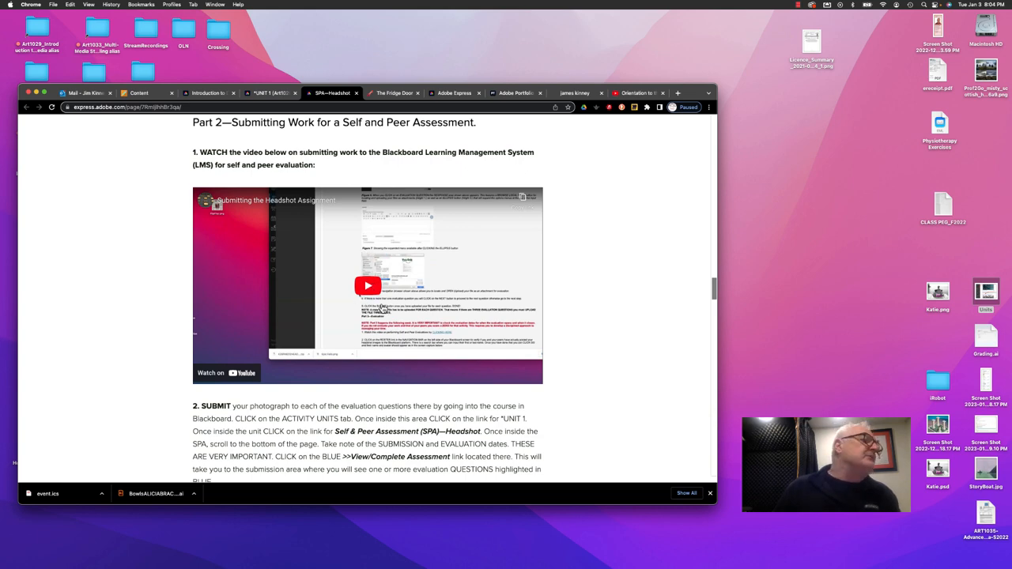
scroll("down", 3)
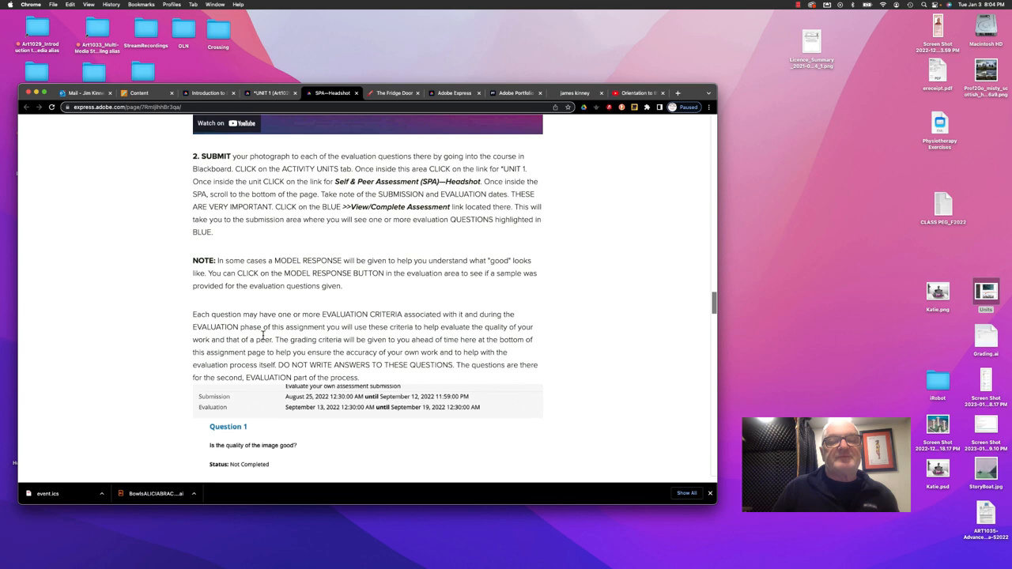
scroll("down", 3)
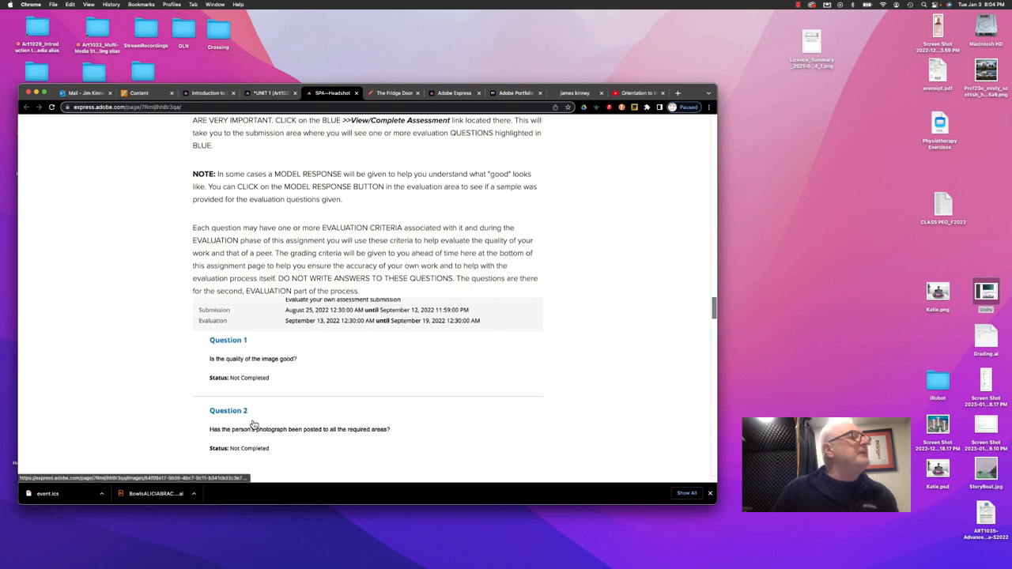
scroll("down", 3)
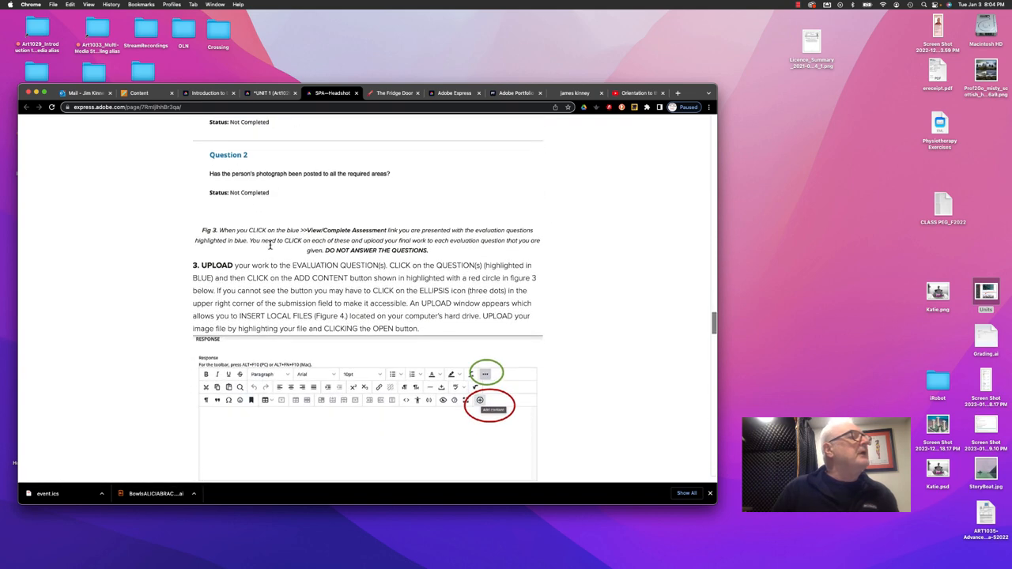
scroll("down", 3)
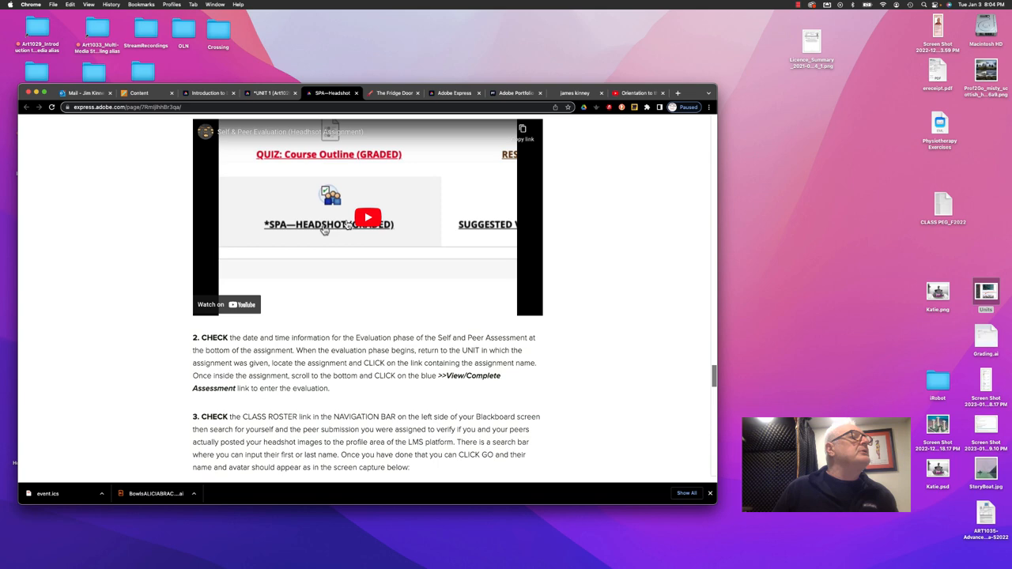
scroll("down", 3)
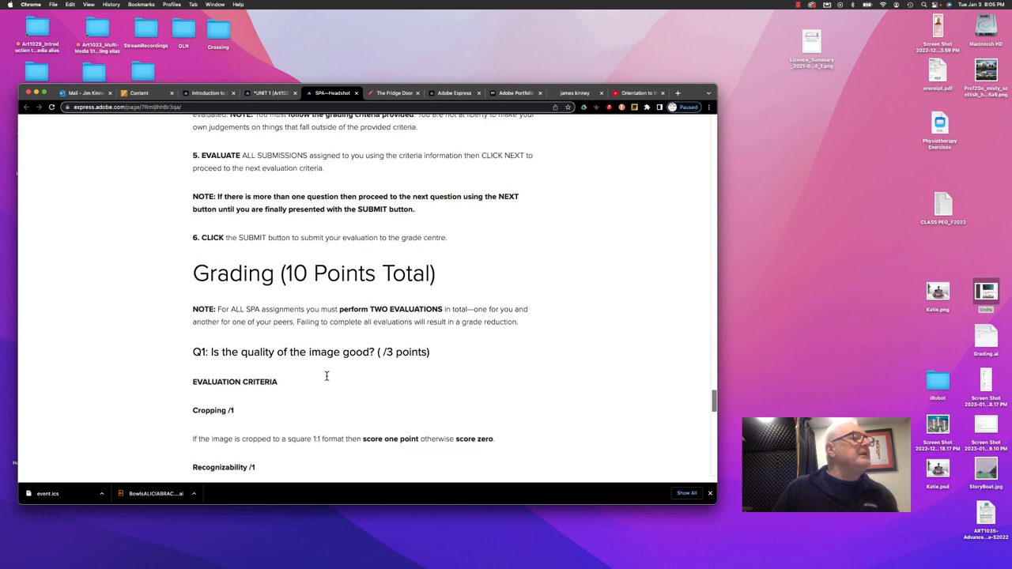
scroll("down", 3)
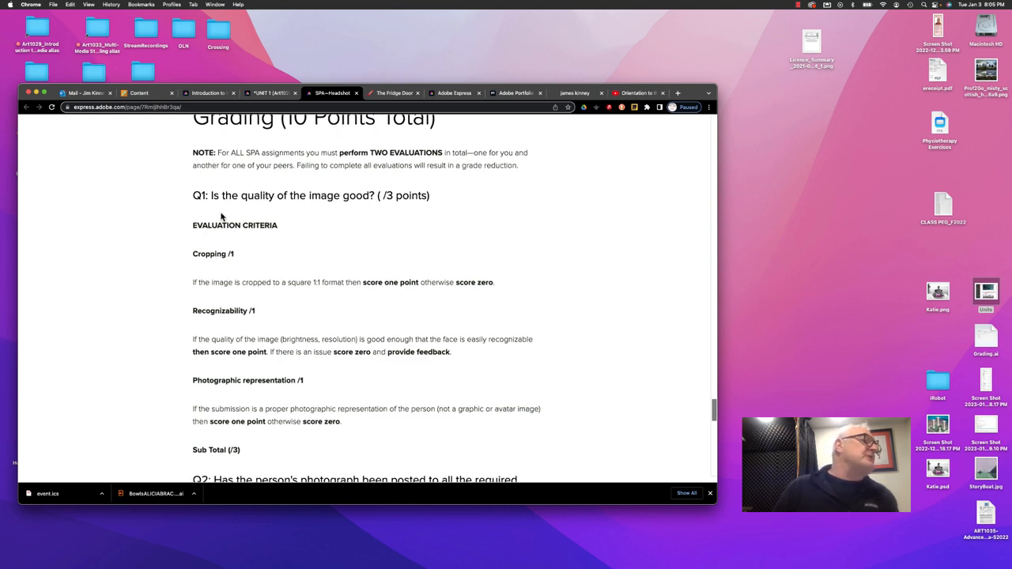
scroll("down", 3)
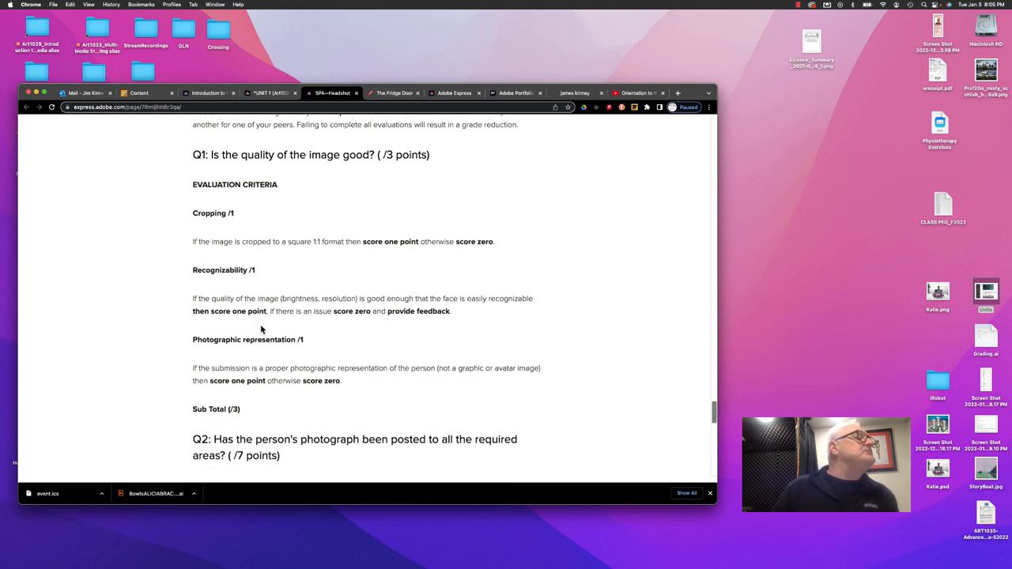
scroll("down", 3)
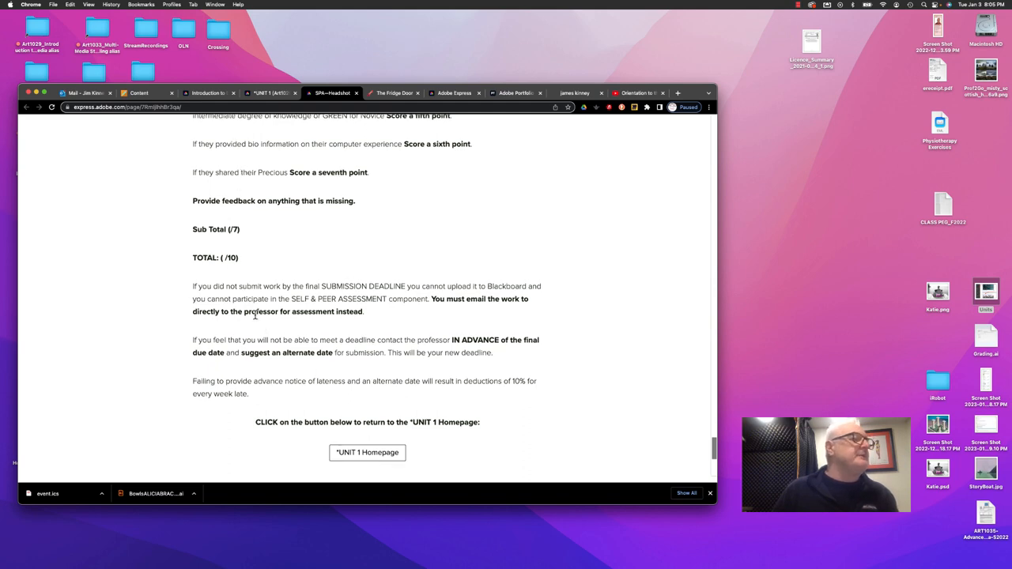
scroll("down", 3)
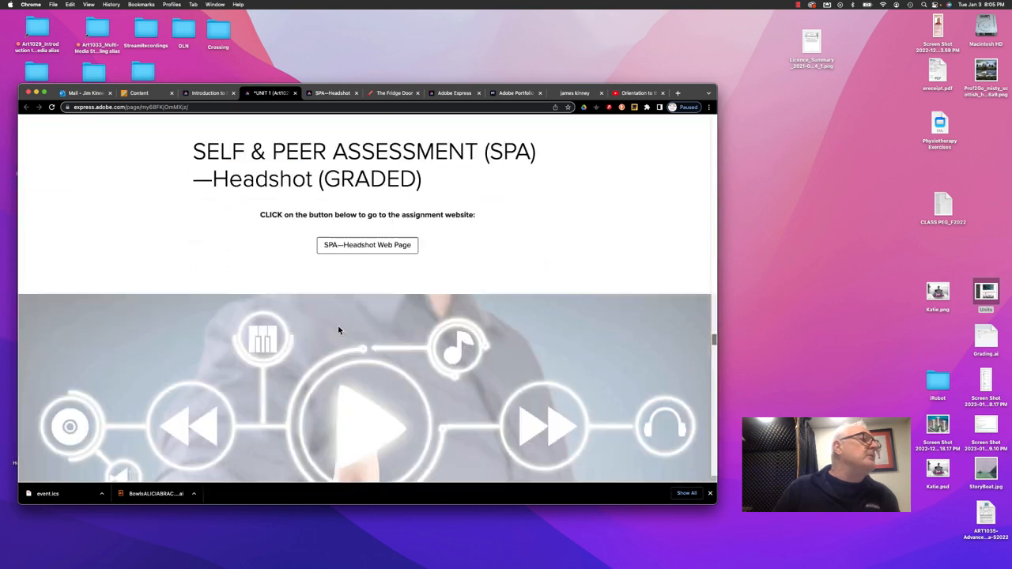
- Read the UNIT 1 page through the IVQ videos and Course Outline quiz, then return to Blackboard
scroll("down", 3)
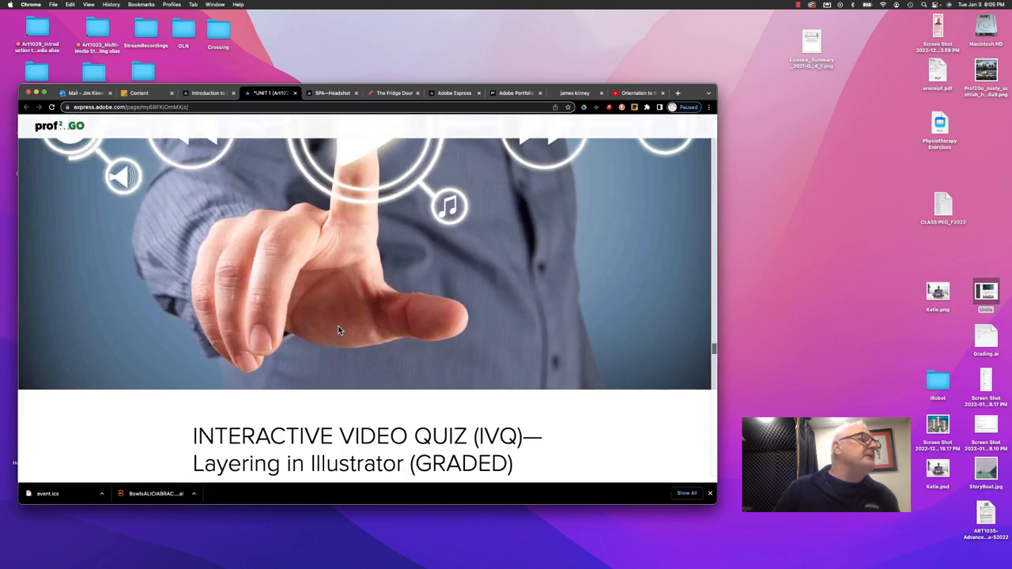
scroll("down", 3)
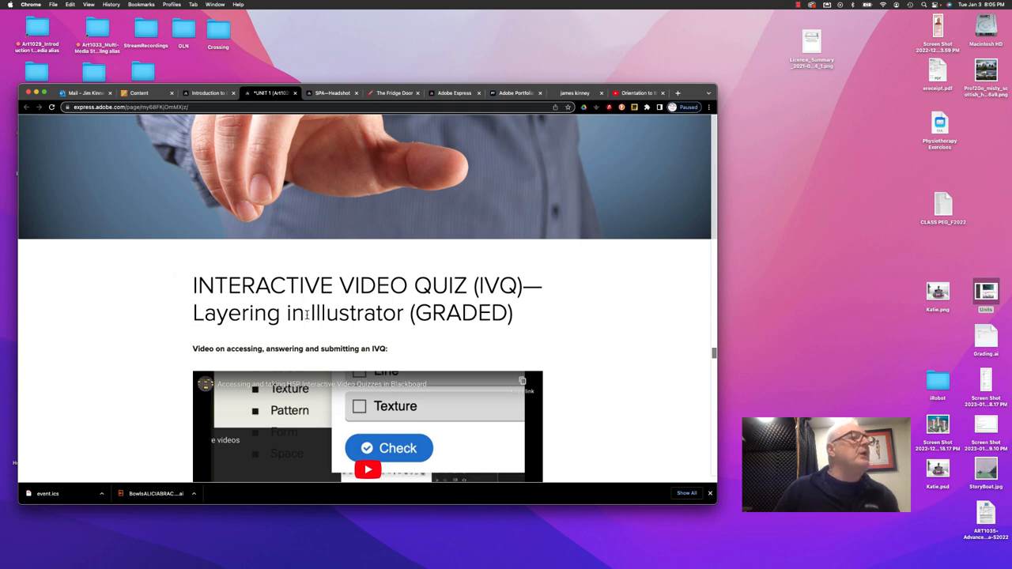
scroll("down", 3)
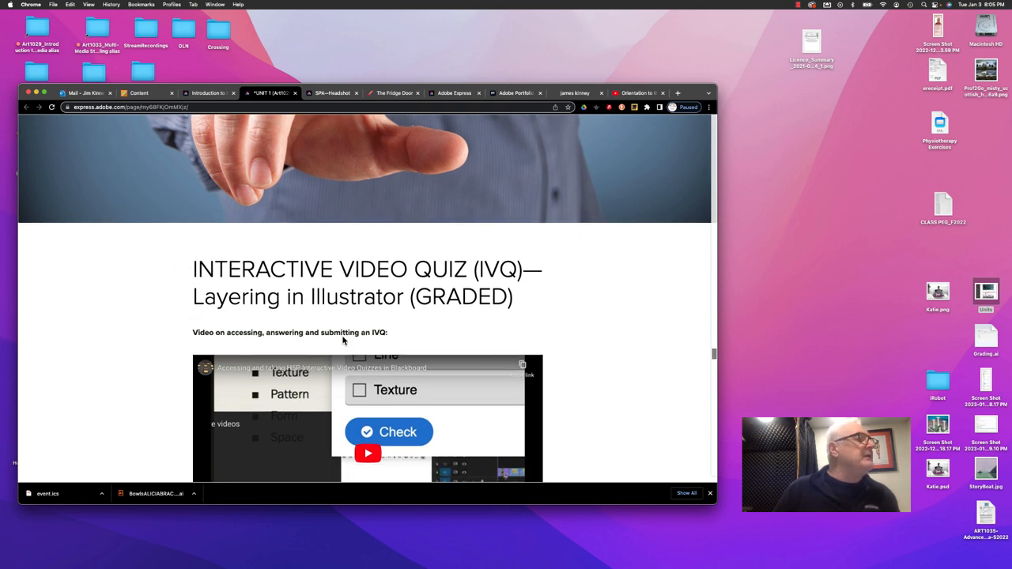
scroll("down", 3)
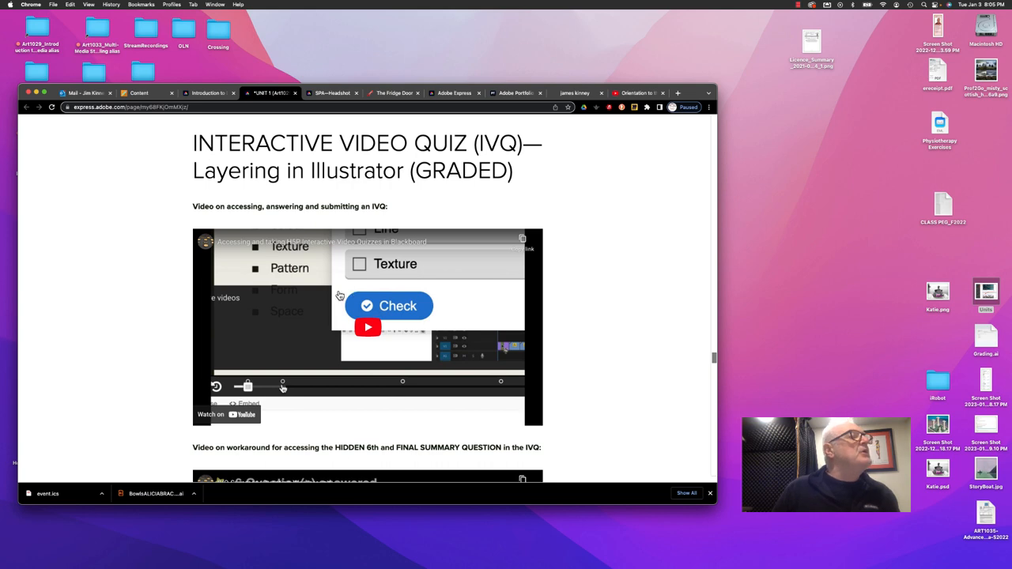
scroll("down", 3)
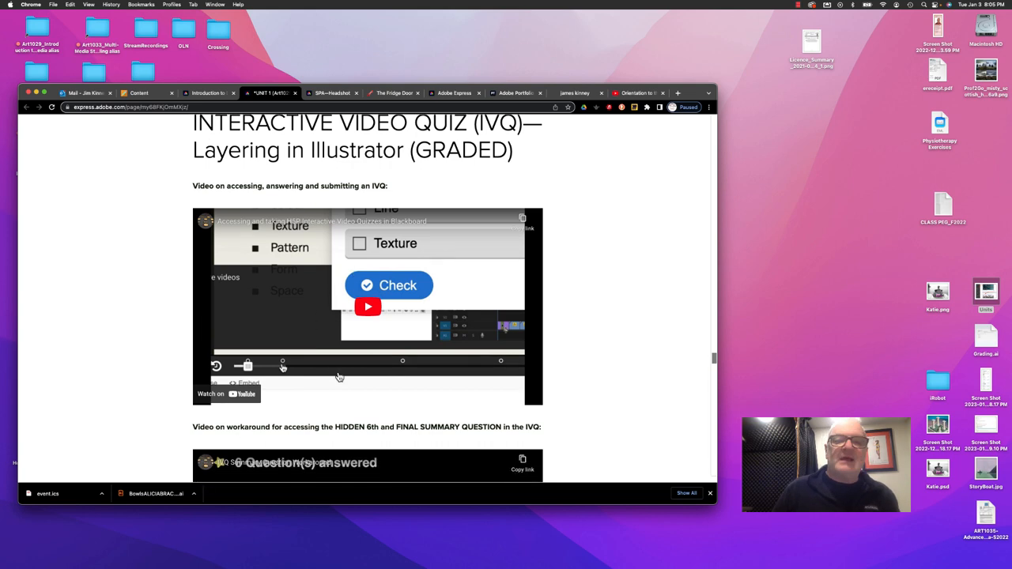
scroll("down", 3)
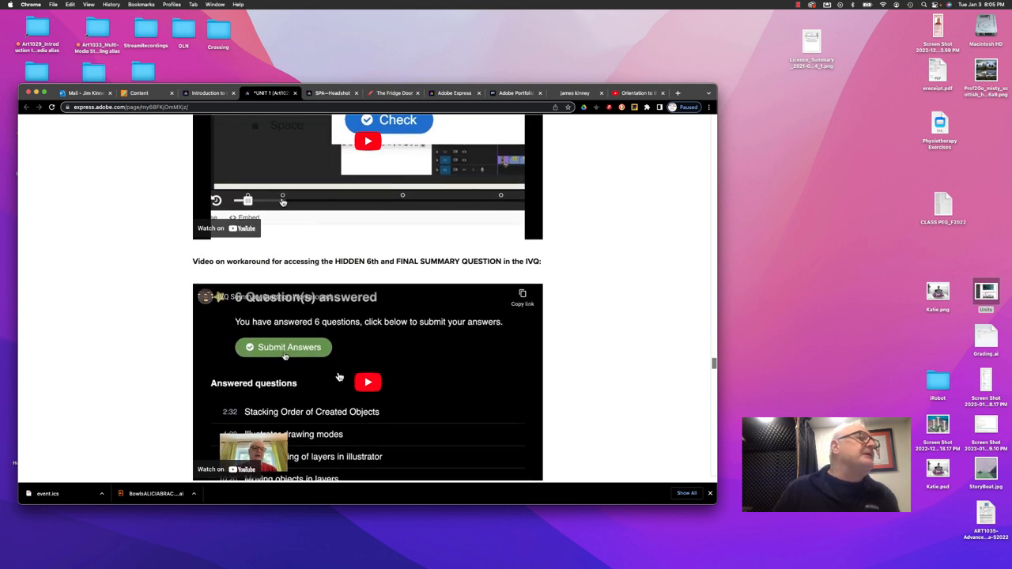
scroll("down", 3)
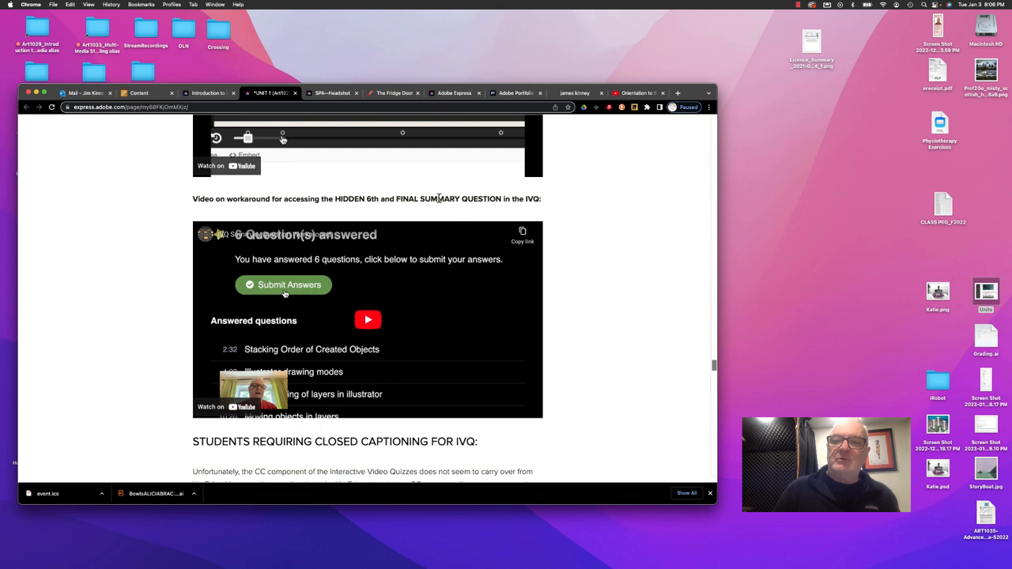
mouse_move(405, 252)
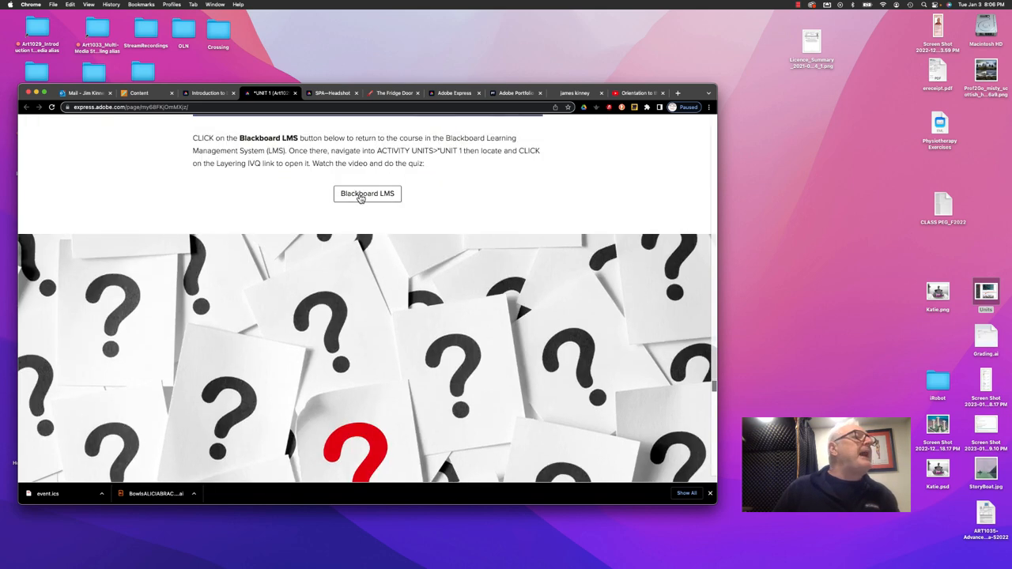
scroll("down", 3)
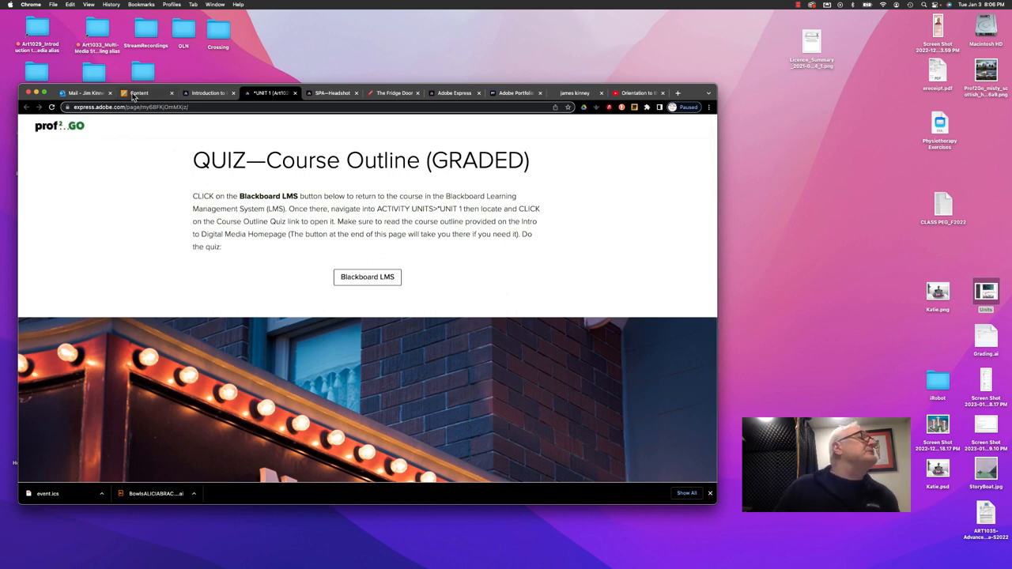
left_click(367, 277)
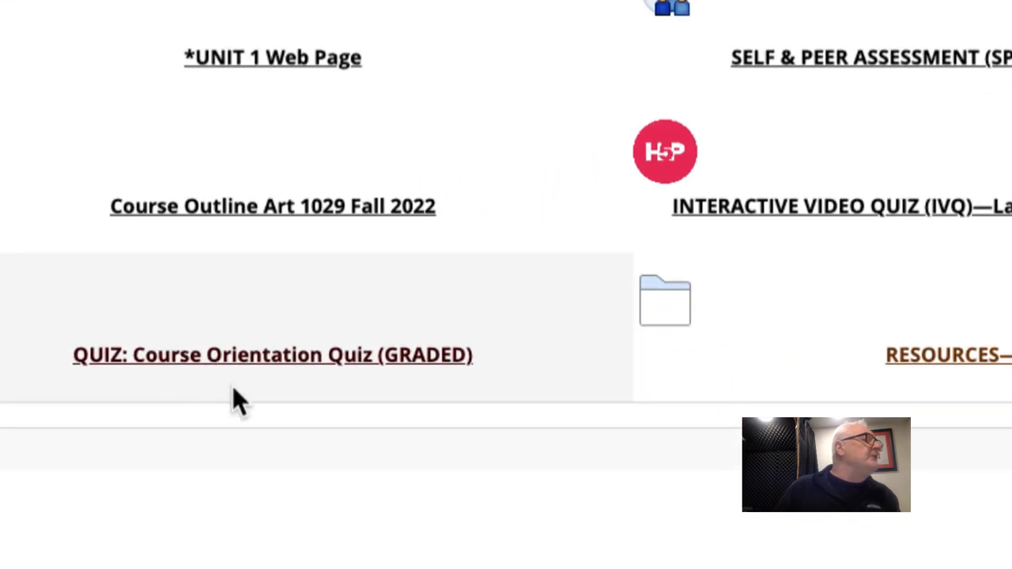
- Open the QUIZ: Course Orientation Quiz (GRADED) to view its one-hour time-limit instructions
left_click(272, 355)
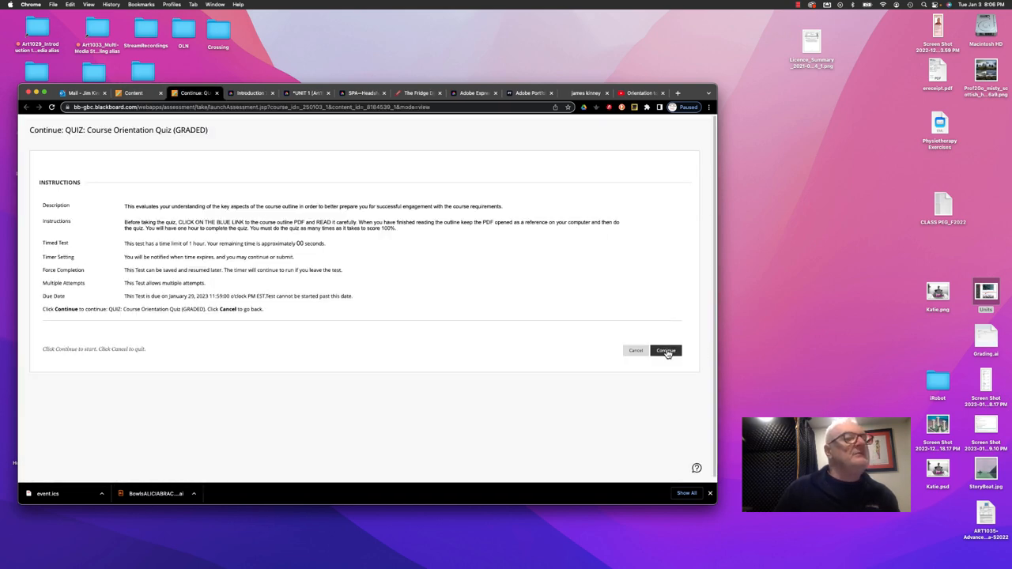
mouse_move(299, 254)
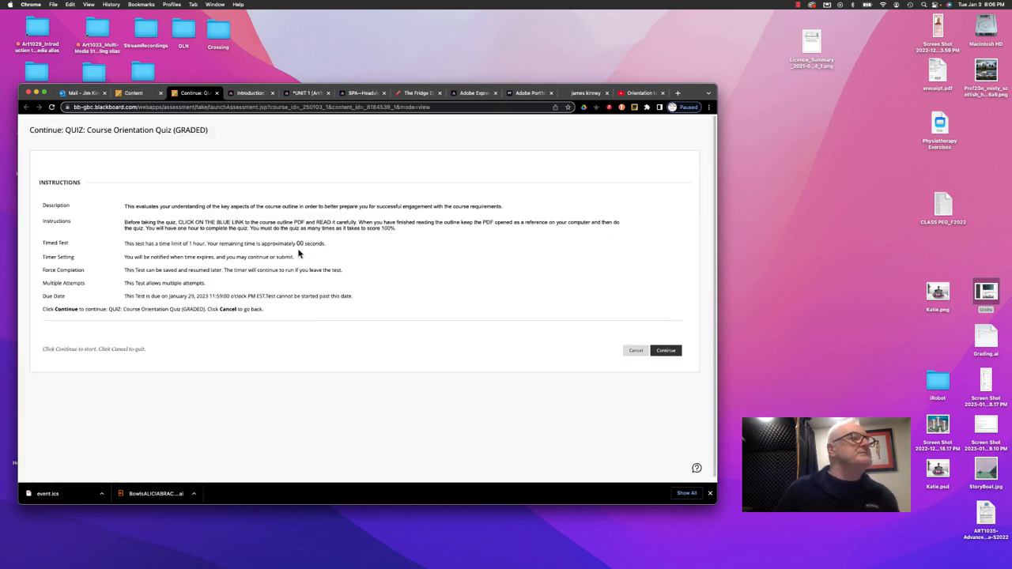
mouse_move(135, 93)
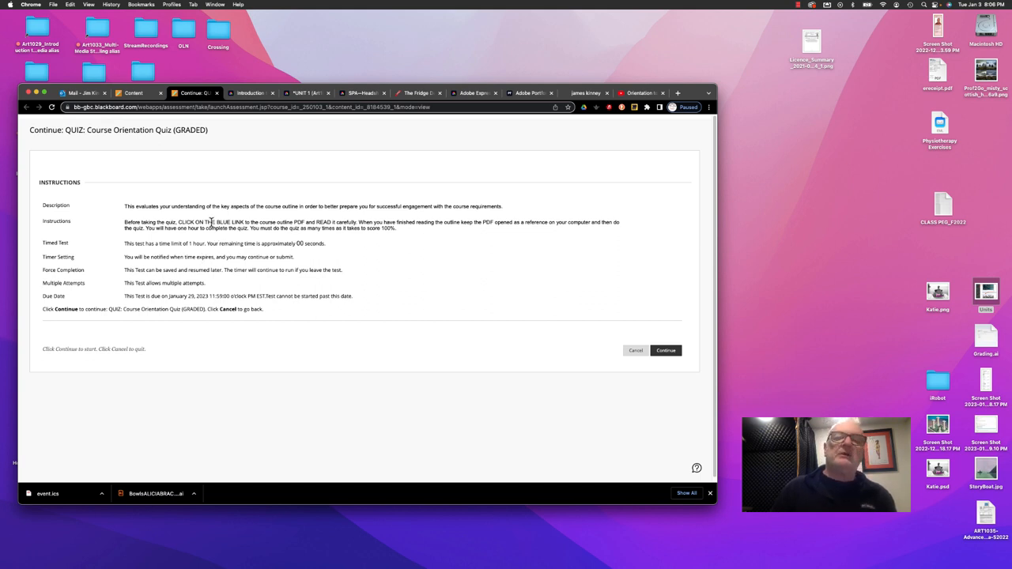
mouse_move(190, 124)
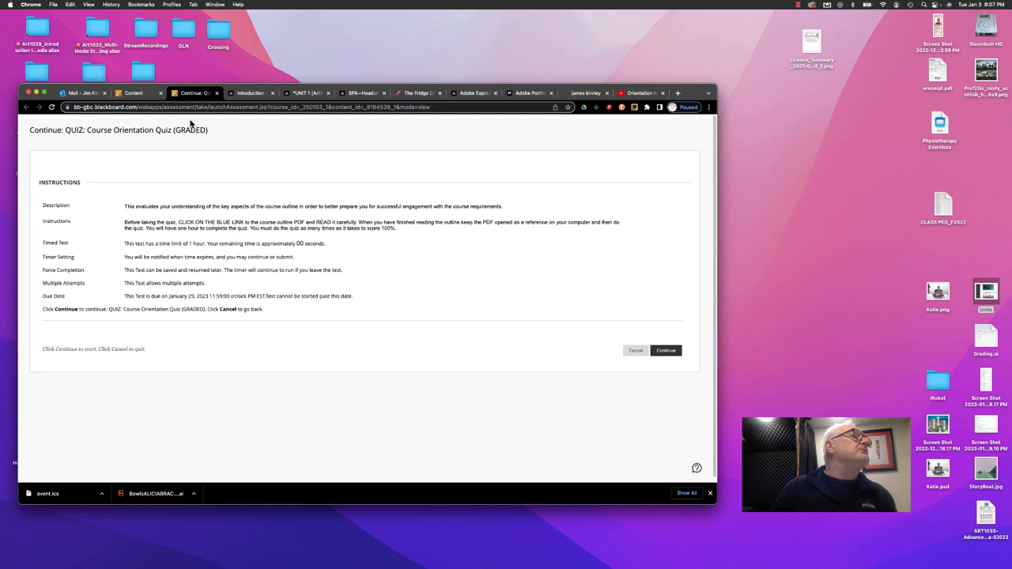
mouse_move(254, 242)
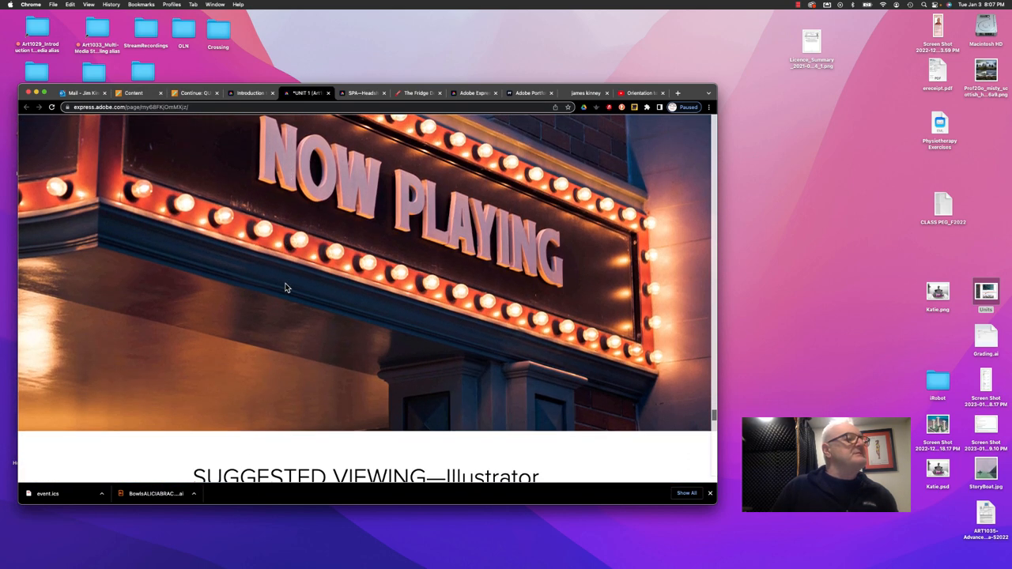
- Skim Suggested Viewing and open the Introduction to Digital Media course homepage in Adobe Express
scroll("down", 3)
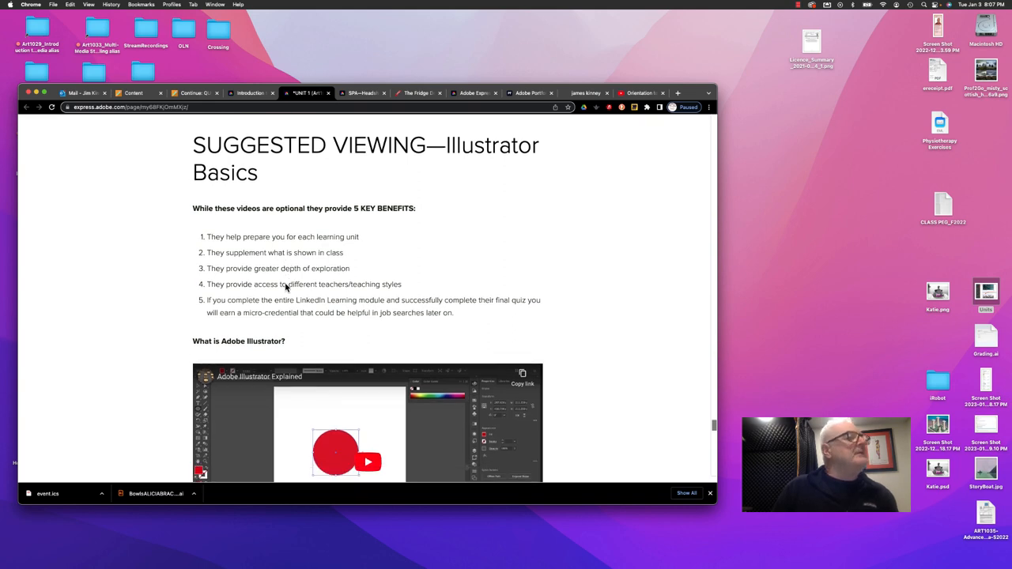
scroll("down", 3)
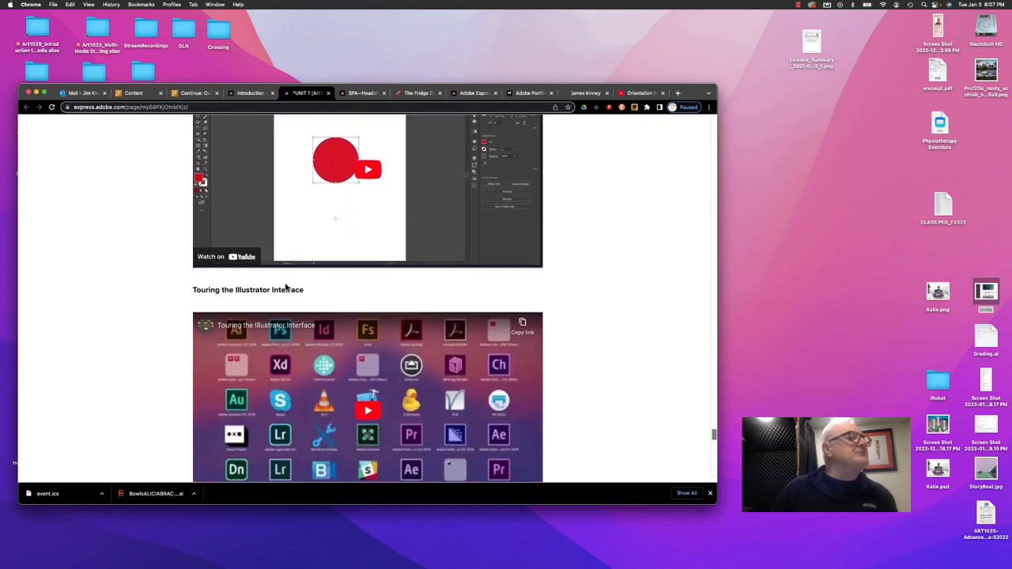
scroll("down", 3)
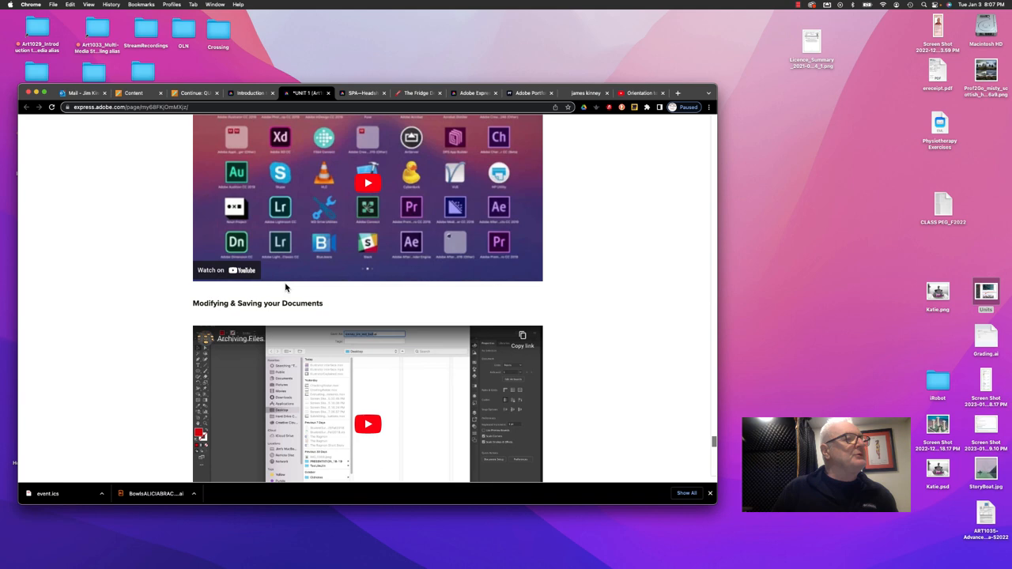
scroll("down", 3)
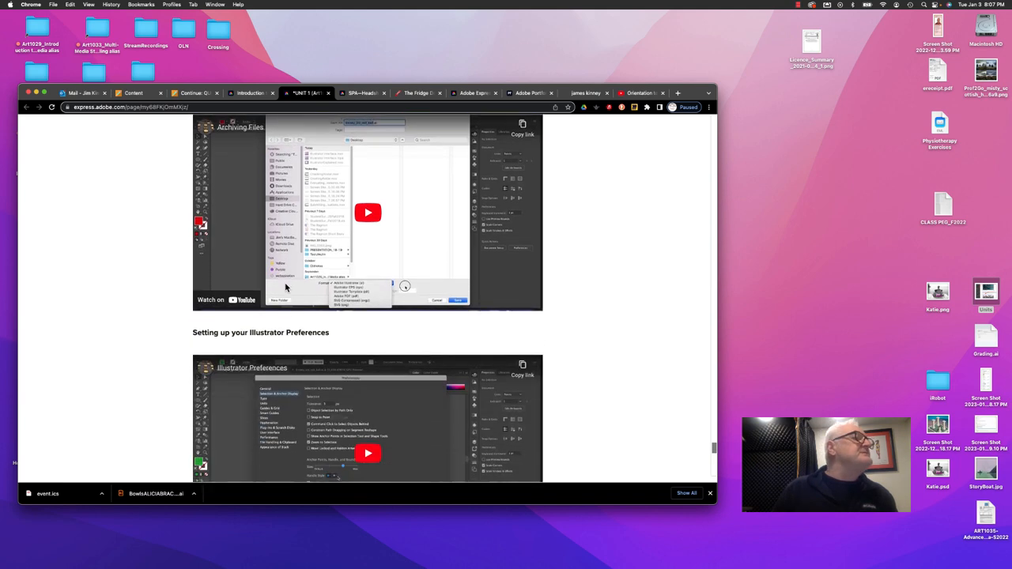
scroll("down", 3)
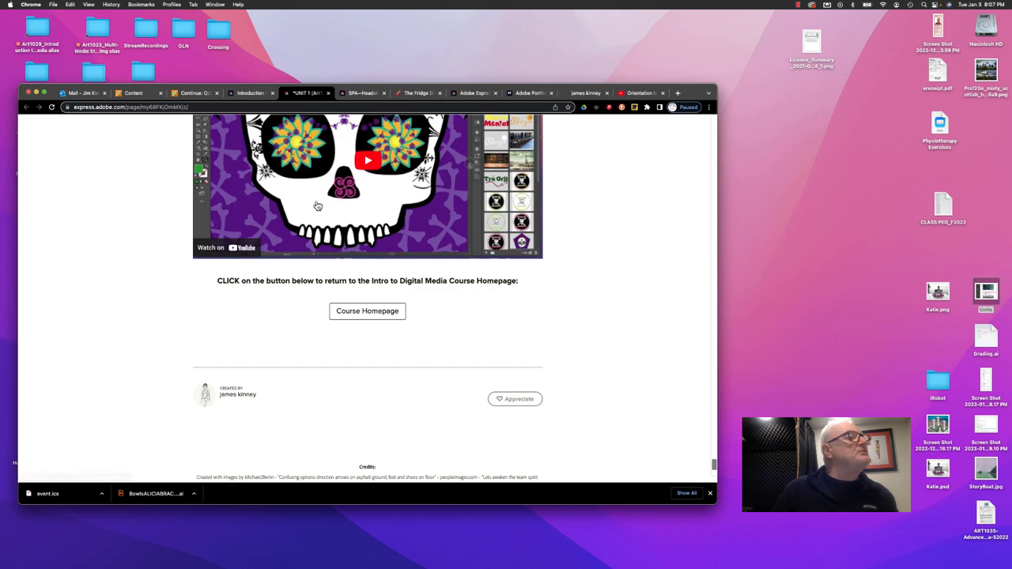
left_click(367, 310)
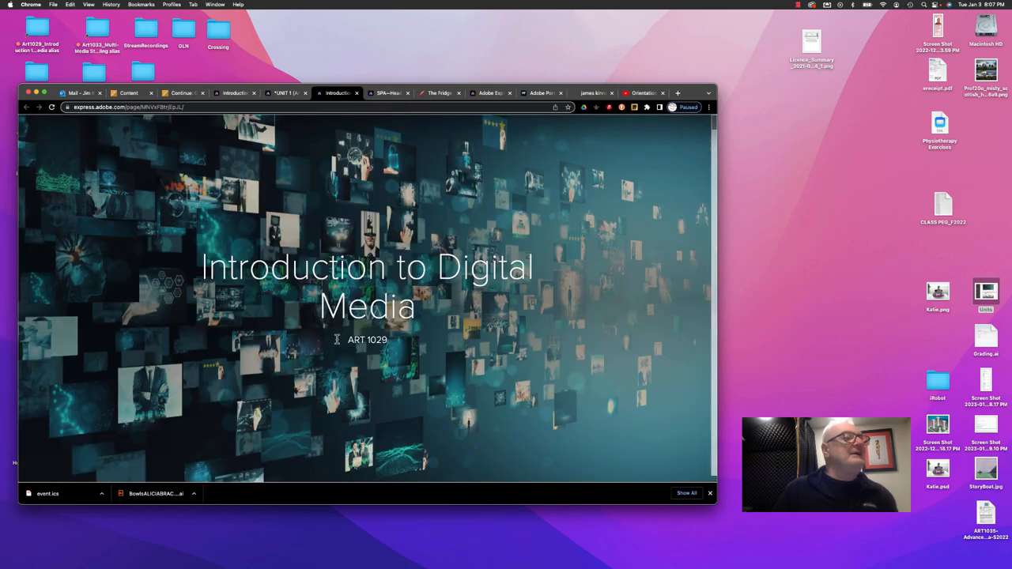
- Look over the UNIT 2 Illustrator Interface section, then return to the Blackboard course
scroll("down", 3)
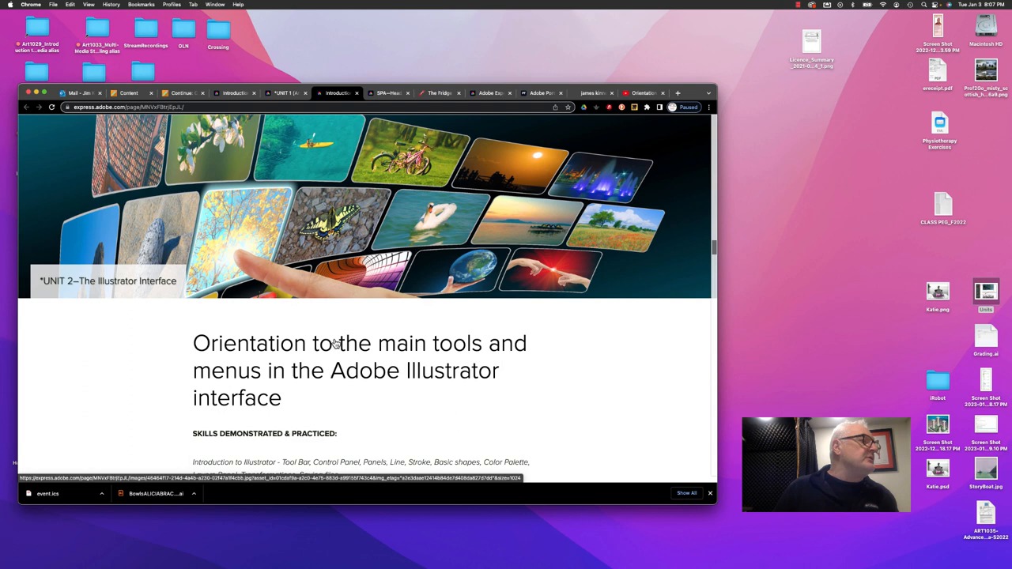
scroll("down", 3)
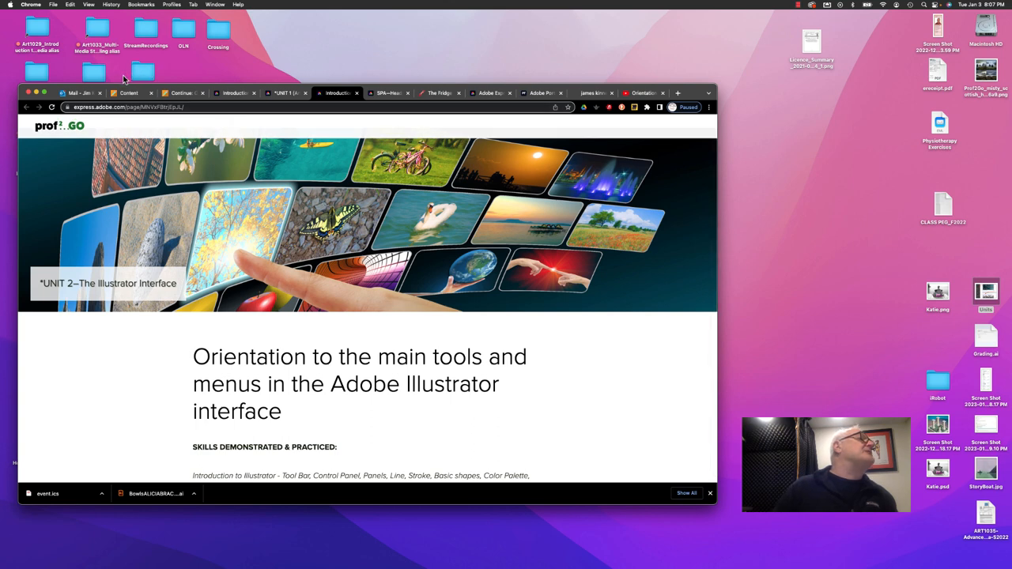
left_click(128, 92)
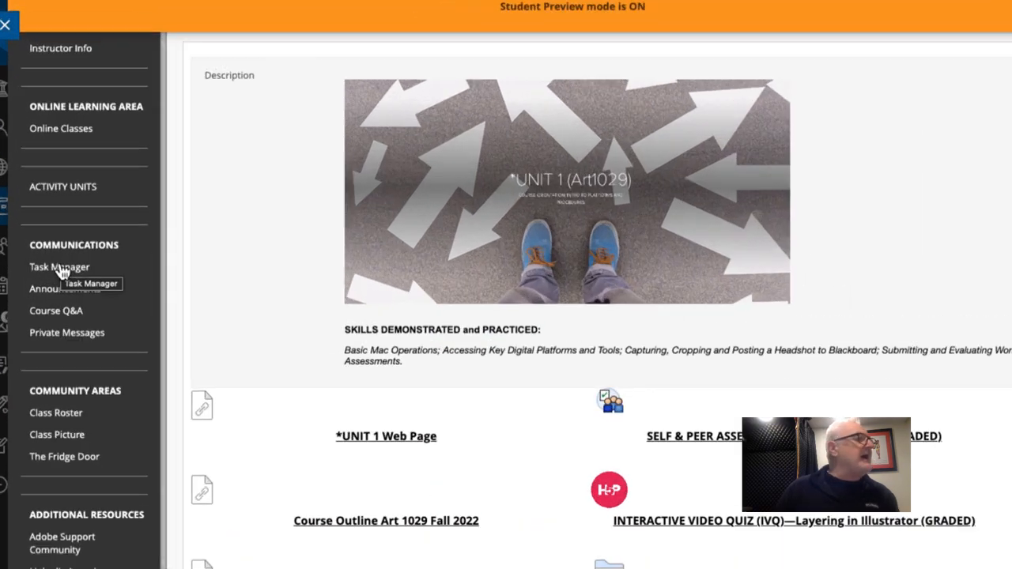
- In Task Manager, set the Character Trace evaluation task's status to Completed
left_click(59, 266)
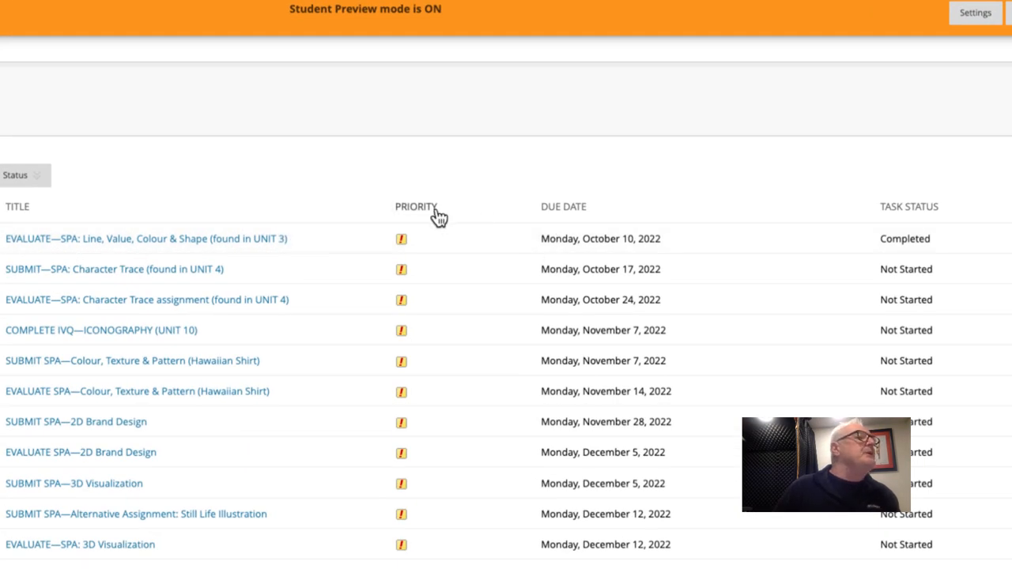
left_click(296, 239)
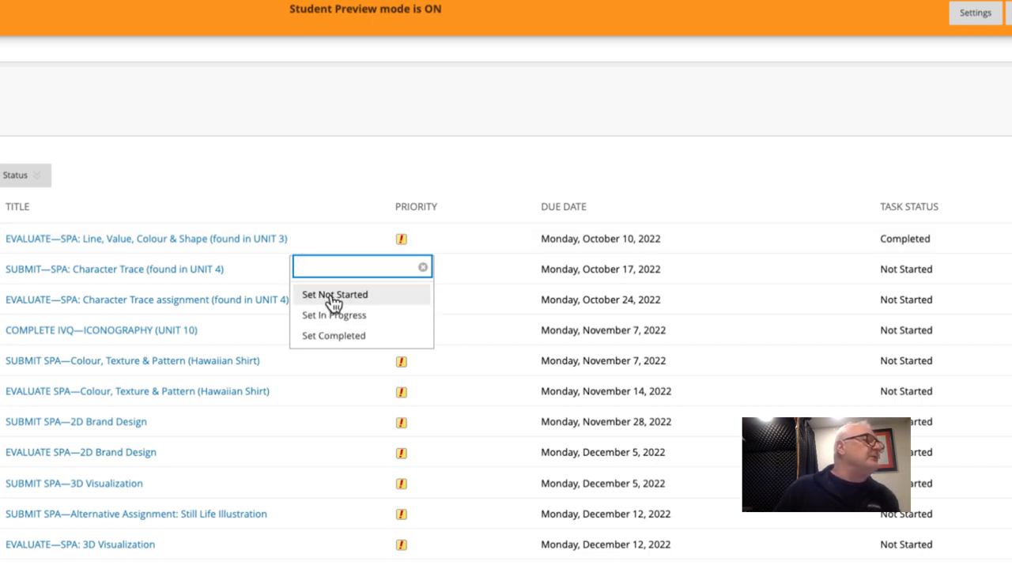
mouse_move(332, 337)
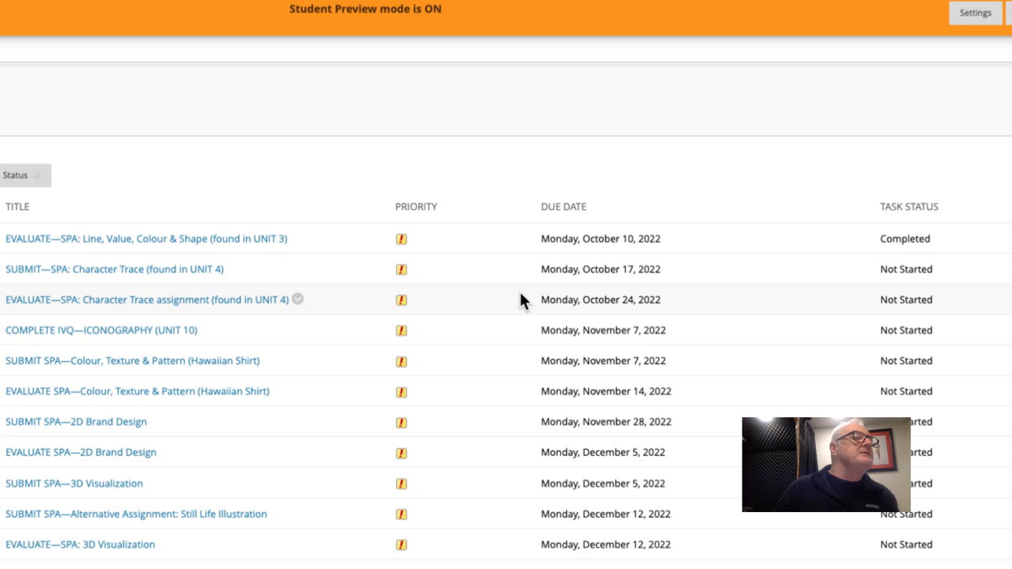
left_click(297, 299)
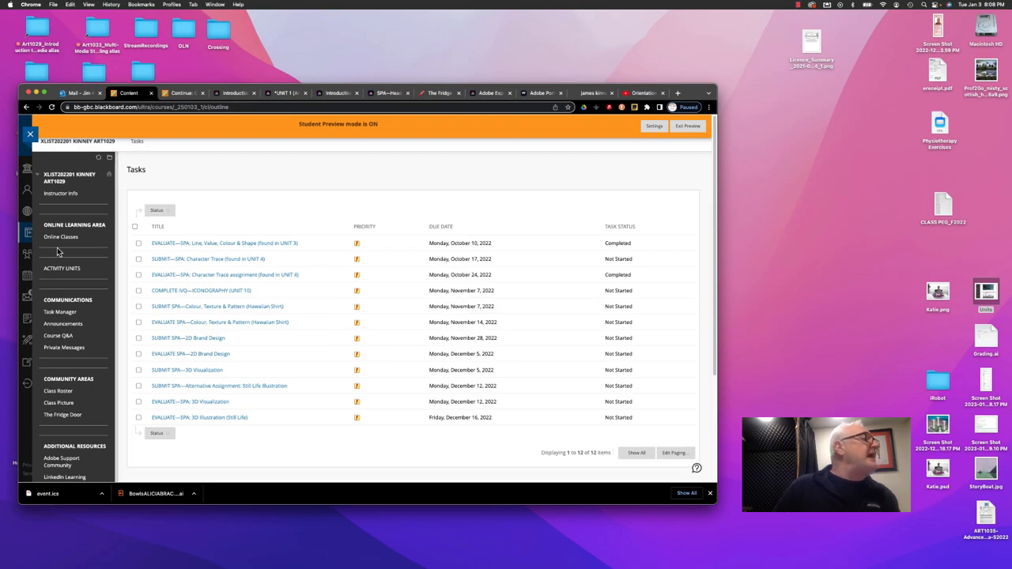
mouse_move(60, 311)
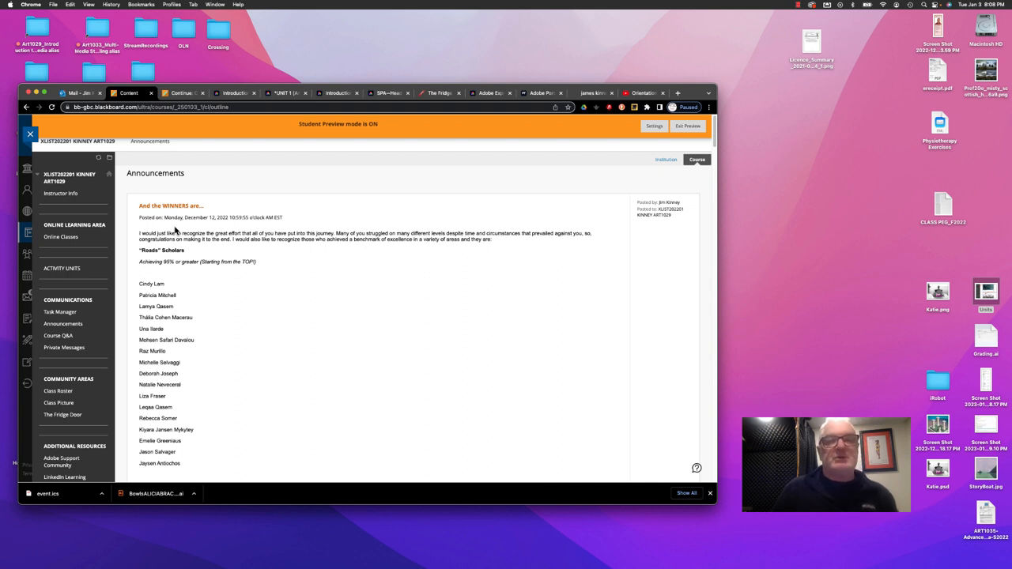
mouse_move(178, 202)
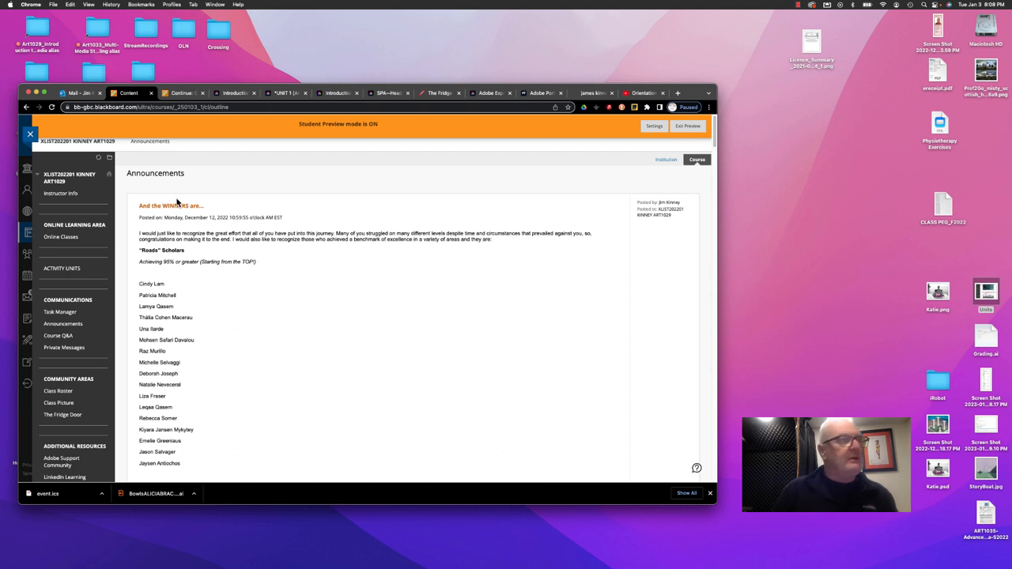
mouse_move(176, 330)
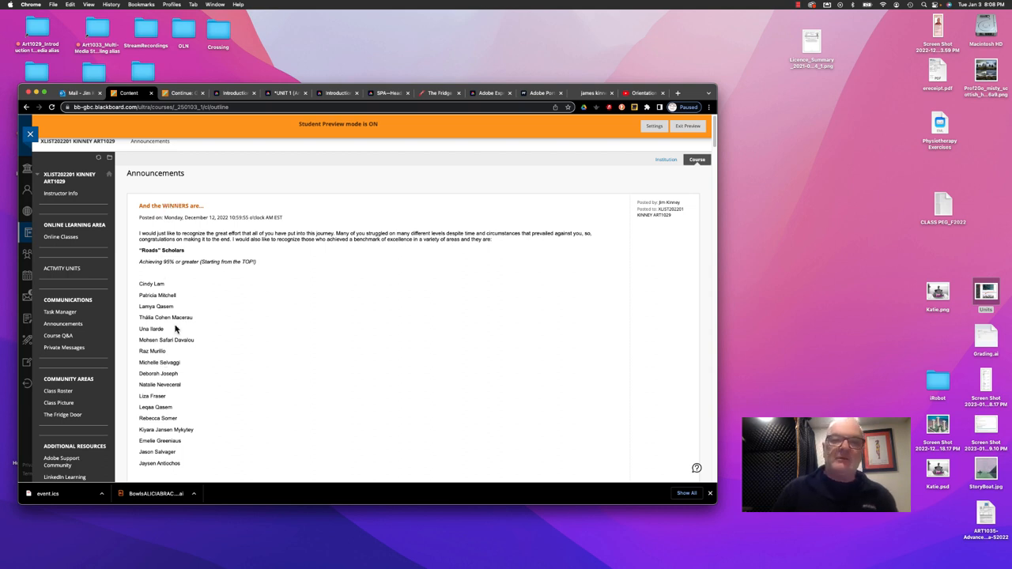
mouse_move(127, 336)
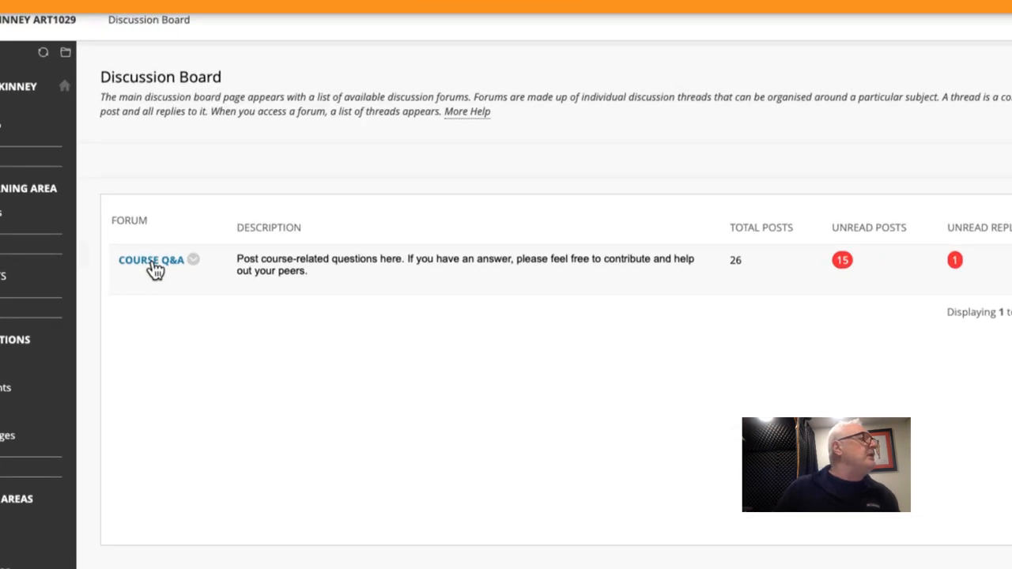
- Open Course Q&A under Communications to view the student threads
left_click(150, 260)
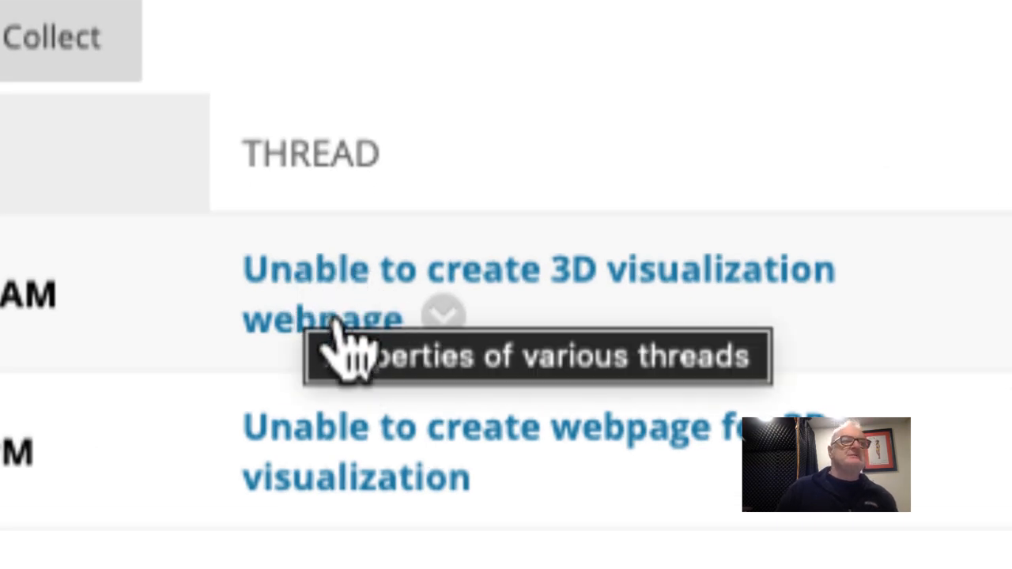
mouse_move(356, 332)
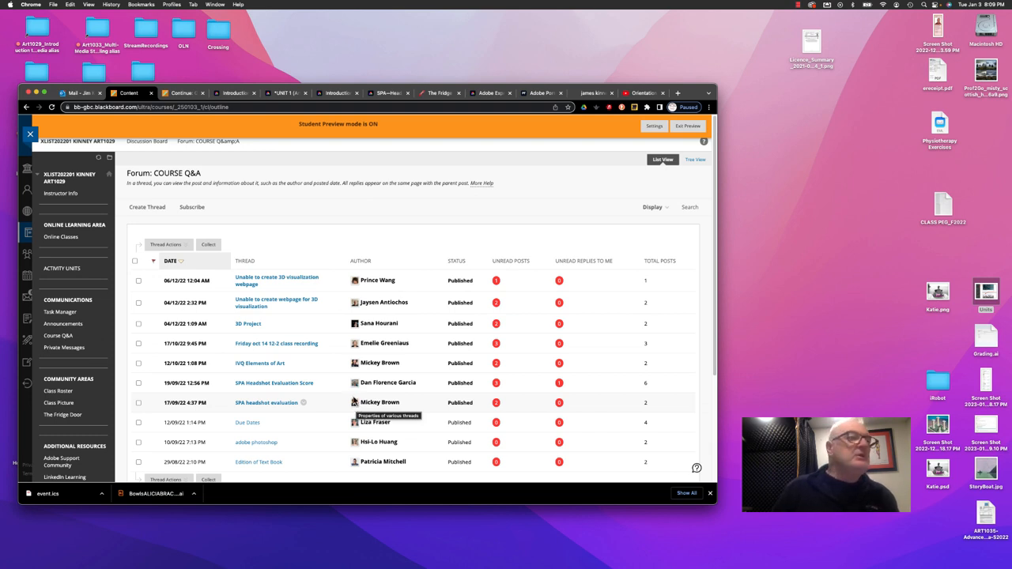
mouse_move(380, 302)
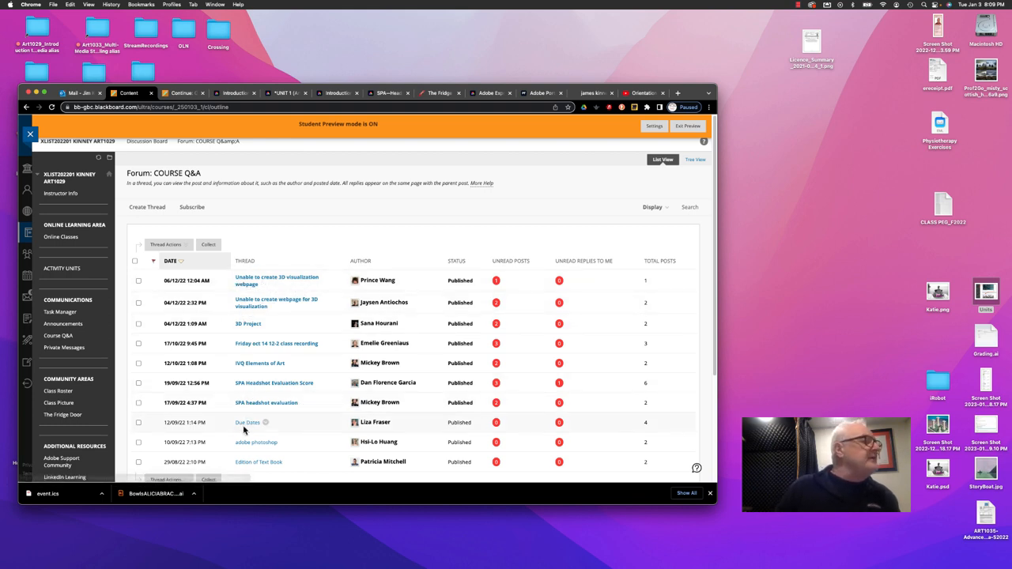
mouse_move(64, 348)
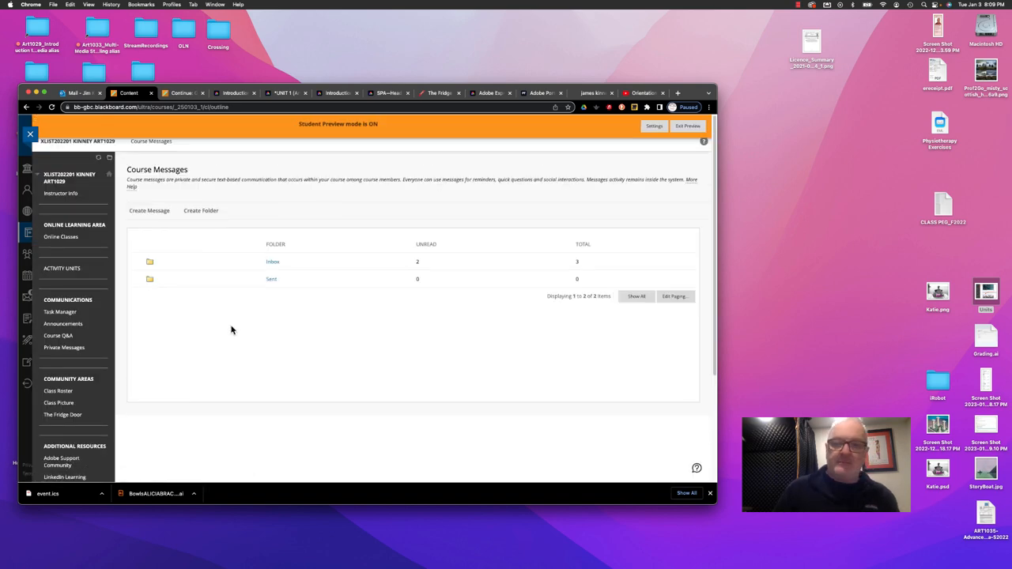
mouse_move(273, 262)
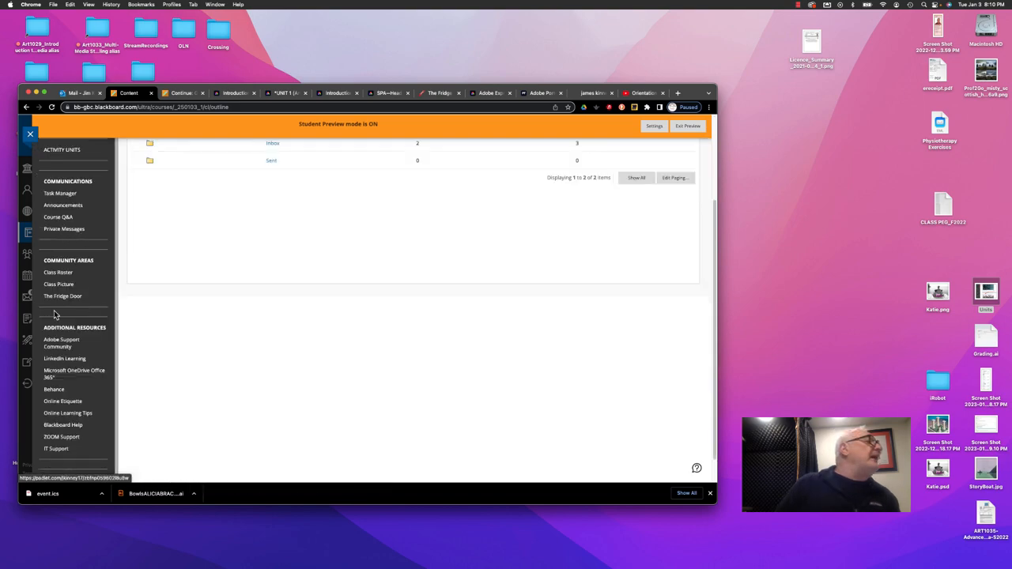
- Open the Class Roster under Community Areas in the course menu
left_click(58, 272)
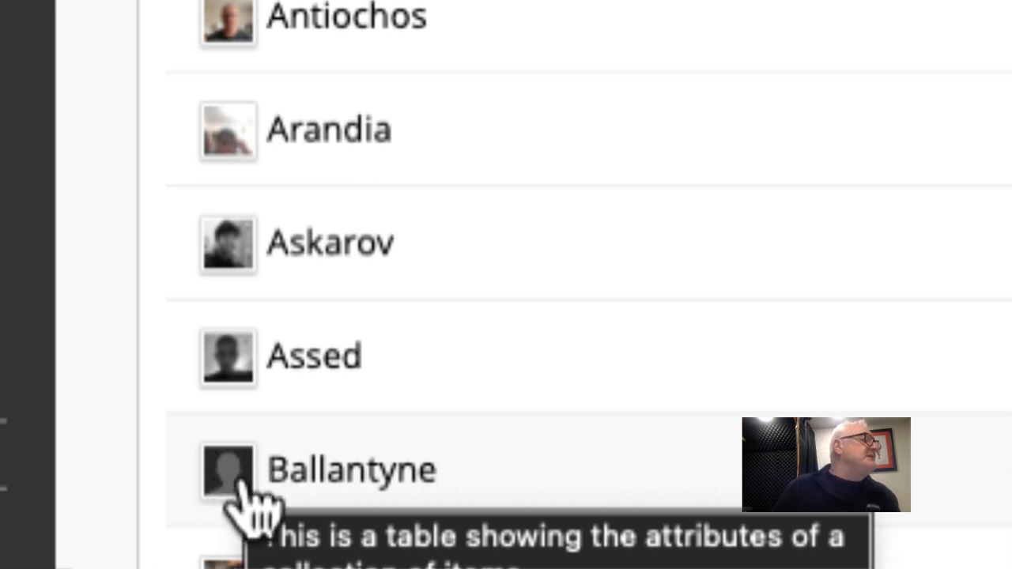
mouse_move(261, 190)
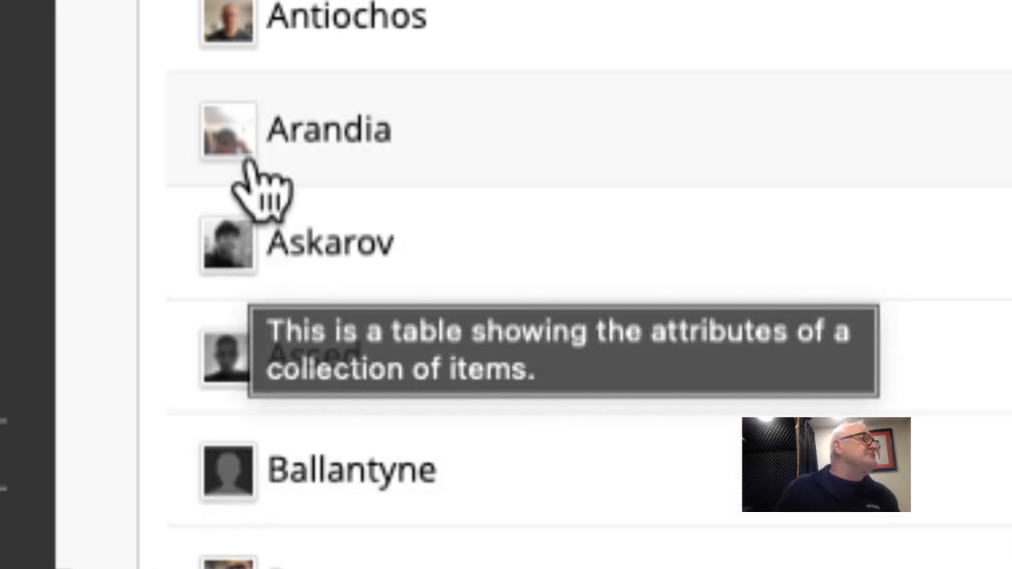
mouse_move(229, 387)
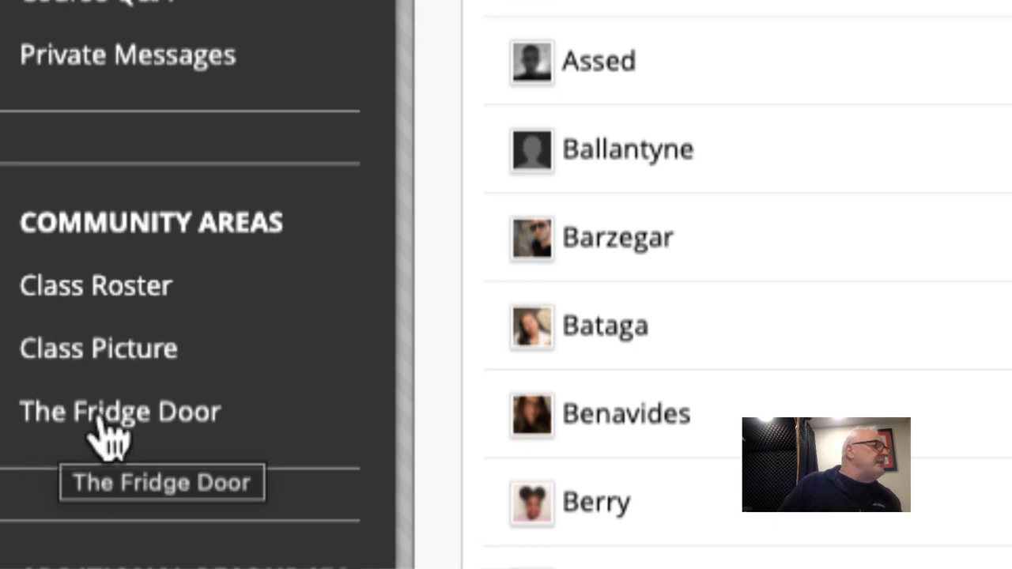
- Open The Fridge Door Padlet board from the course menu
left_click(120, 410)
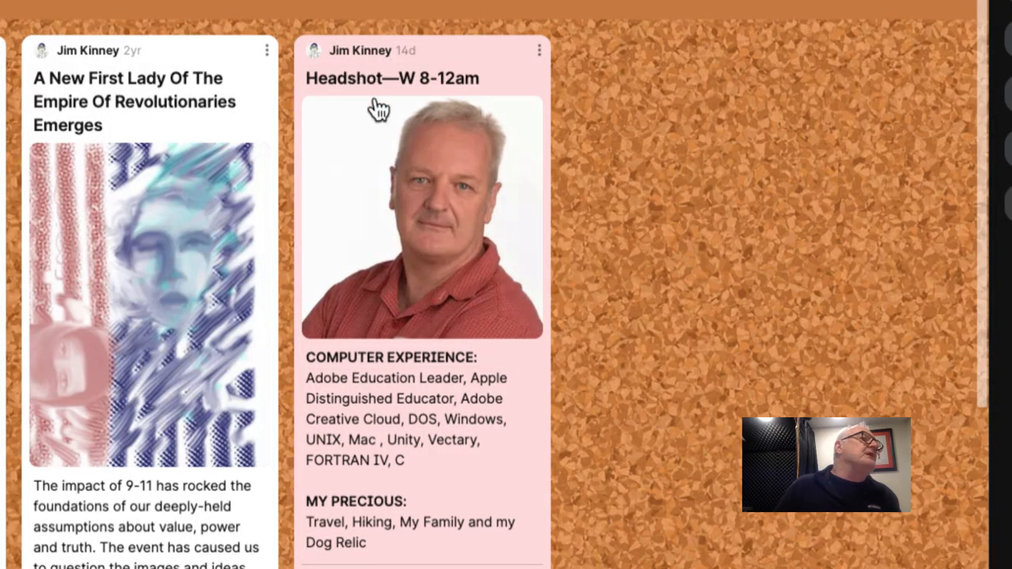
mouse_move(427, 486)
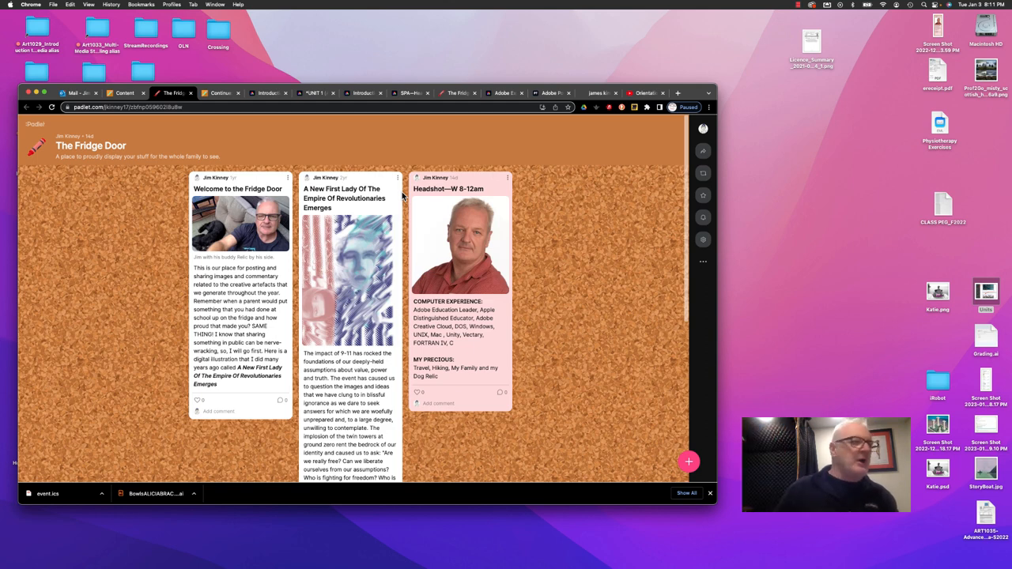
mouse_move(49, 195)
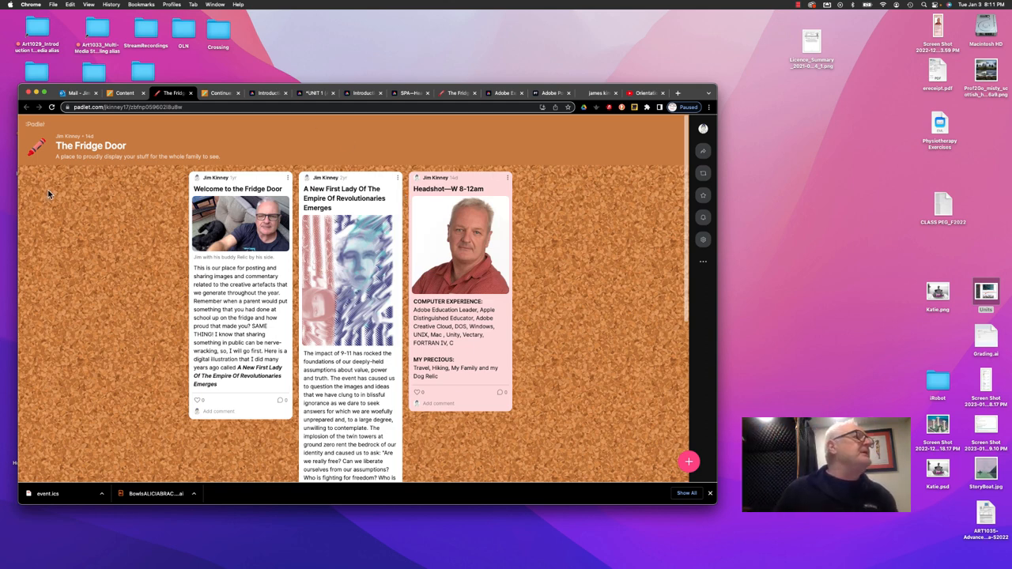
mouse_move(209, 282)
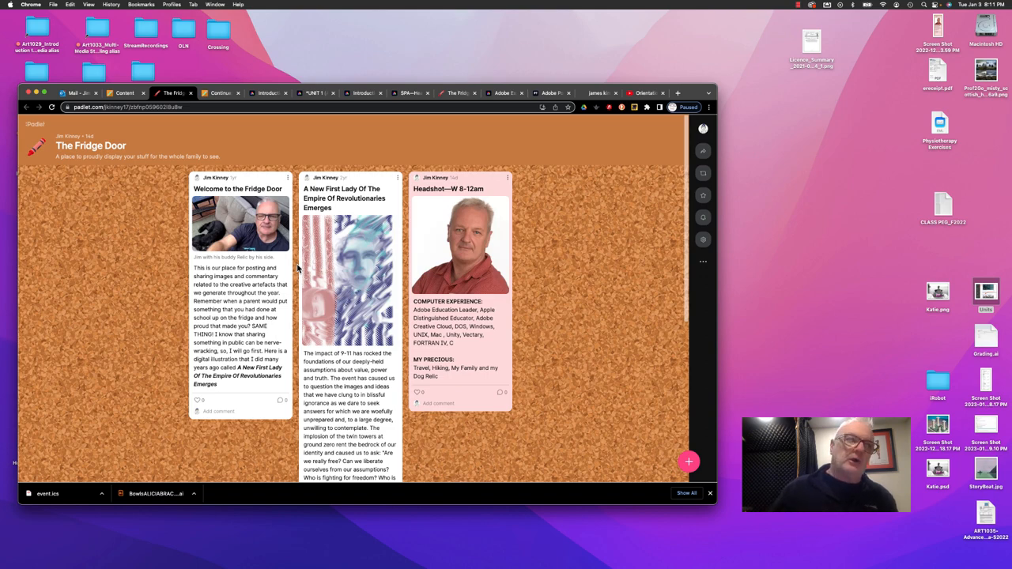
- Return to the Blackboard tab showing the class roster and Additional Resources links
left_click(125, 92)
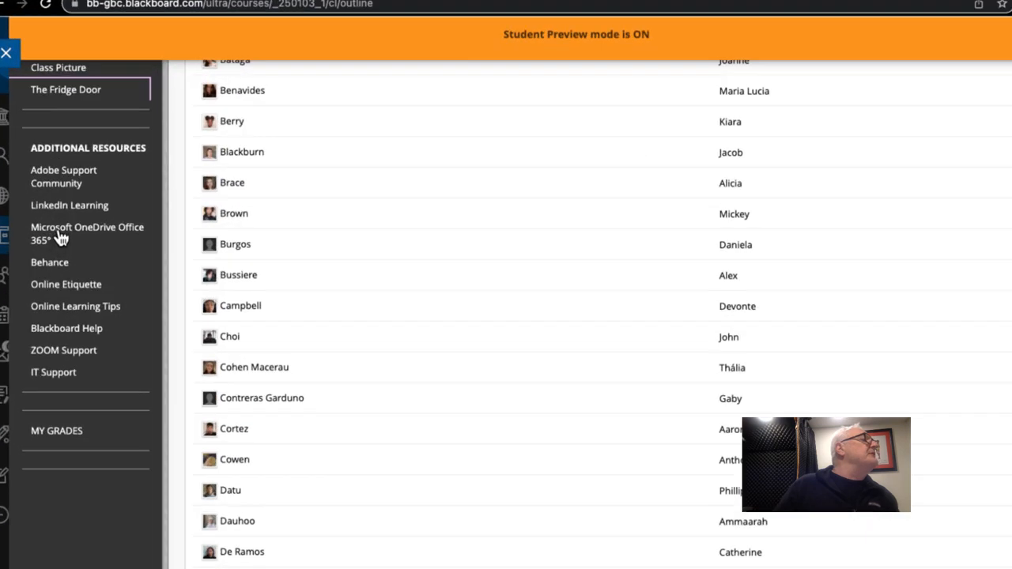
mouse_move(55, 176)
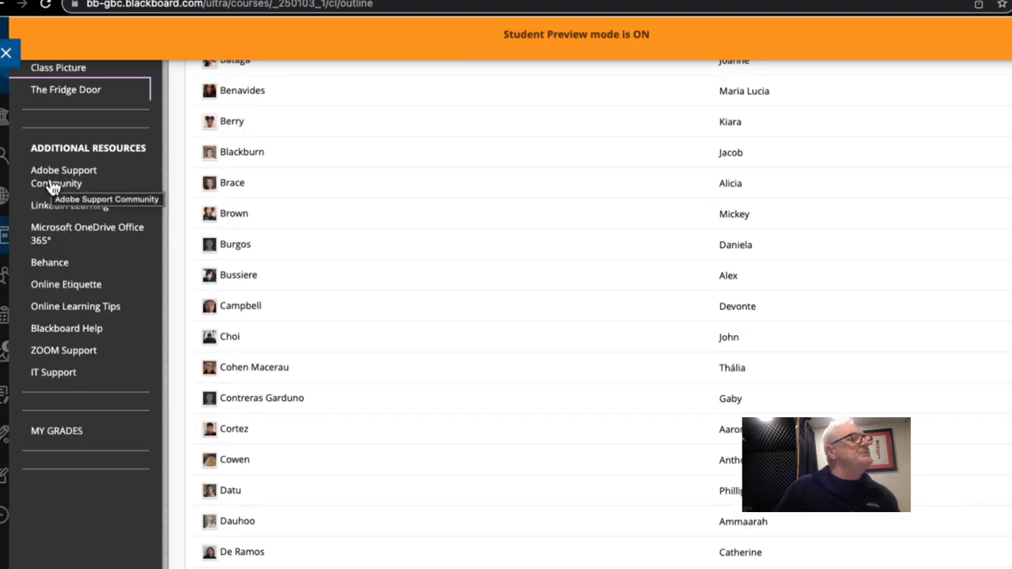
mouse_move(125, 328)
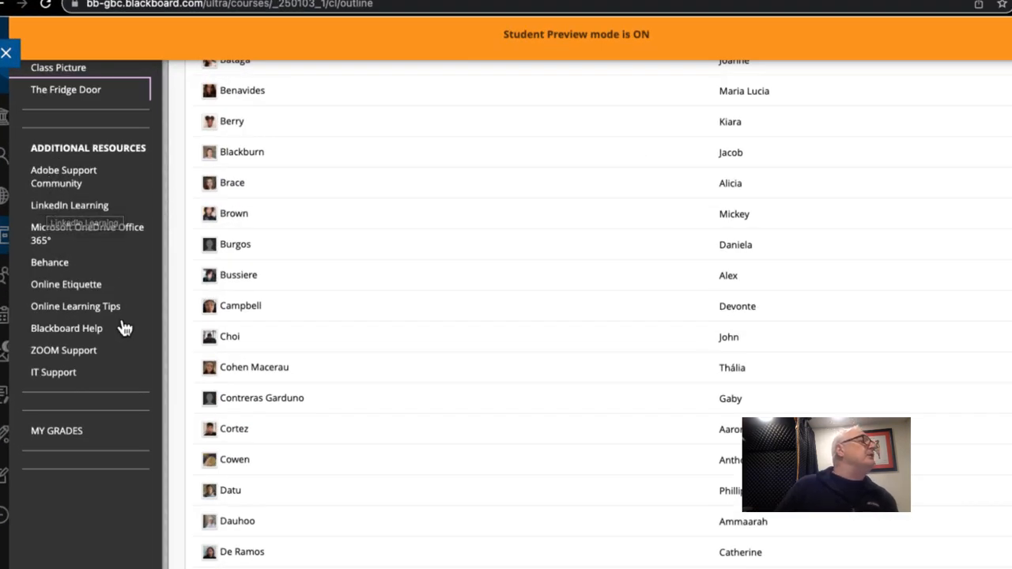
mouse_move(64, 253)
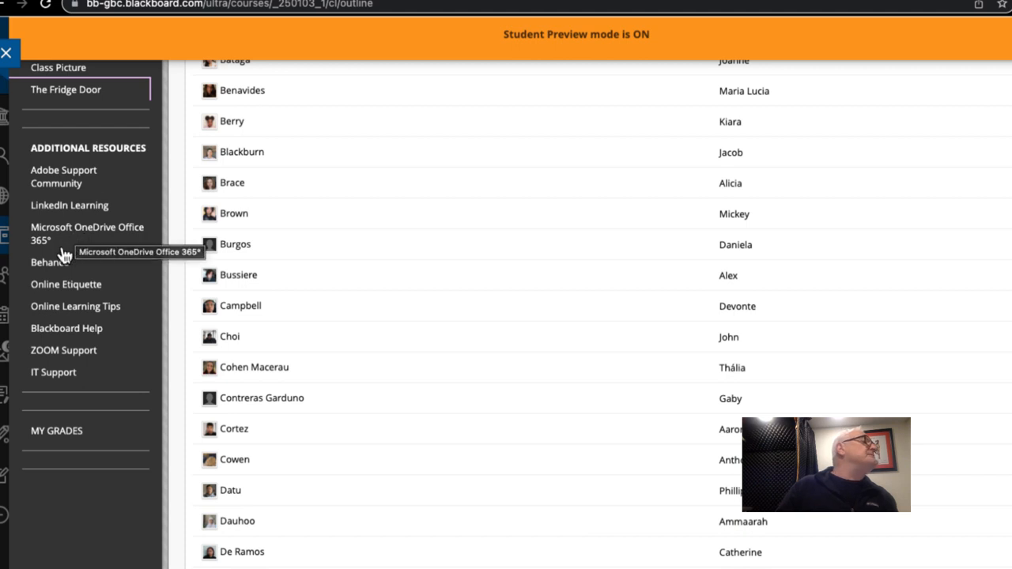
mouse_move(69, 273)
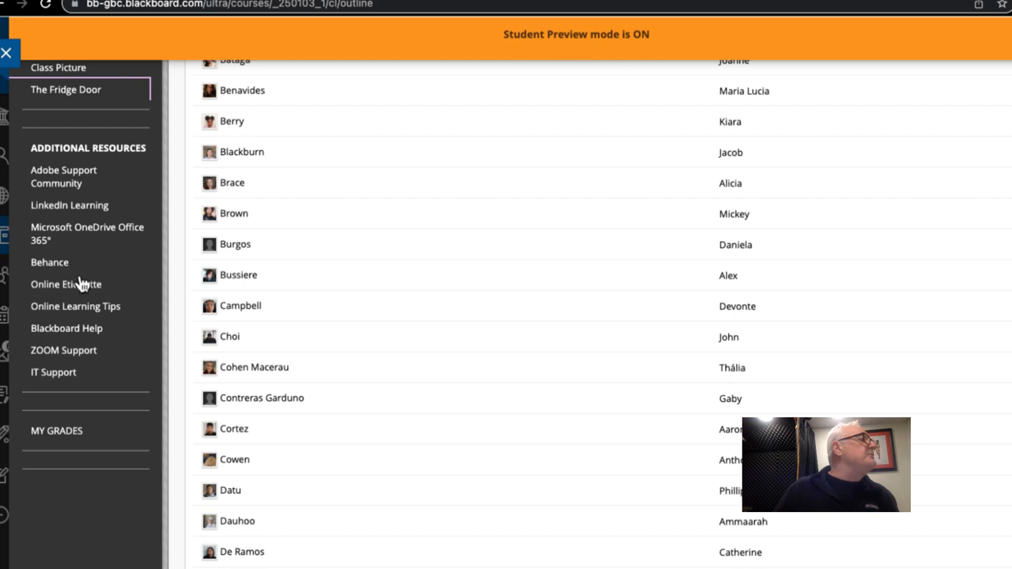
mouse_move(79, 291)
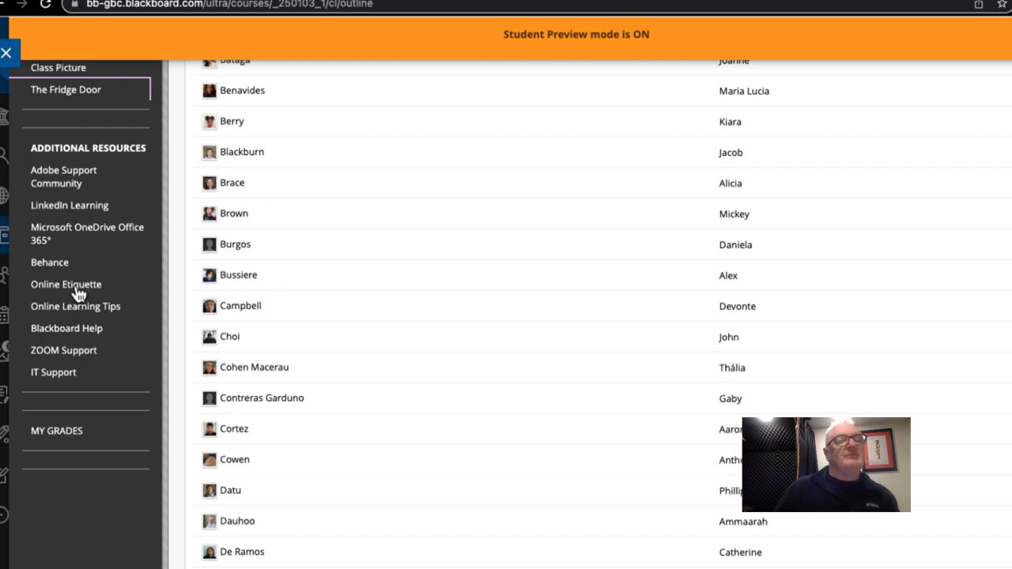
mouse_move(66, 314)
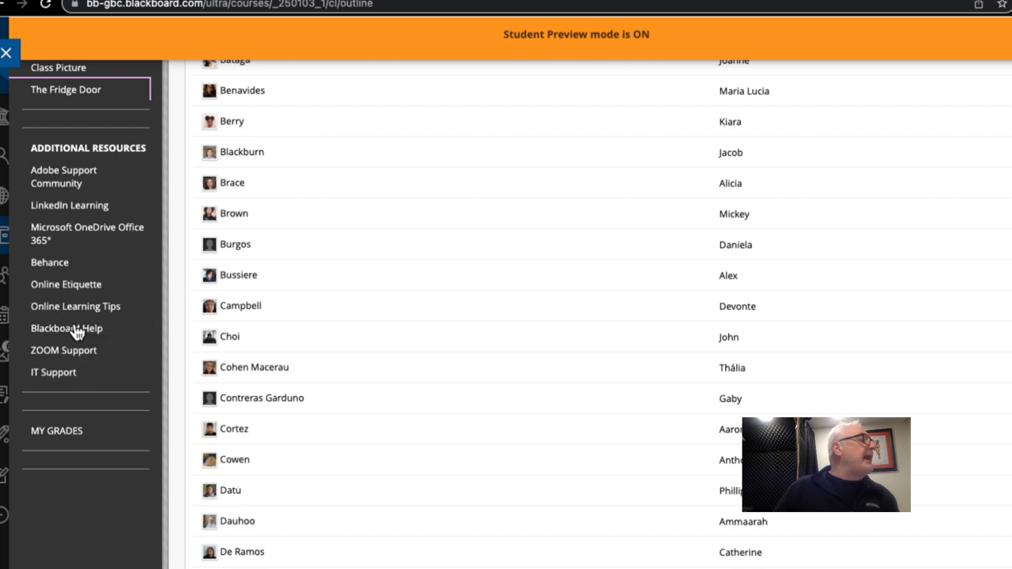
mouse_move(48, 378)
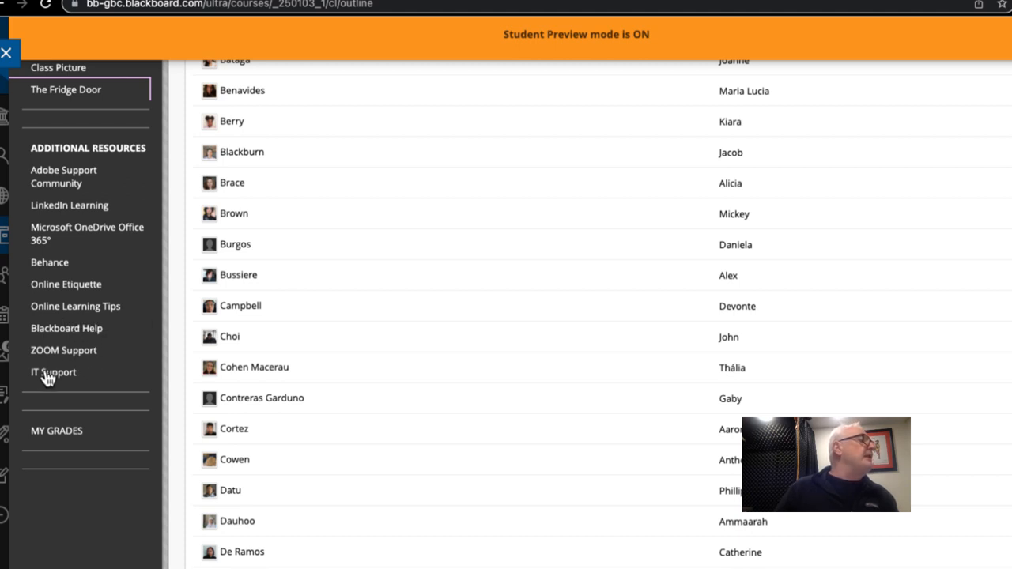
mouse_move(62, 424)
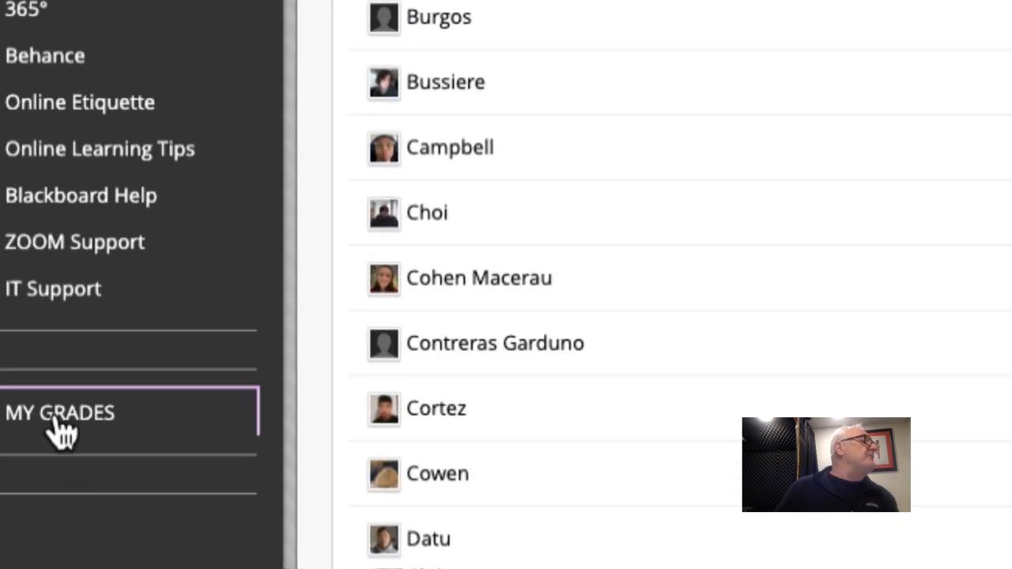
- Review the My Marks grade list, then reopen the ART1029 course from Courses
left_click(59, 412)
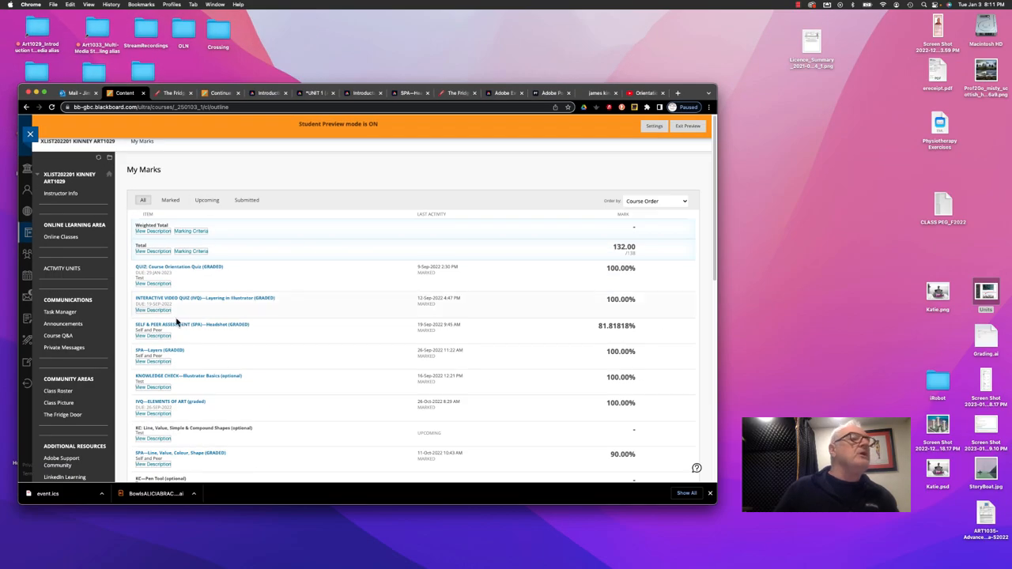
mouse_move(201, 330)
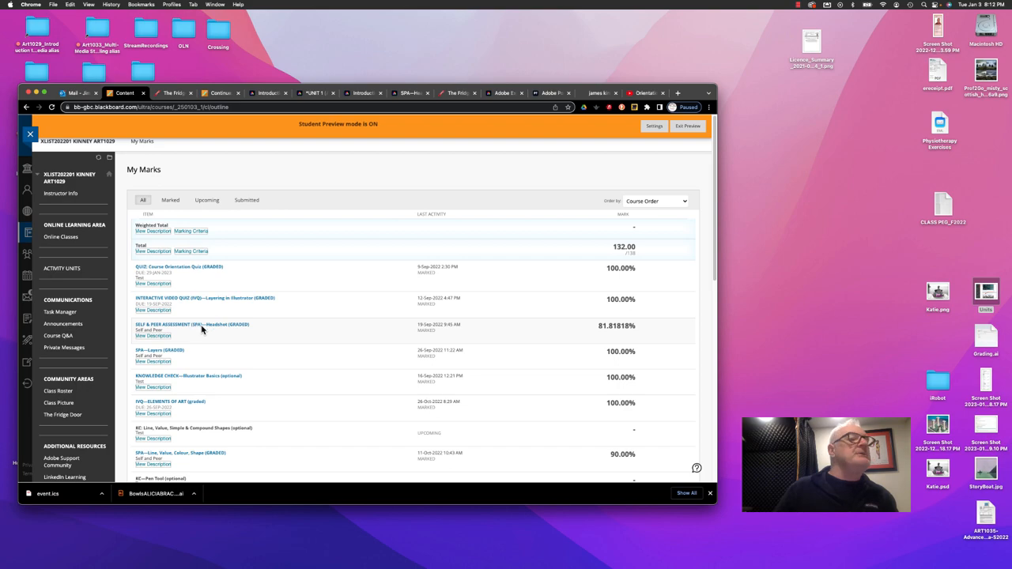
scroll("down", 3)
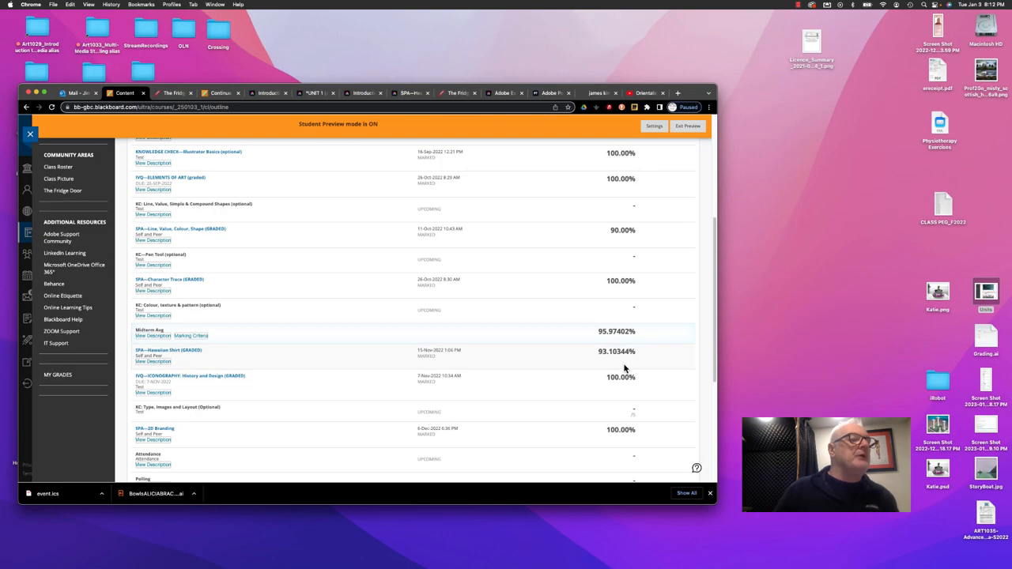
scroll("down", 3)
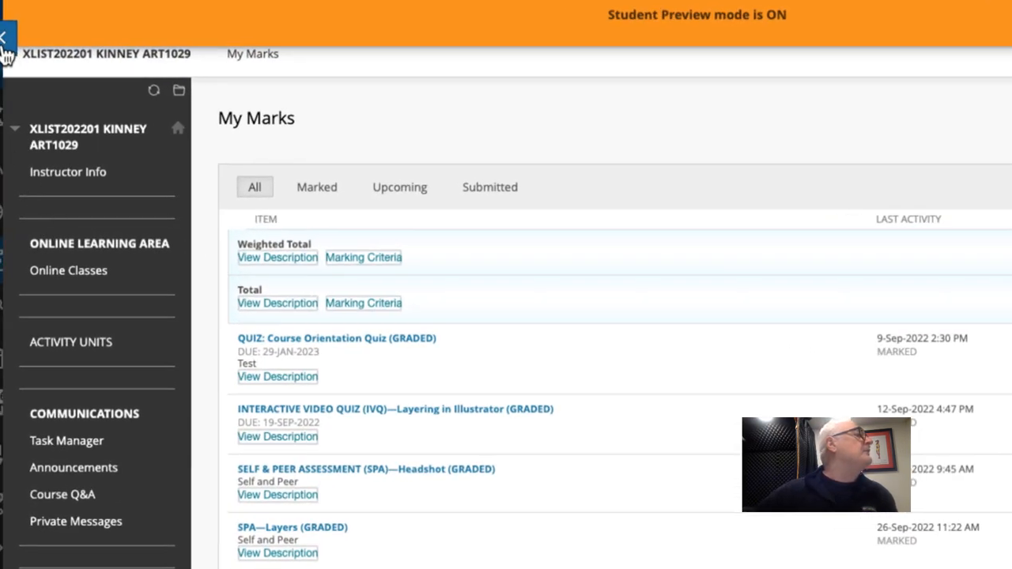
left_click(6, 38)
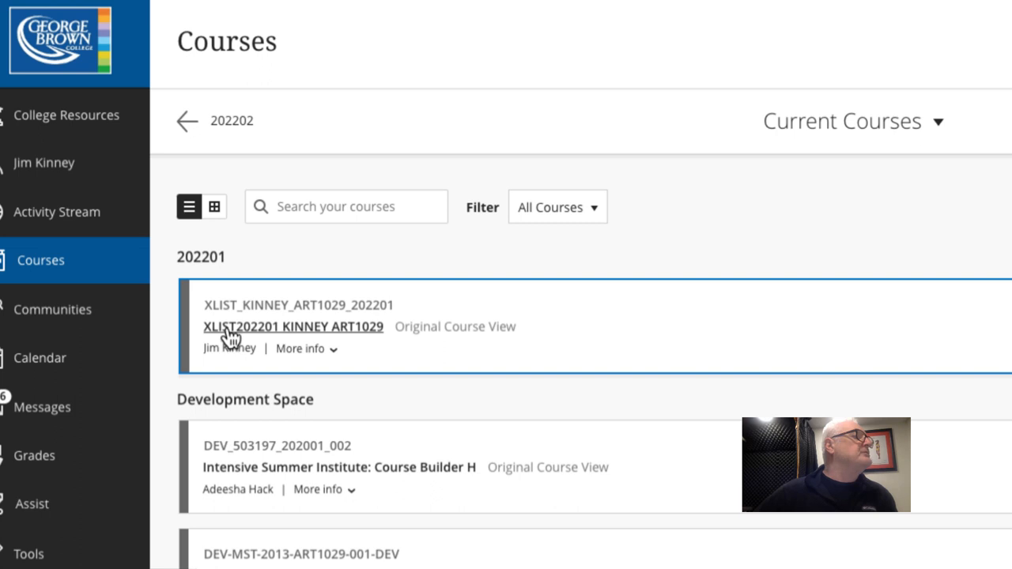
left_click(294, 327)
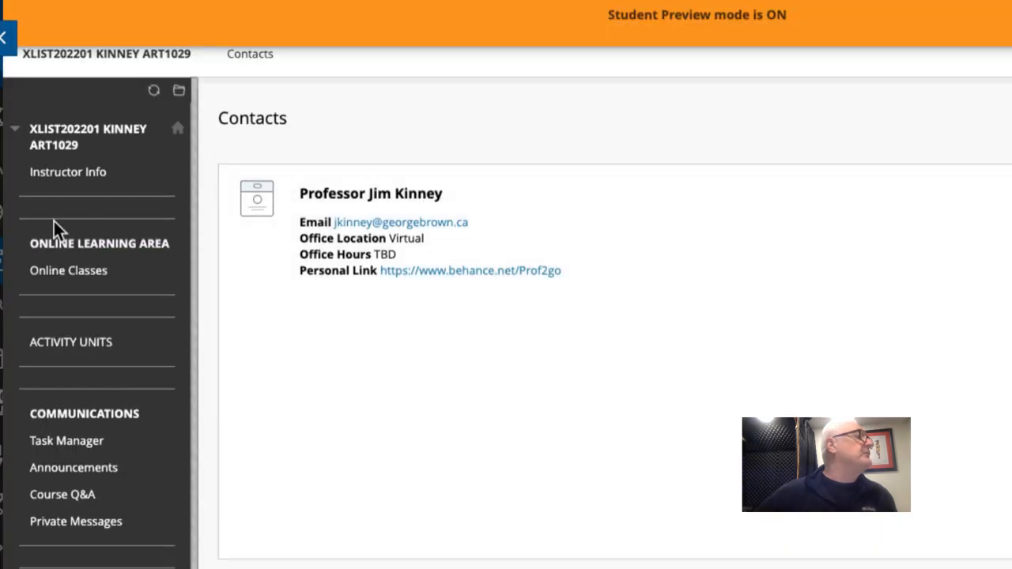
mouse_move(61, 277)
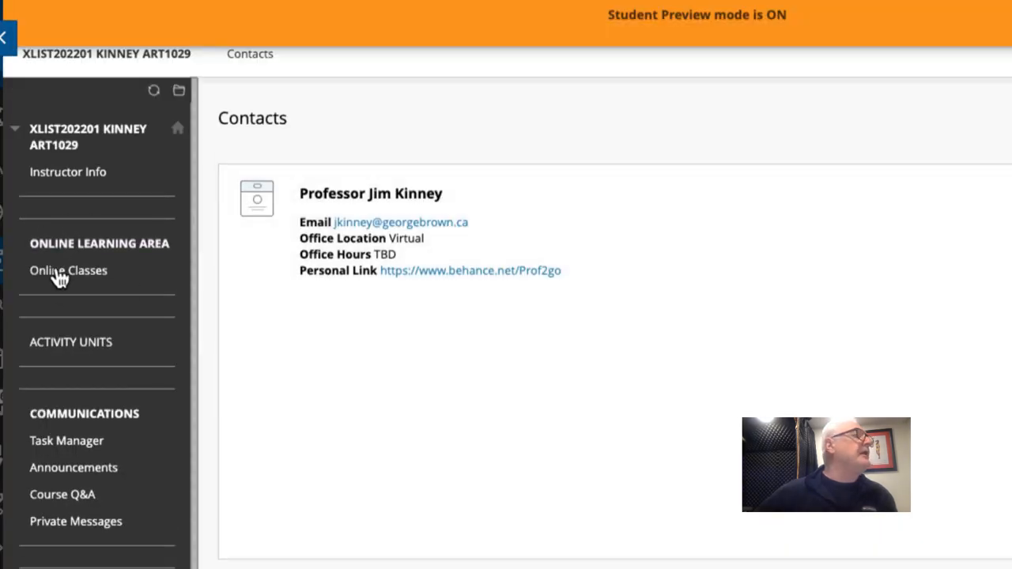